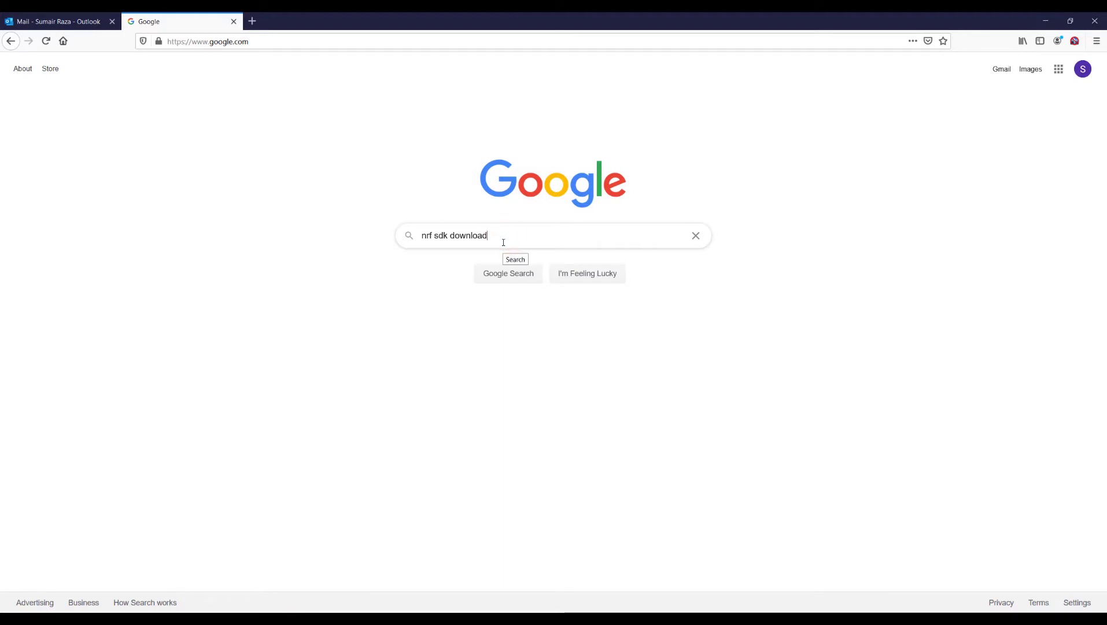
- Run the Google search for 'nrf sdk download'
click(508, 273)
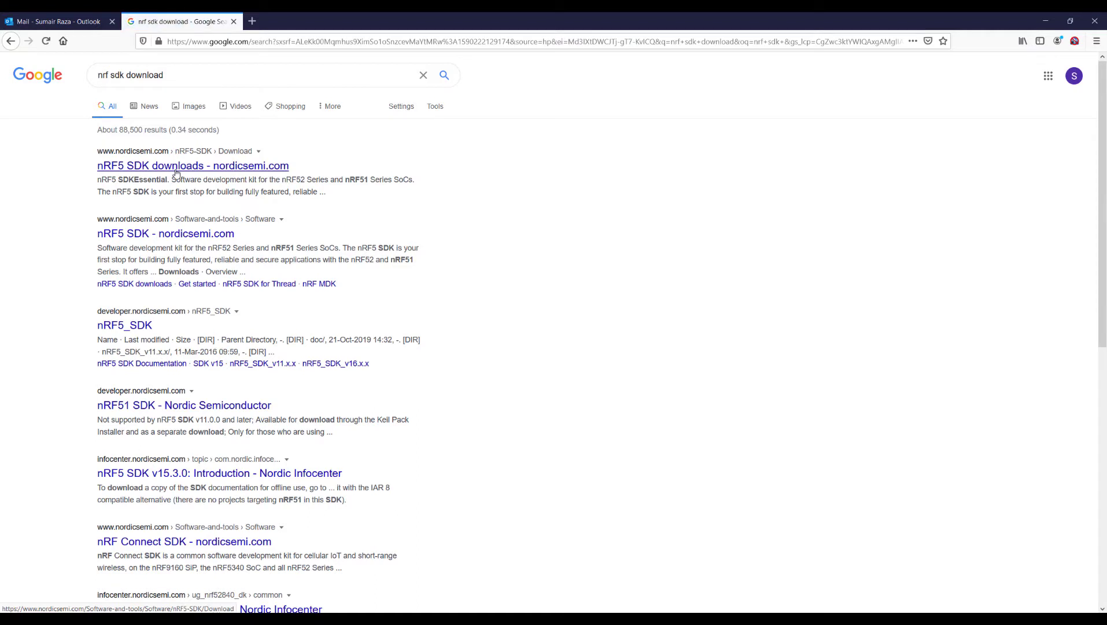
- Open the nRF5 SDK downloads page and look through its download options
click(192, 165)
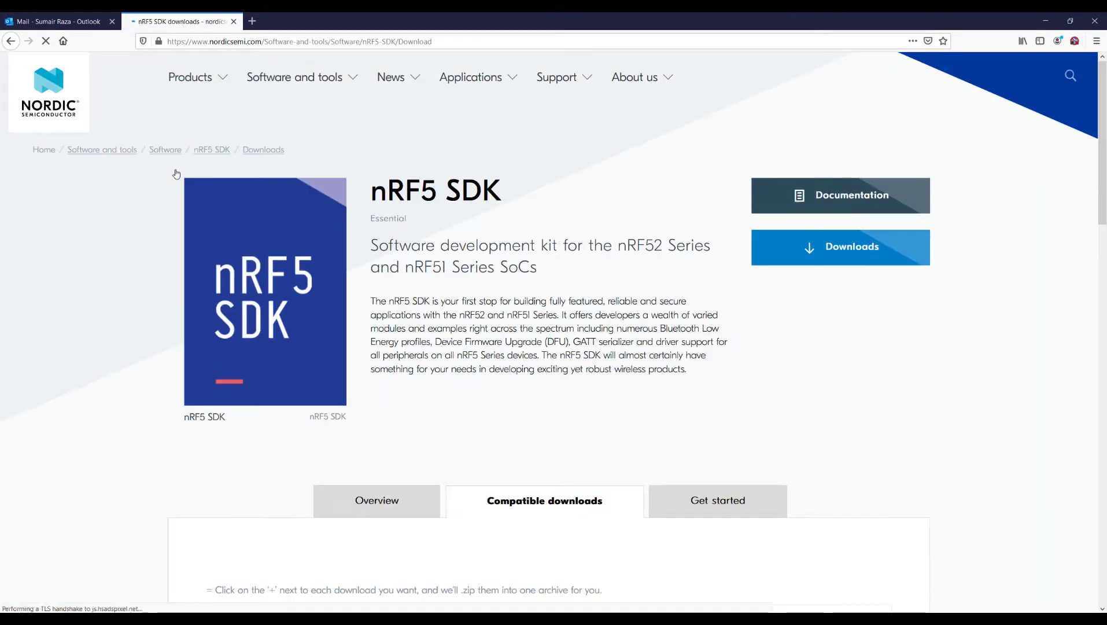
scroll(down, 3)
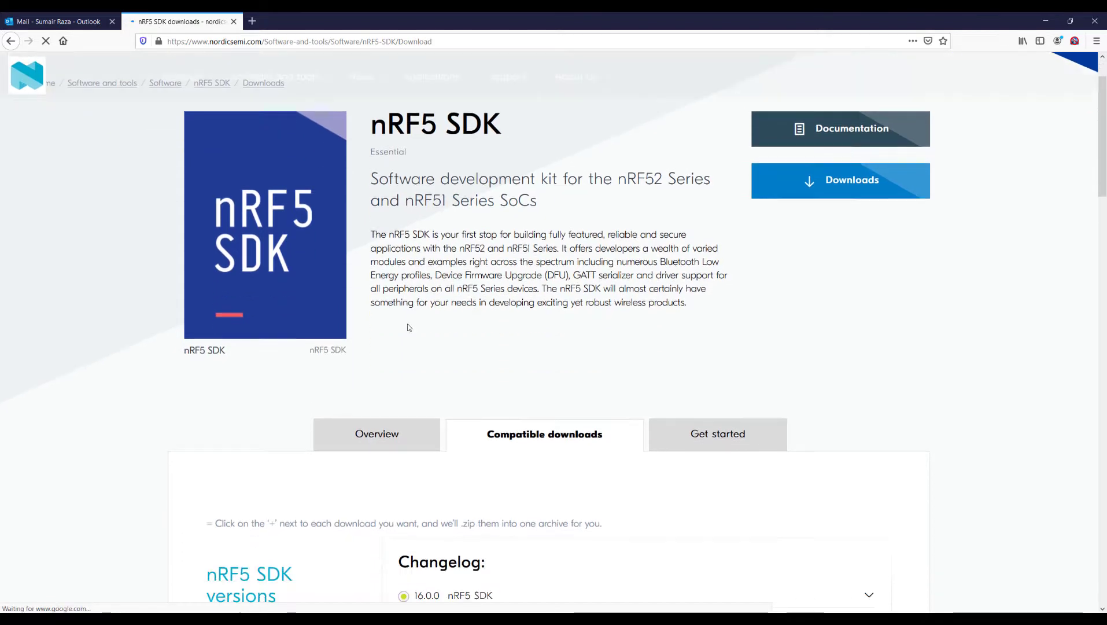
scroll(down, 3)
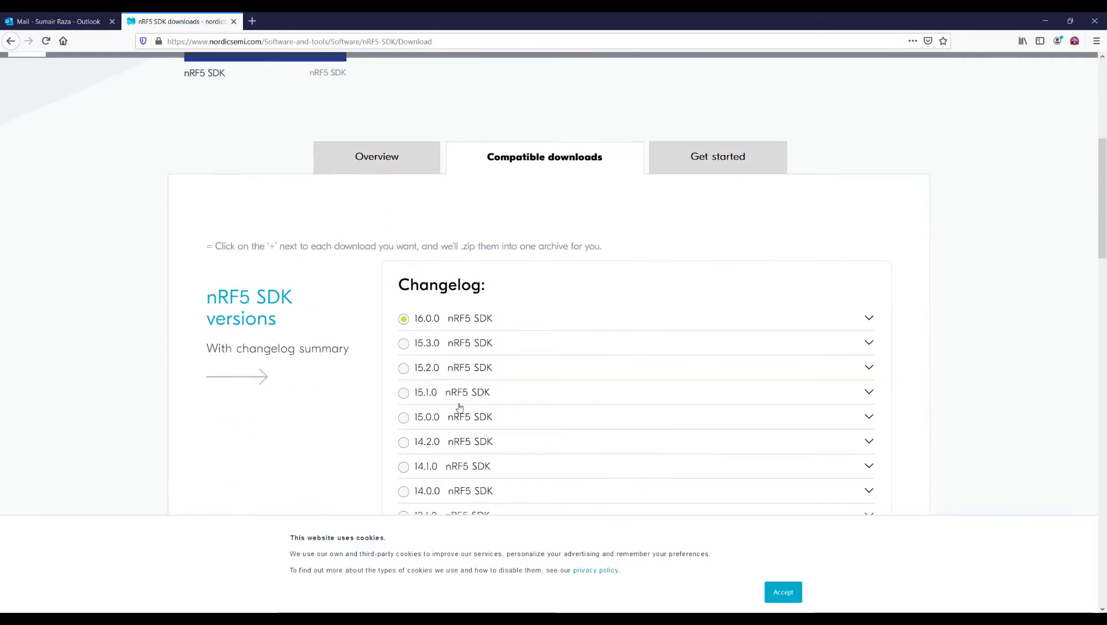
scroll(up, 3)
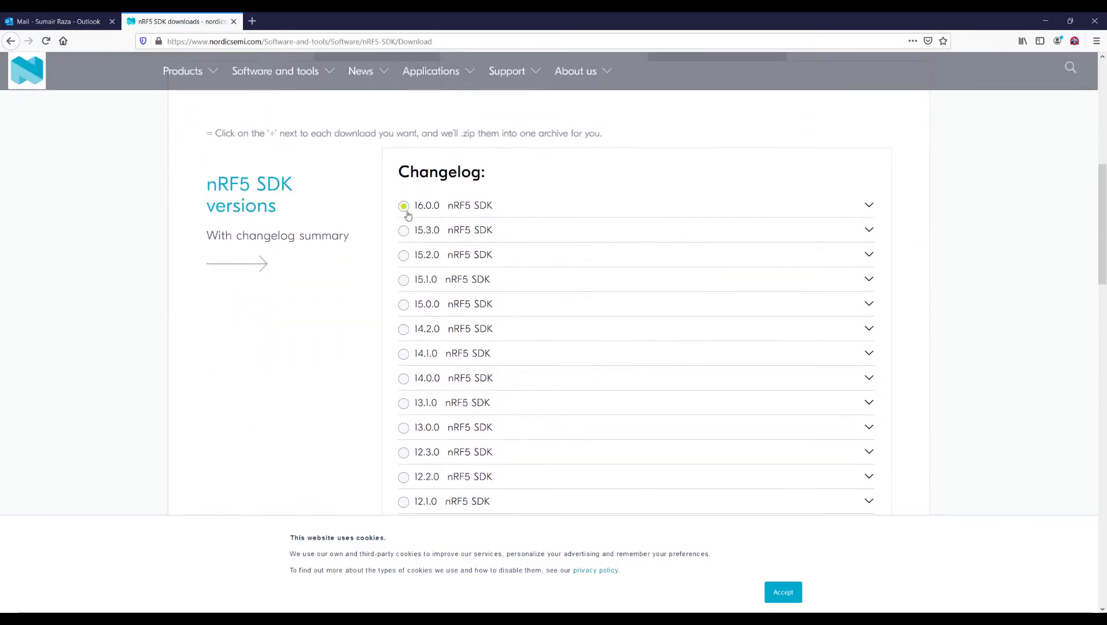
mouse_move(425, 214)
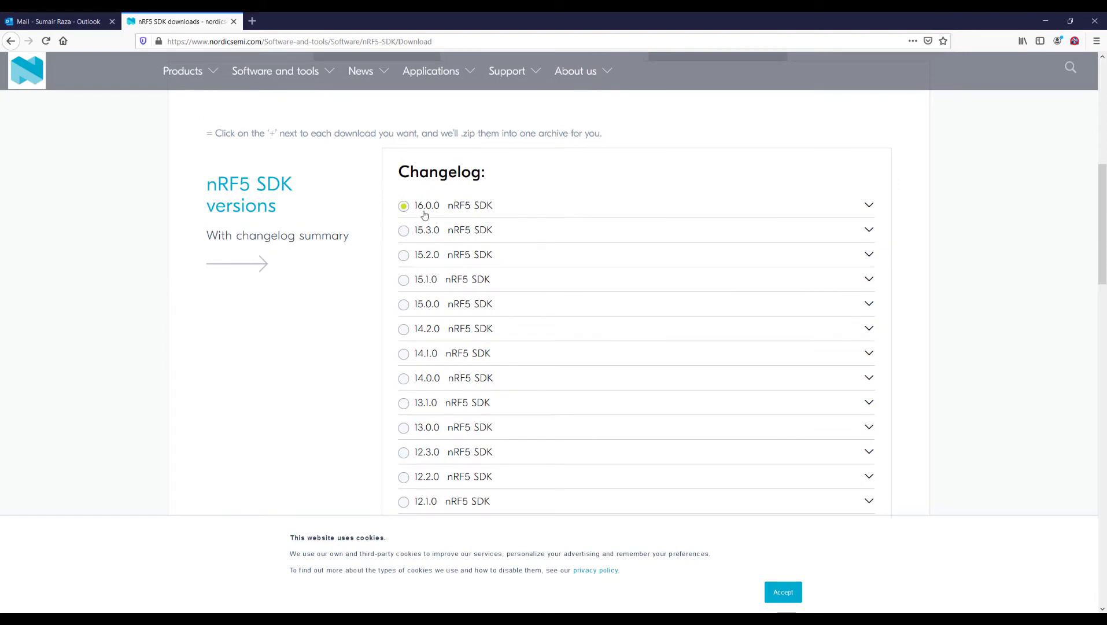
mouse_move(514, 235)
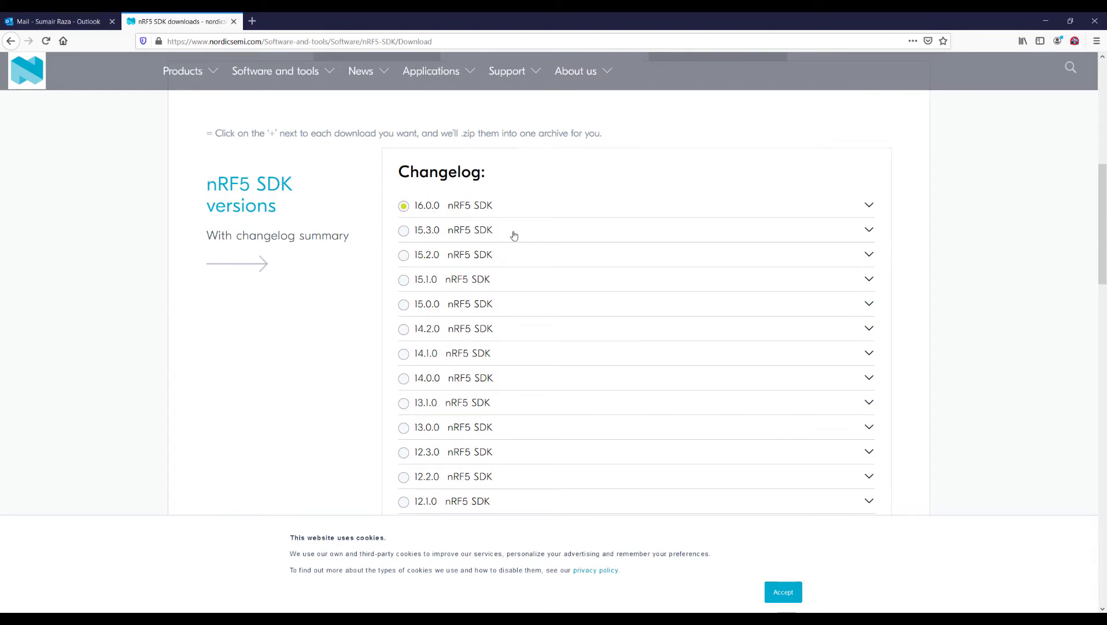
scroll(down, 3)
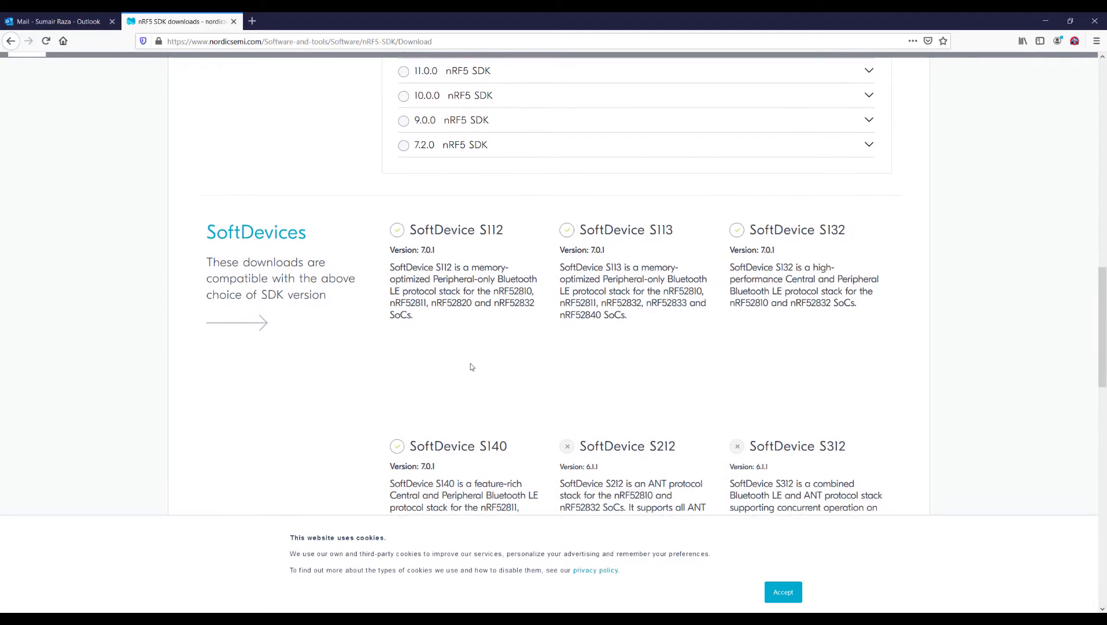
scroll(up, 3)
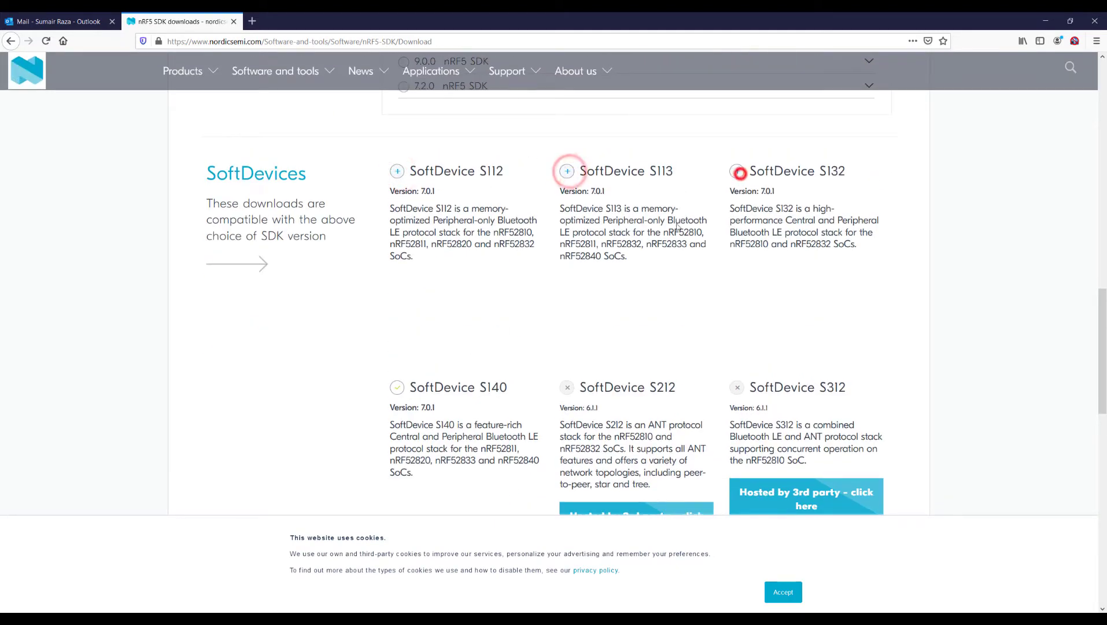
- Download the nRF5 SDK 16.0.0 zip without the SoftDevices
scroll(down, 3)
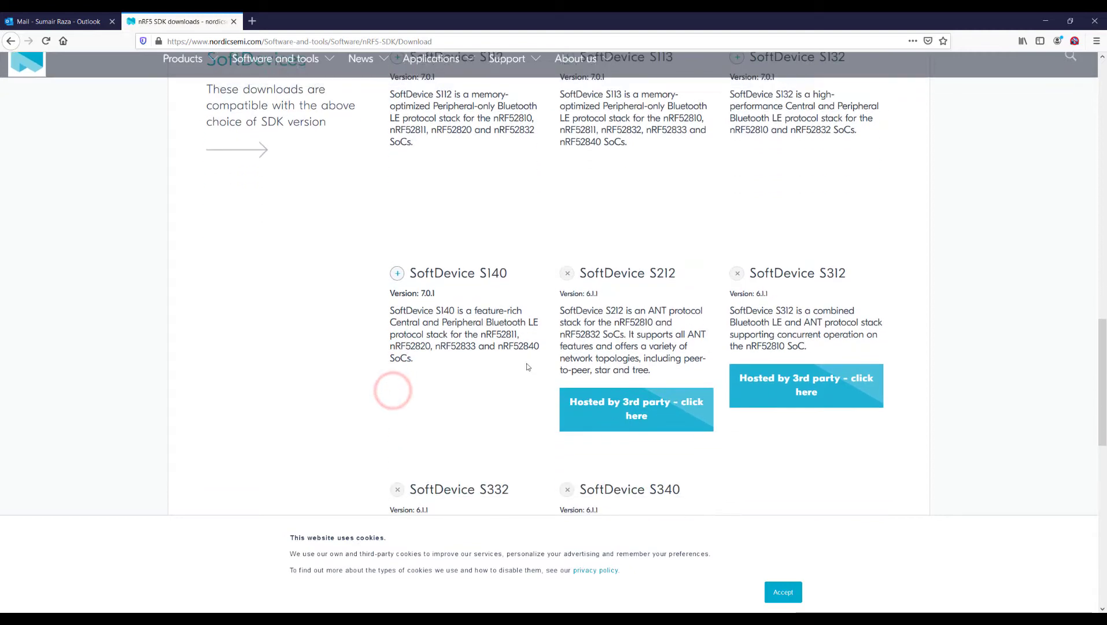
scroll(down, 3)
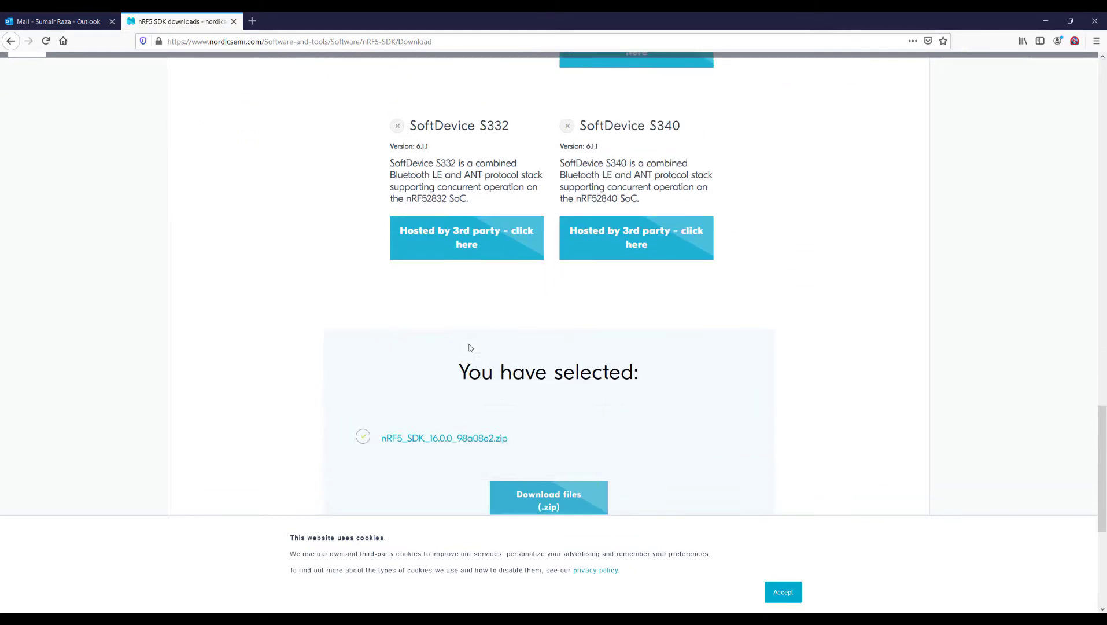
scroll(down, 3)
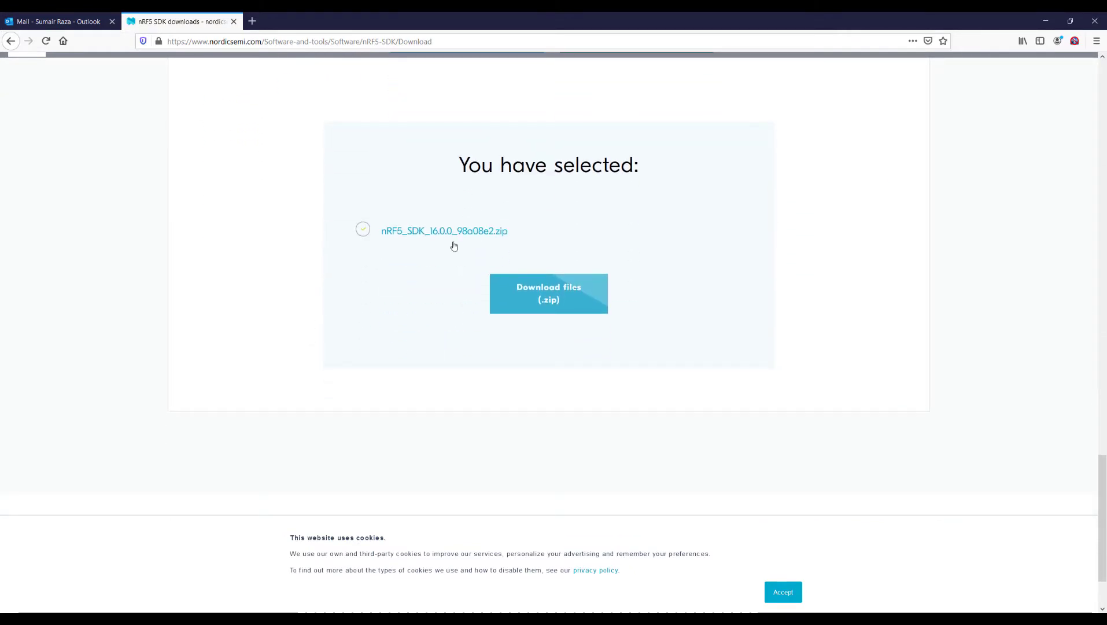
mouse_move(434, 283)
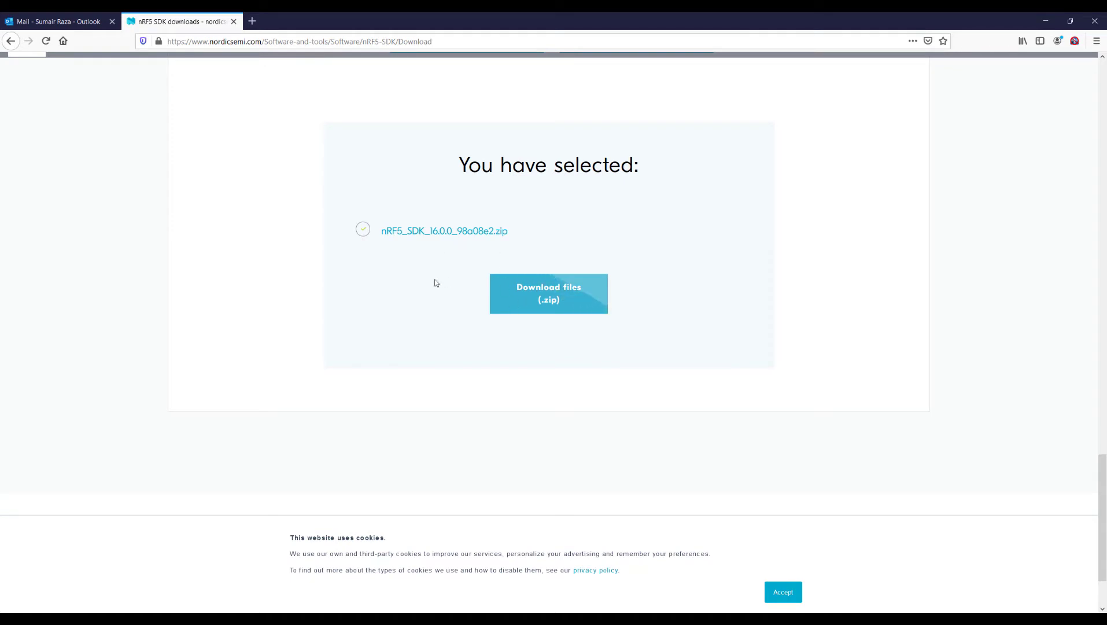
click(549, 293)
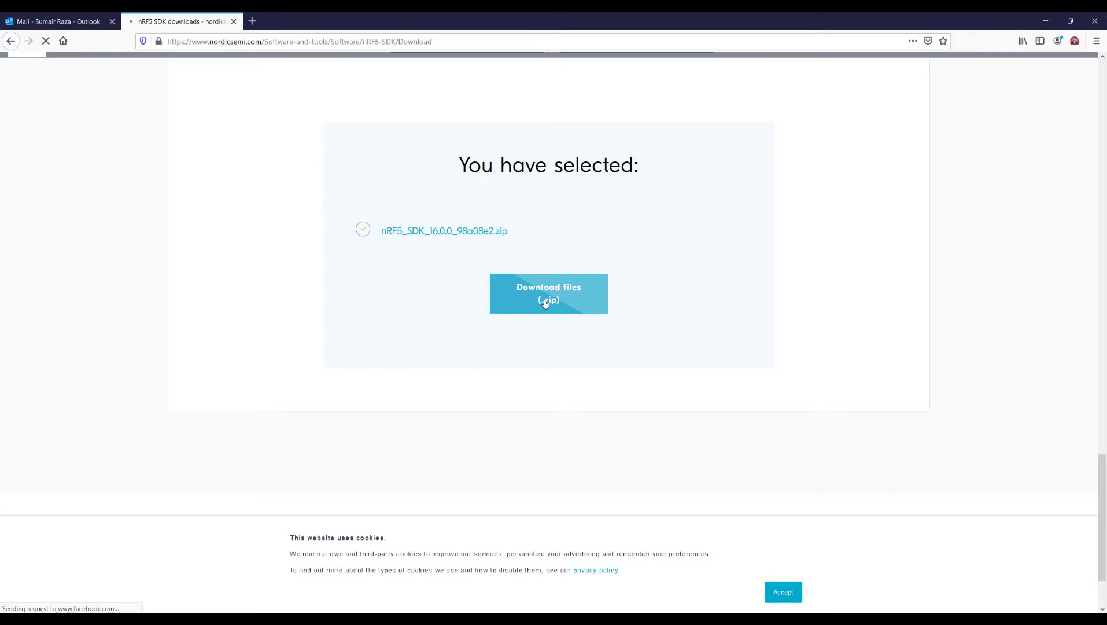
click(548, 293)
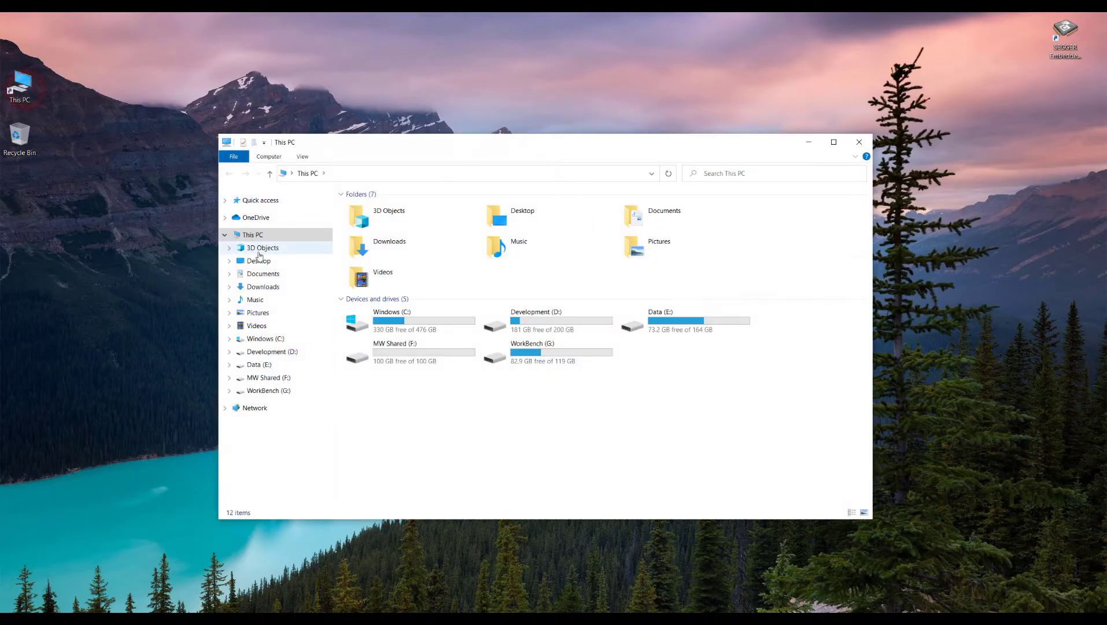
- Open Downloads and bring up the context menu for the nRF5 SDK zip
click(263, 286)
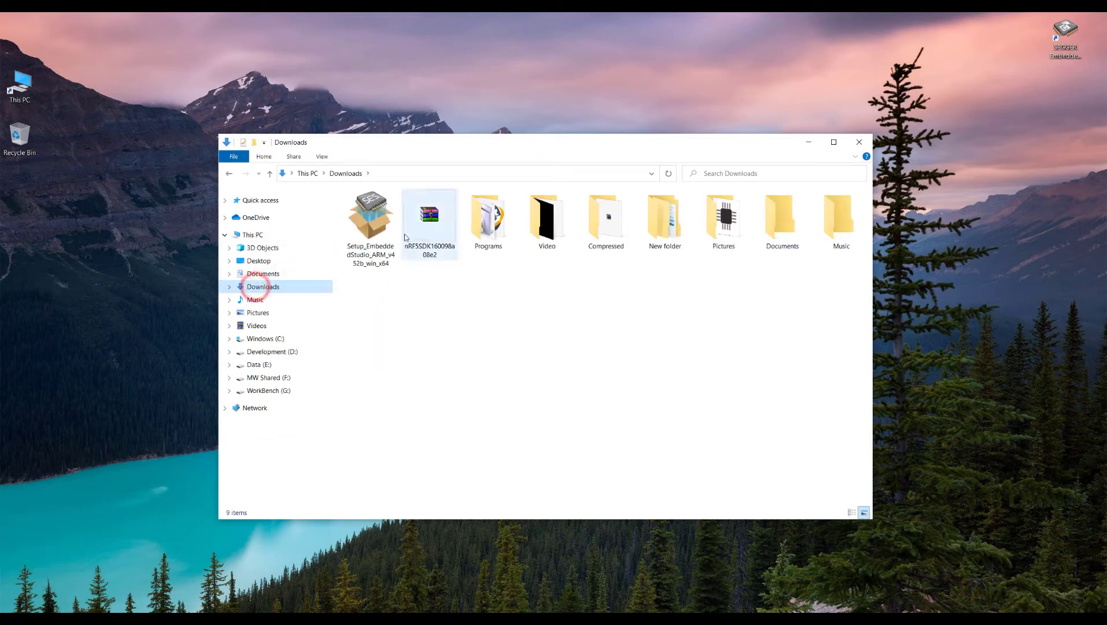
right_click(430, 215)
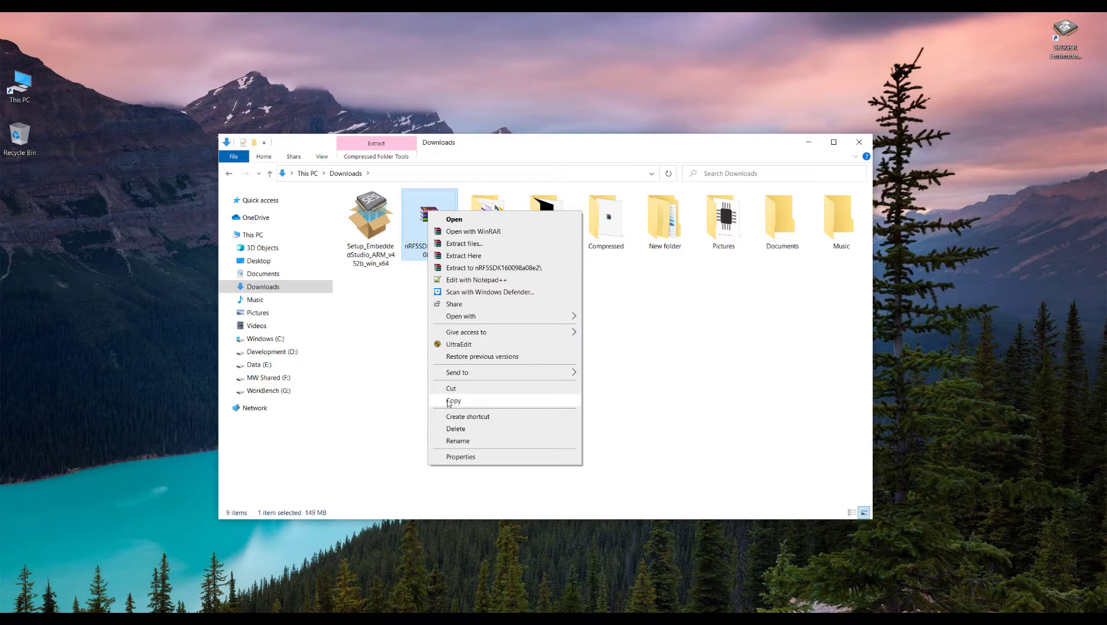
mouse_move(404, 356)
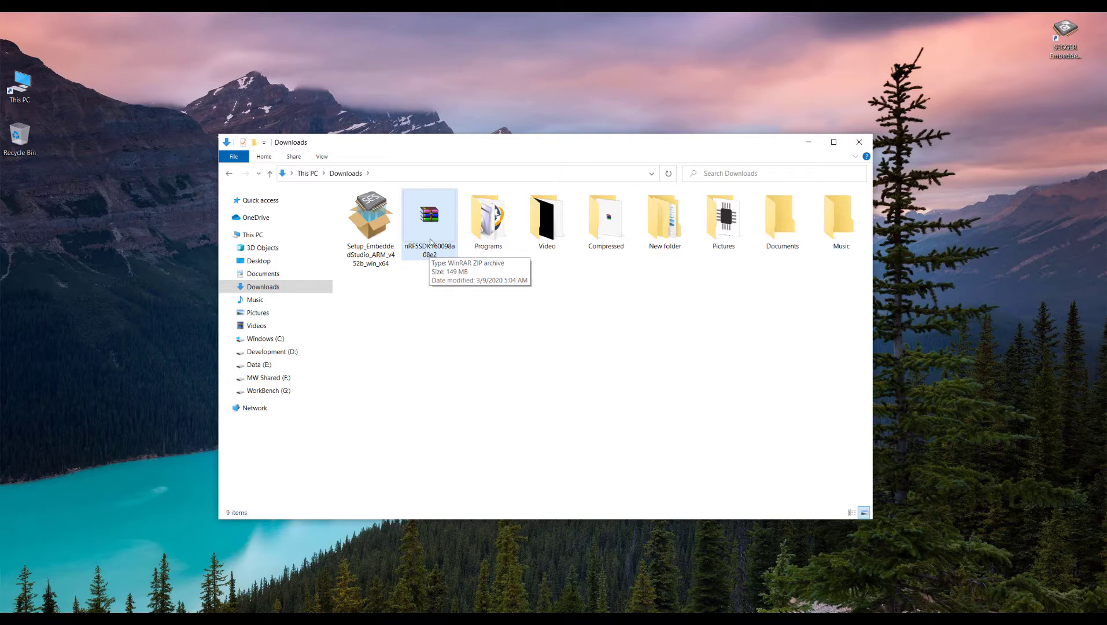
mouse_move(428, 346)
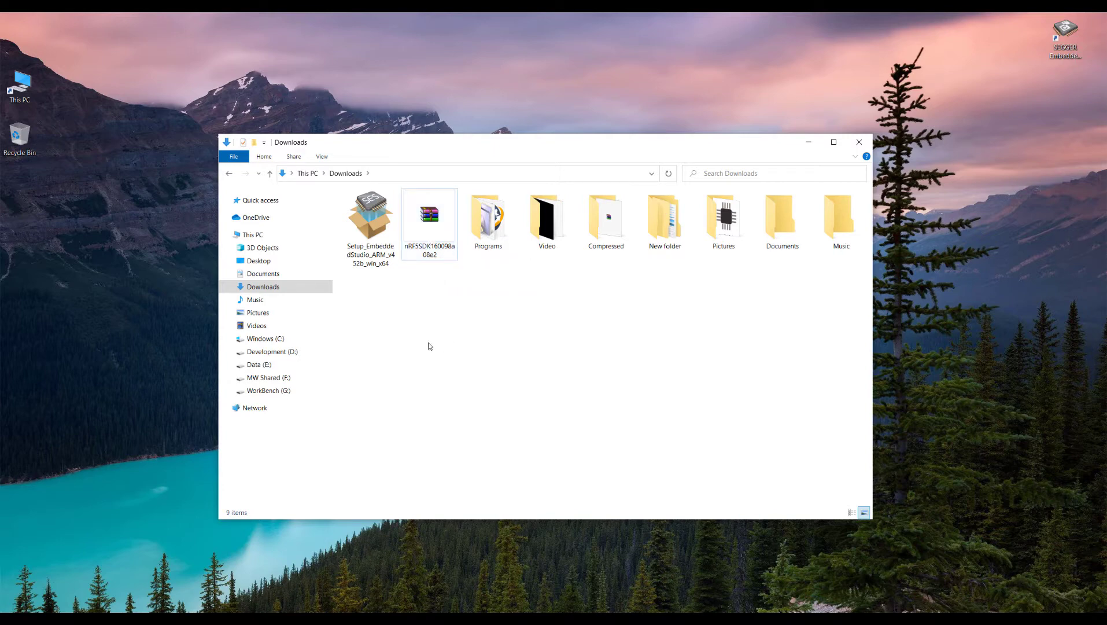
mouse_move(426, 286)
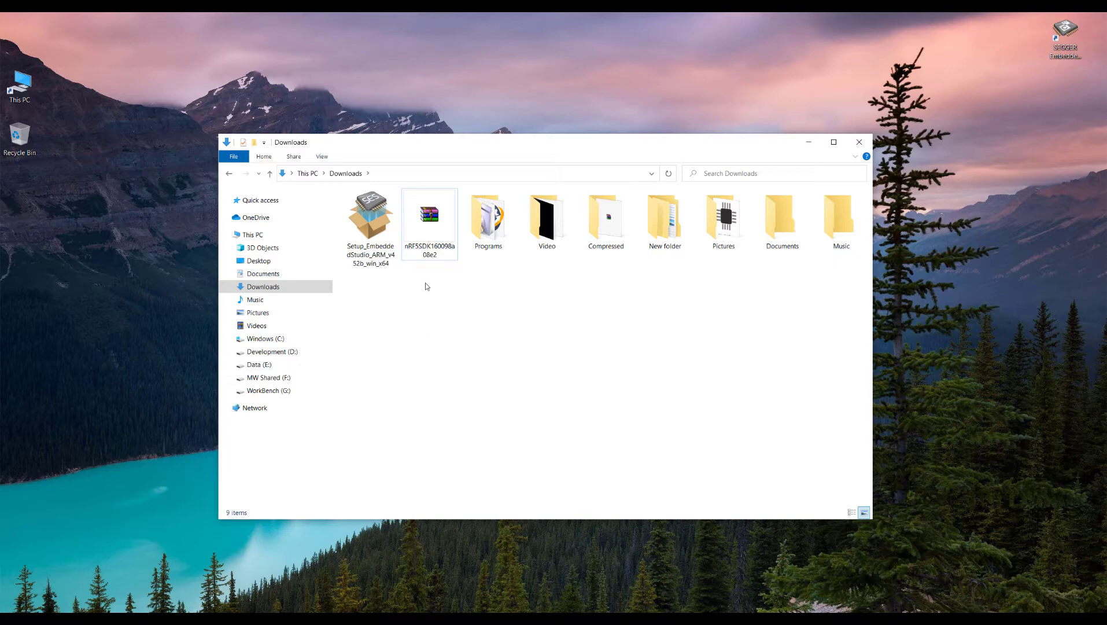
- Create a new nrf_sdk folder on the Windows (C:) drive
click(430, 215)
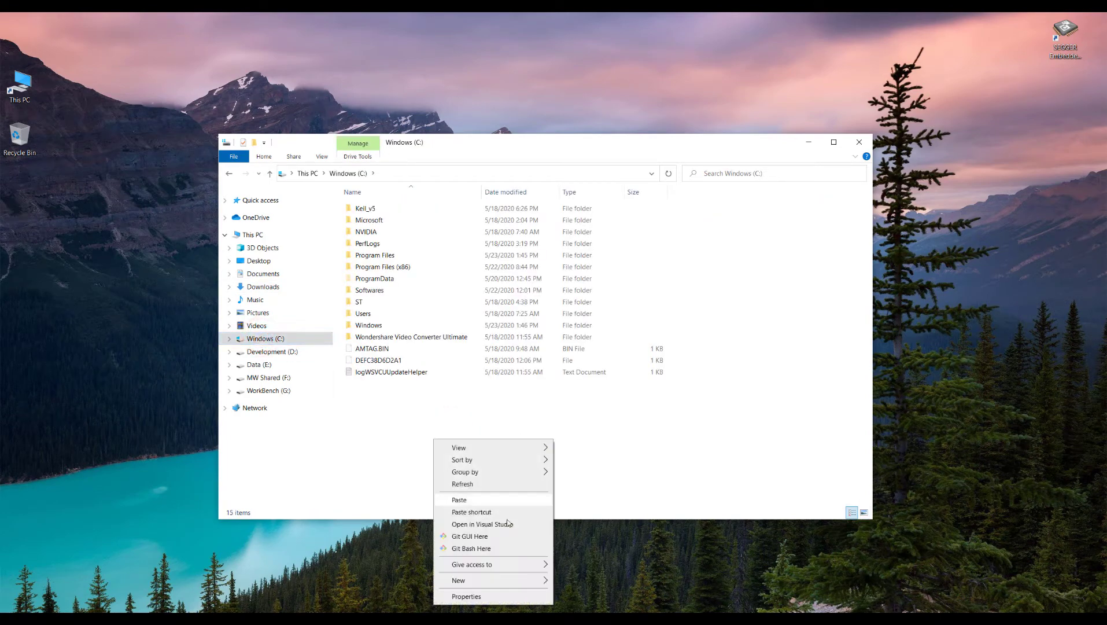
click(458, 580)
text(nrf)
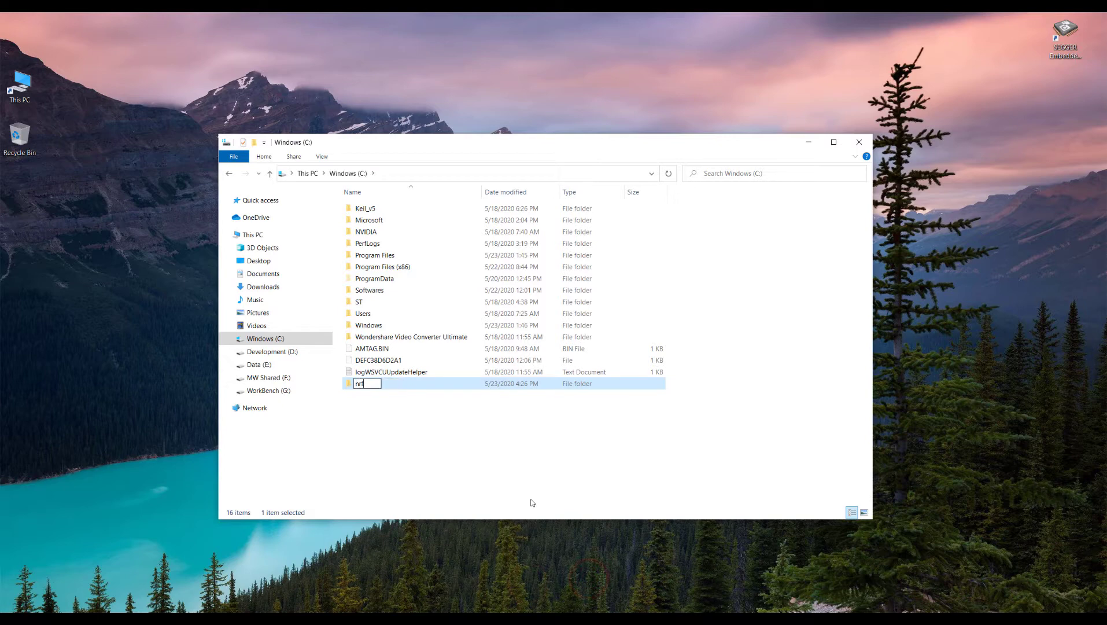
text(_s)
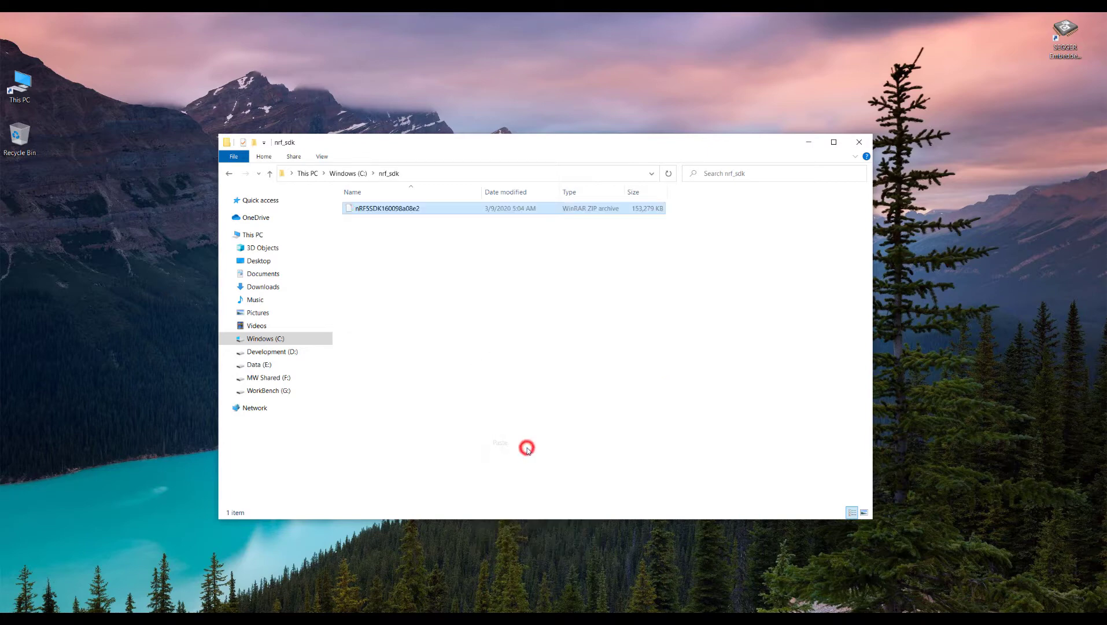
- Extract the nRF5 SDK zip here into nrf_sdk
click(385, 208)
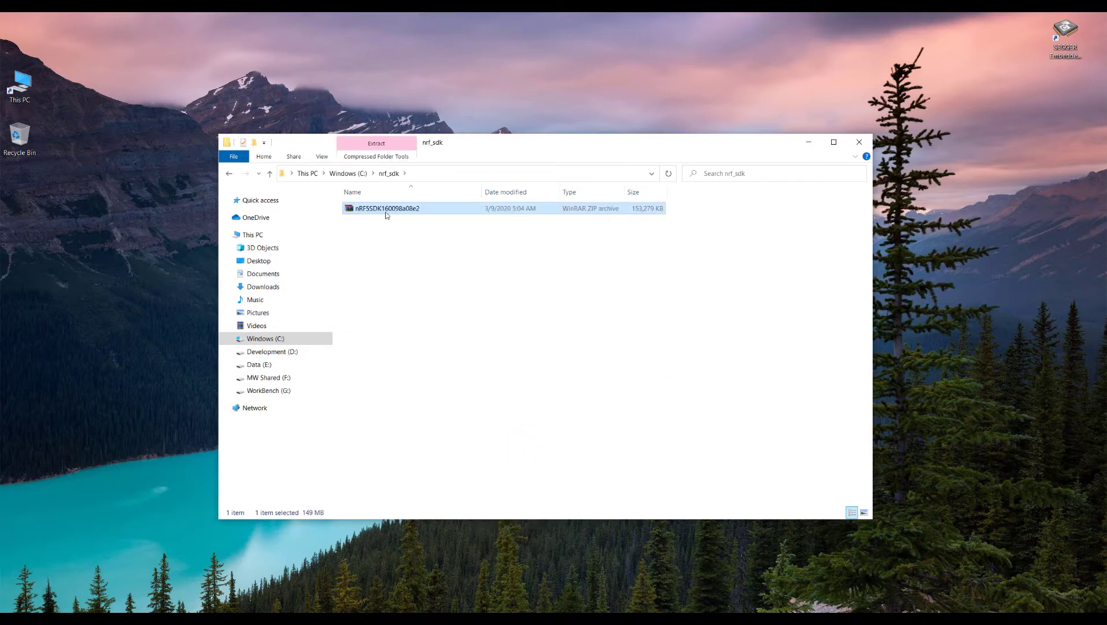
click(376, 143)
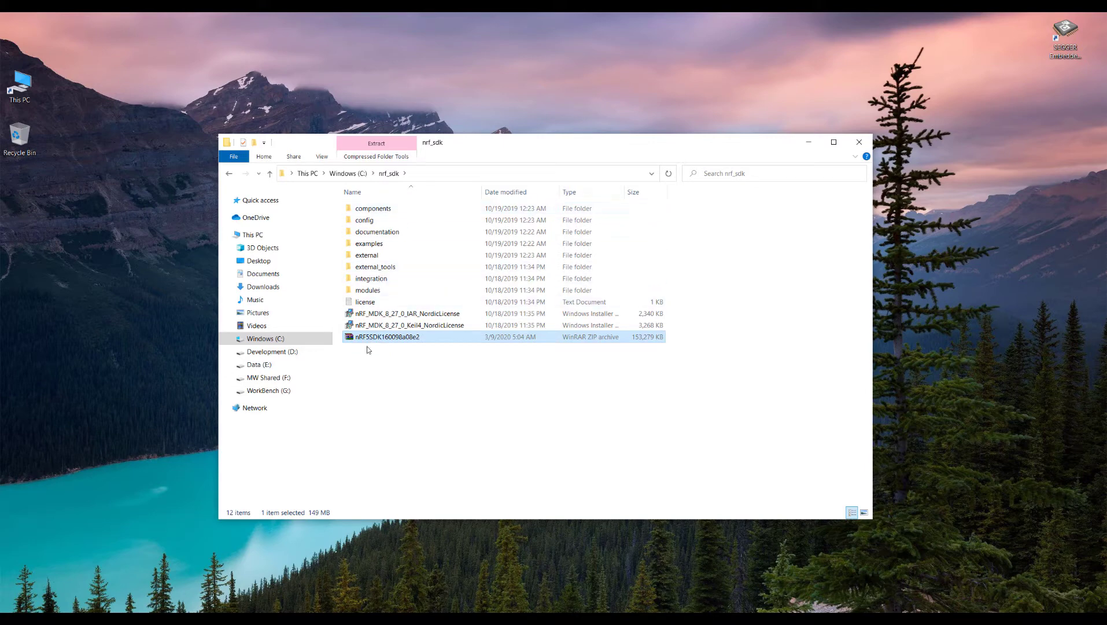
mouse_move(417, 376)
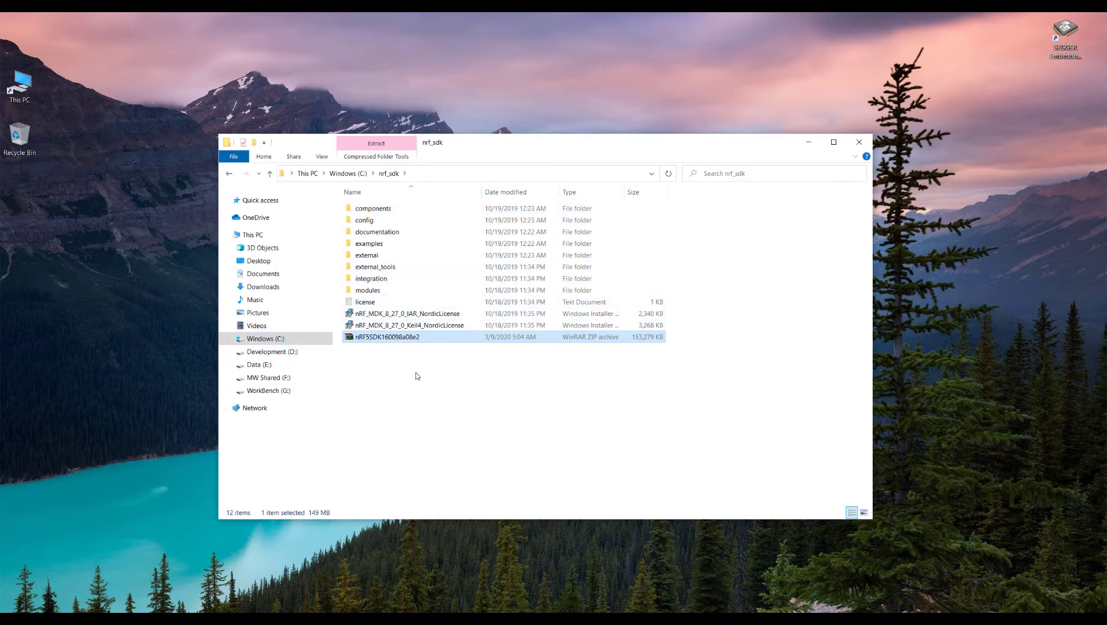
mouse_move(406, 328)
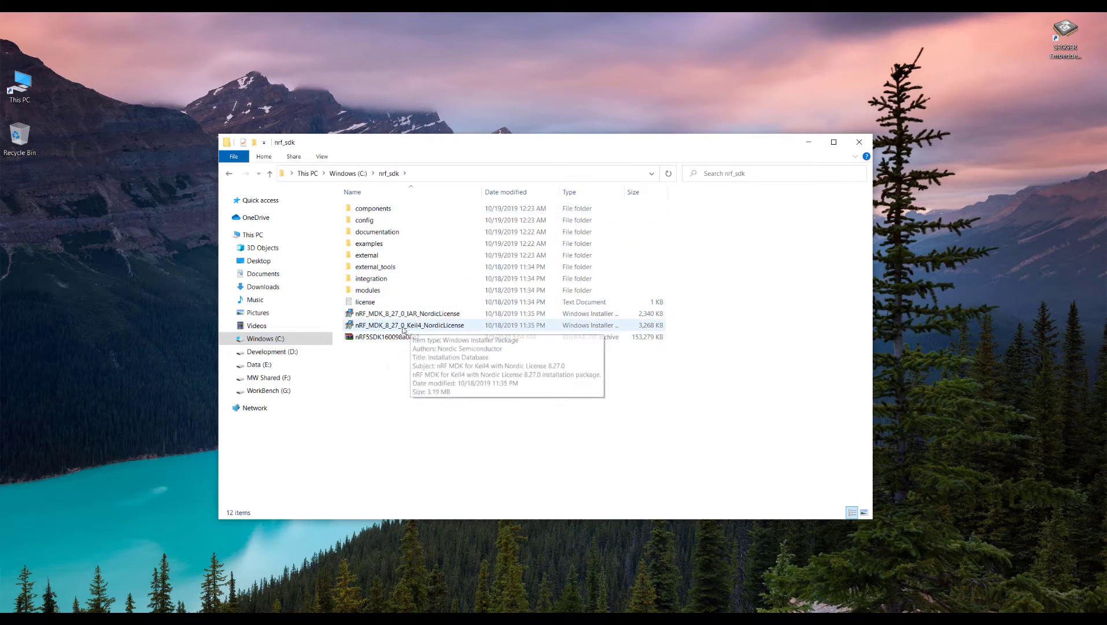
mouse_move(346, 363)
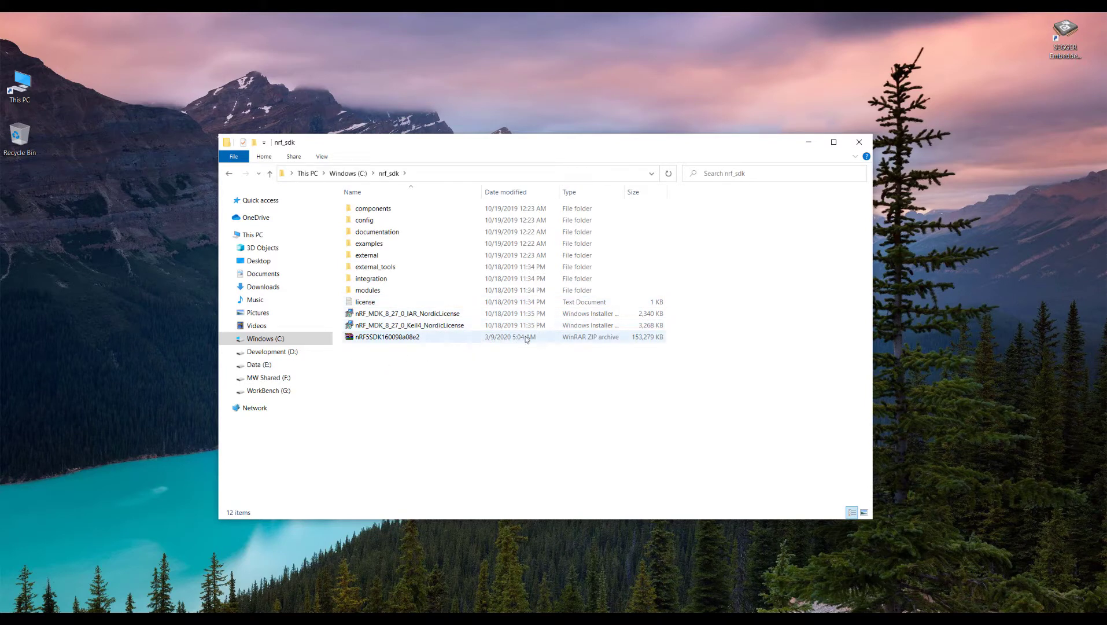
- Browse the extracted SDK folders in C:\nrf_sdk, including integration and modules
click(419, 379)
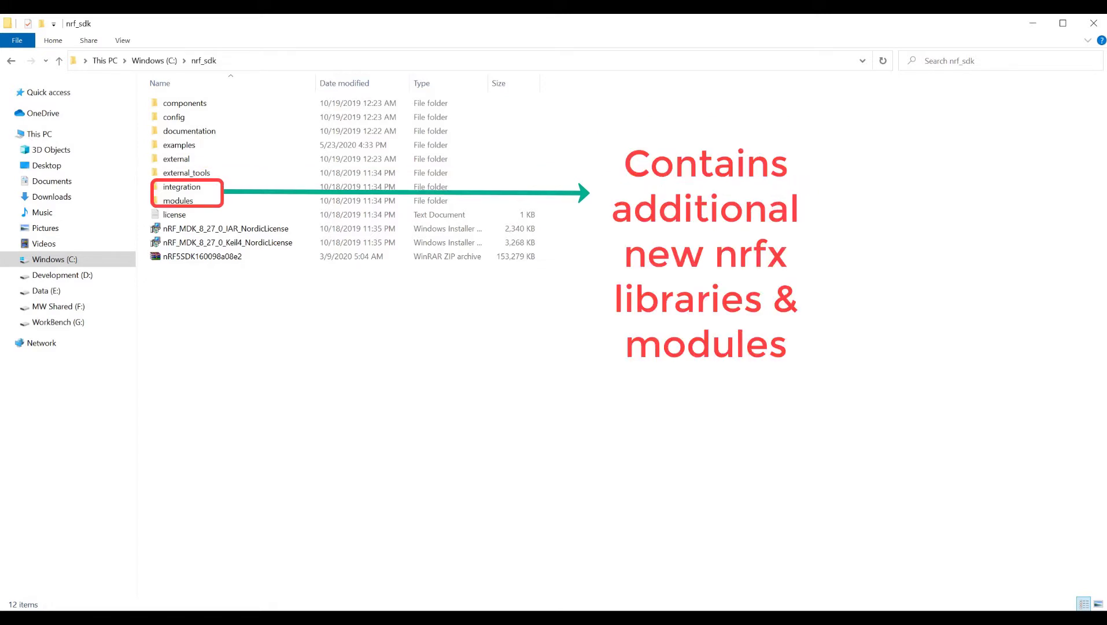
click(1063, 23)
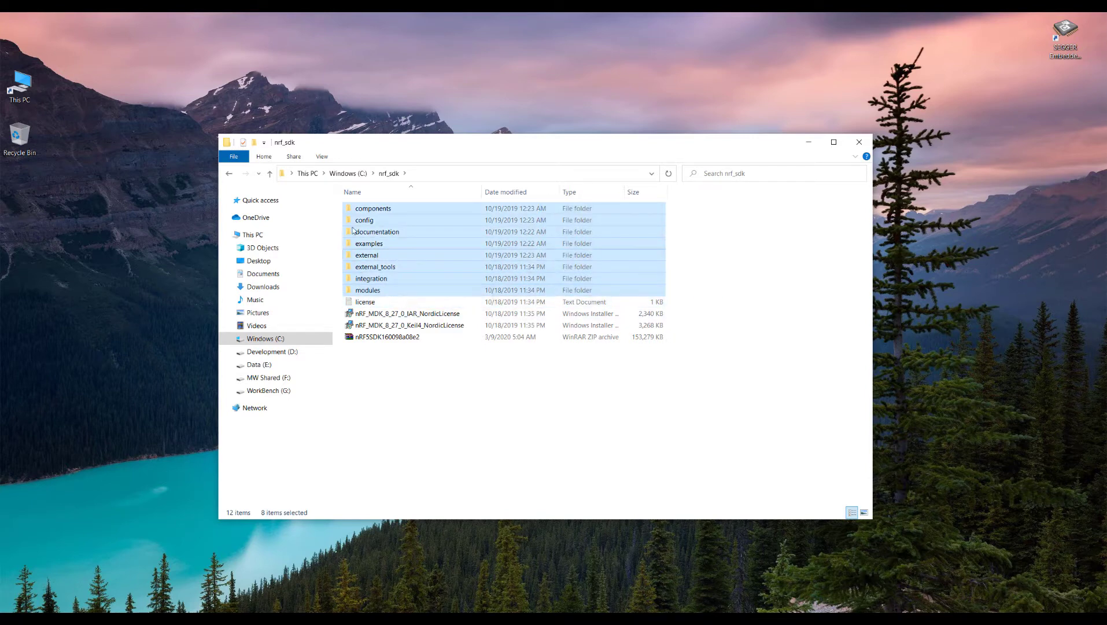
click(393, 408)
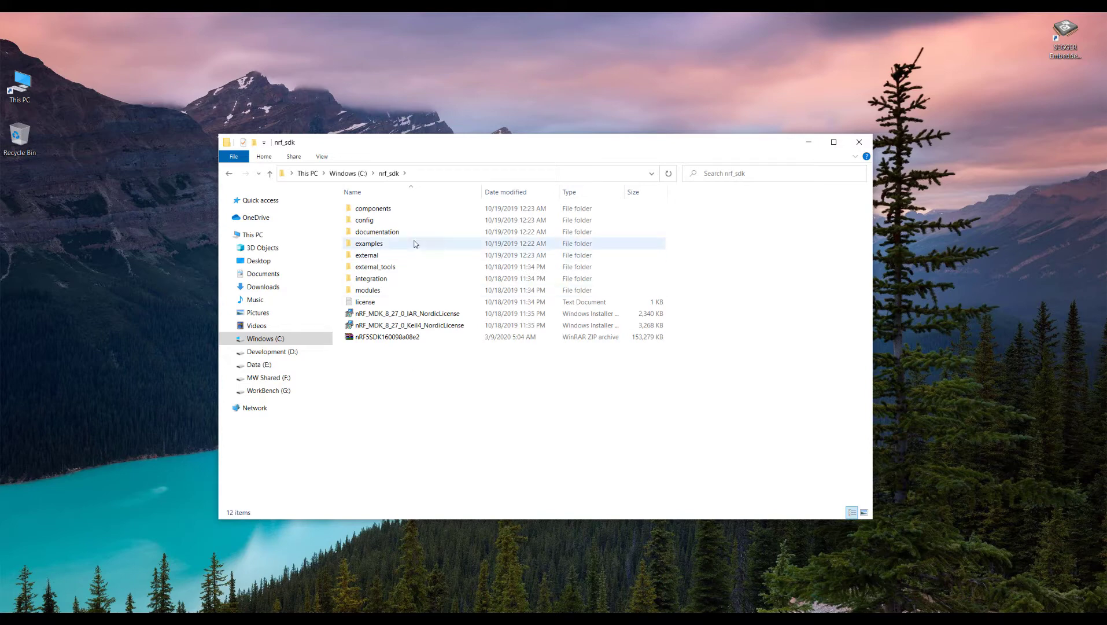
- Open the components folder and select its ble subfolder
double_click(370, 243)
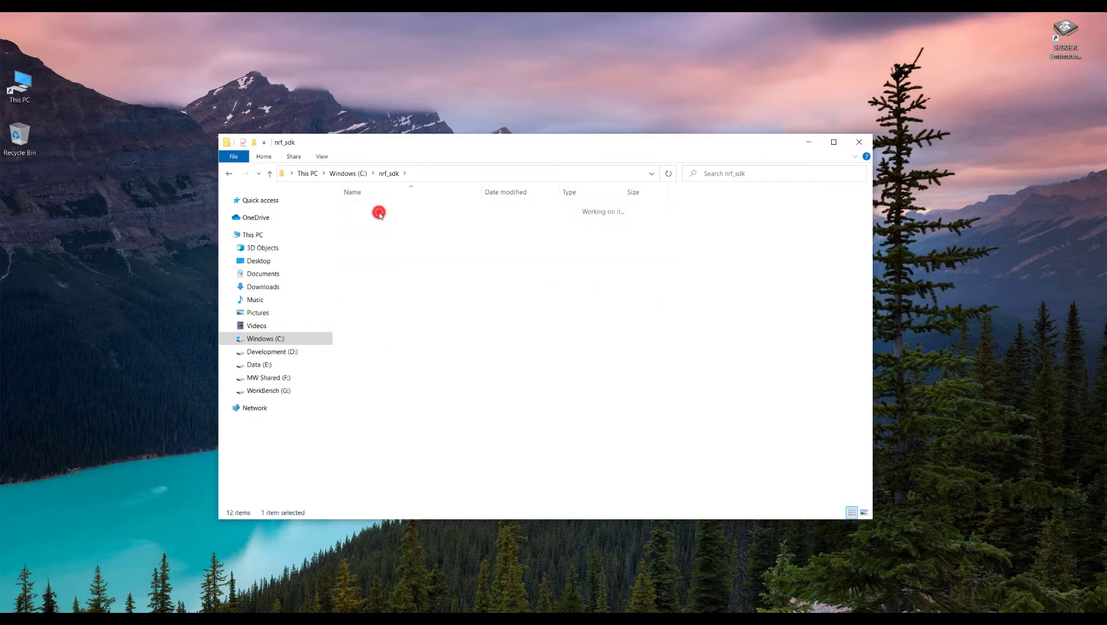
double_click(379, 213)
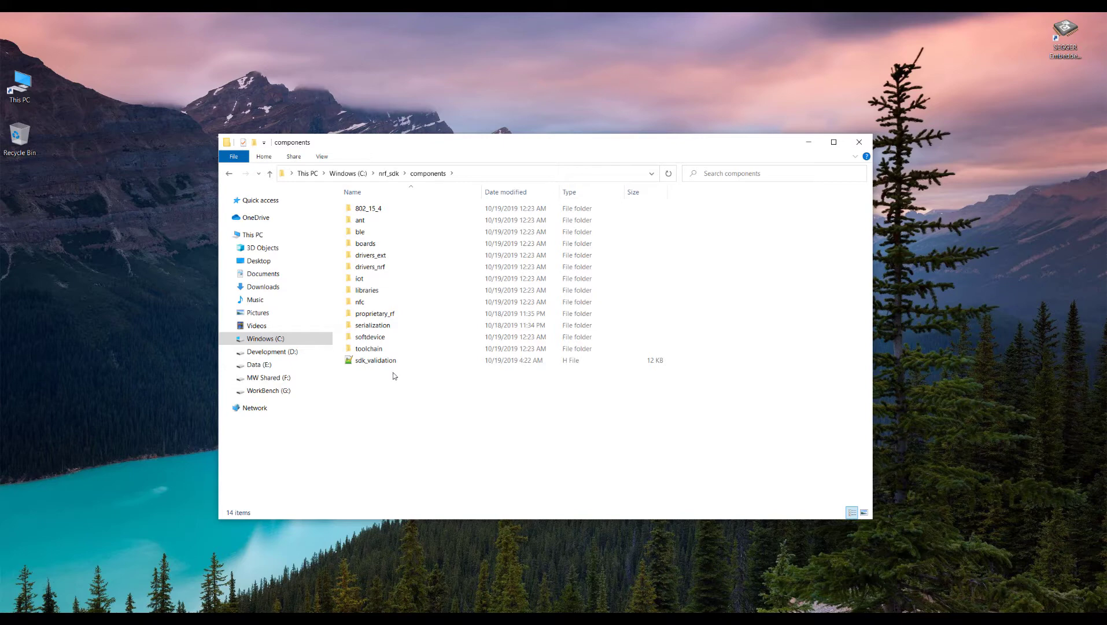
mouse_move(361, 302)
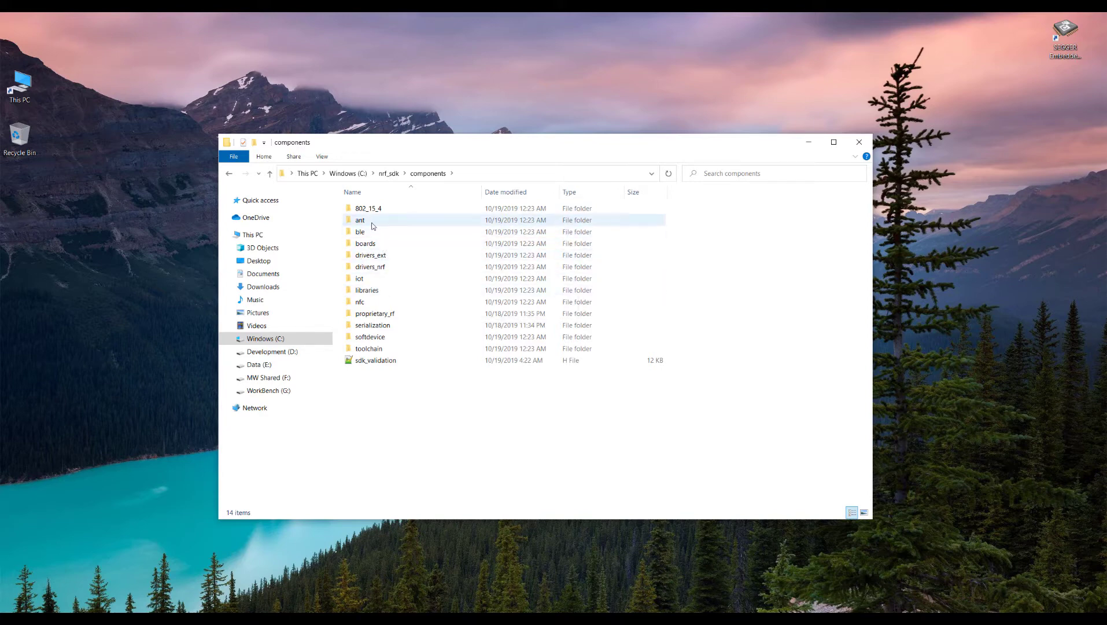
mouse_move(365, 244)
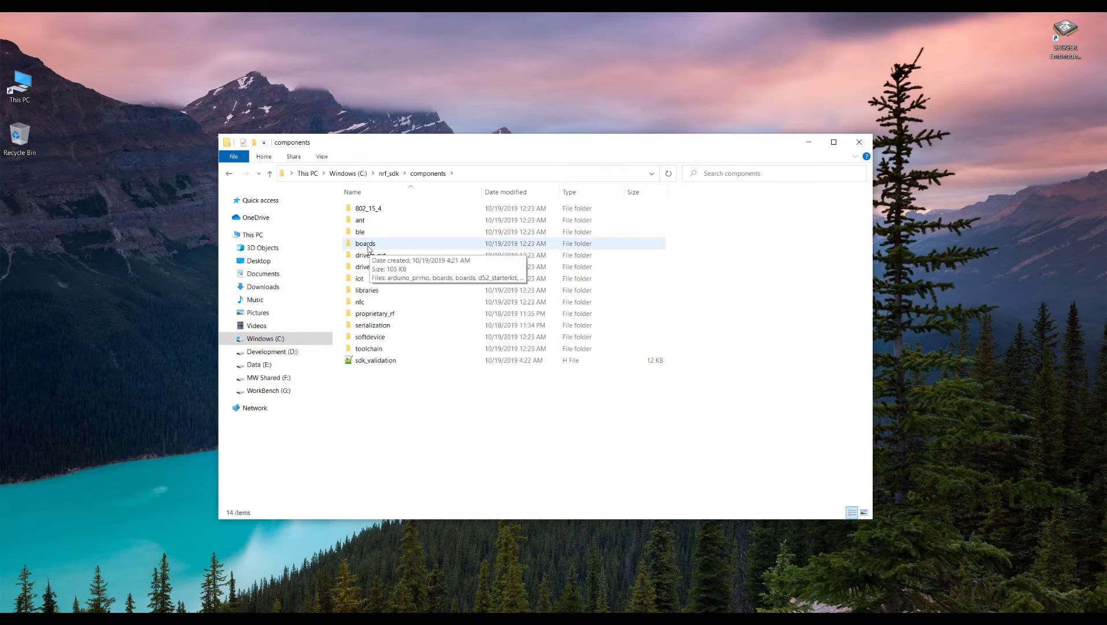
click(361, 232)
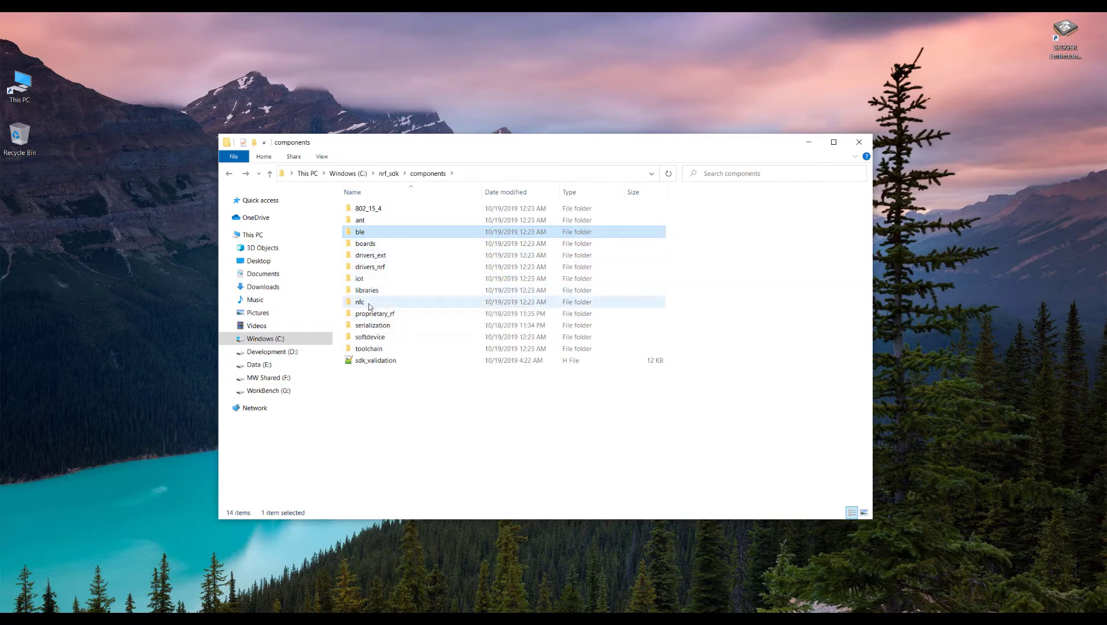
mouse_move(361, 301)
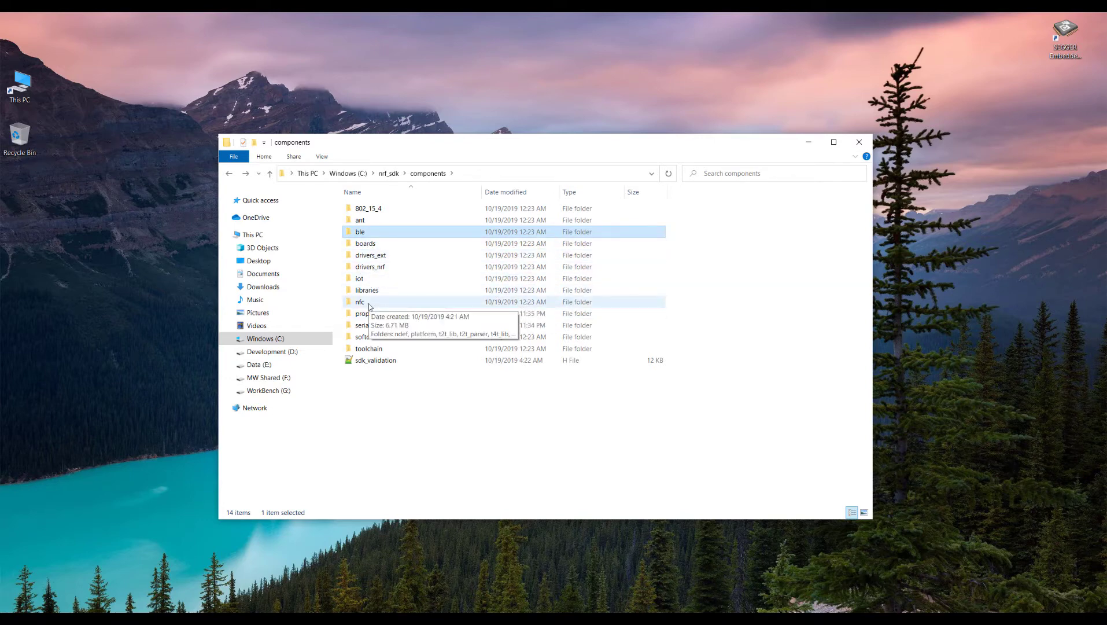
mouse_move(367, 290)
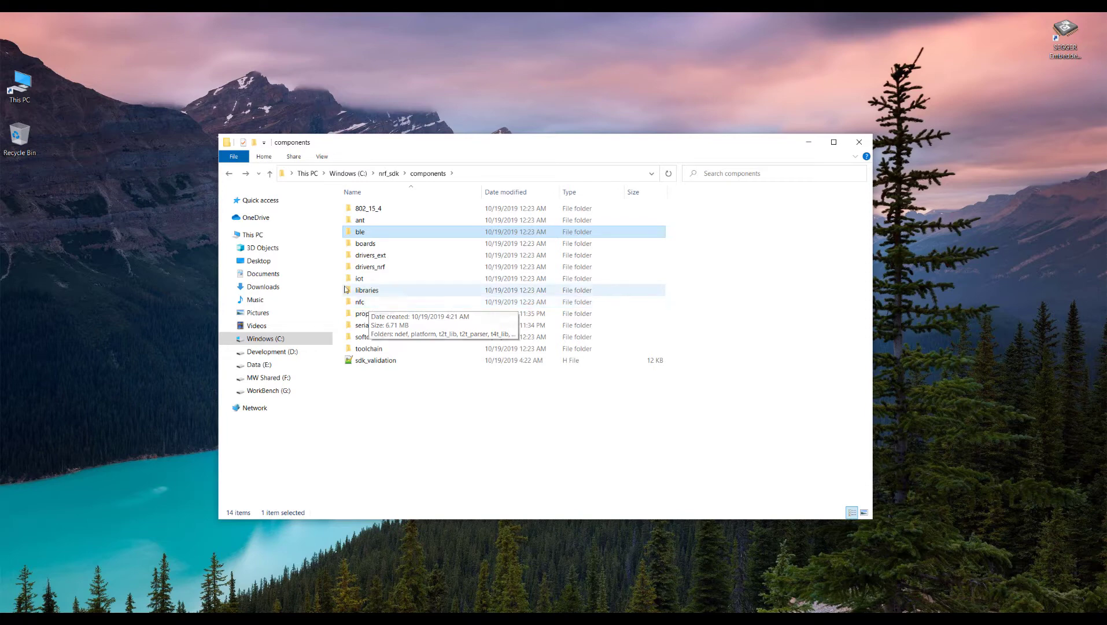
mouse_move(394, 263)
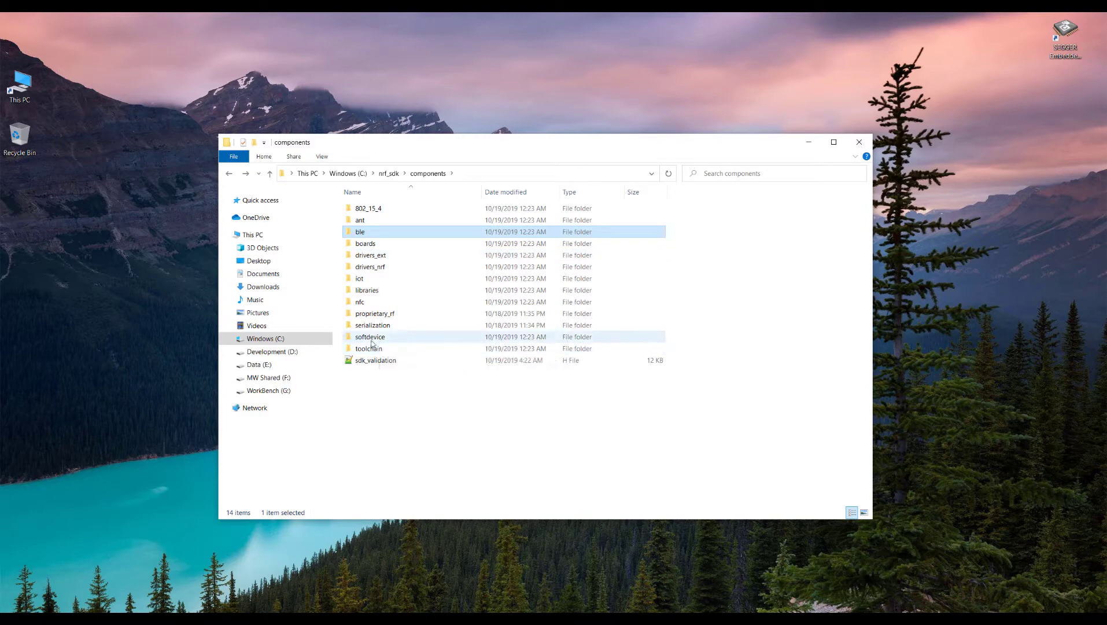
- Look inside softdevice and boards, selecting the pca10056 board file
double_click(369, 337)
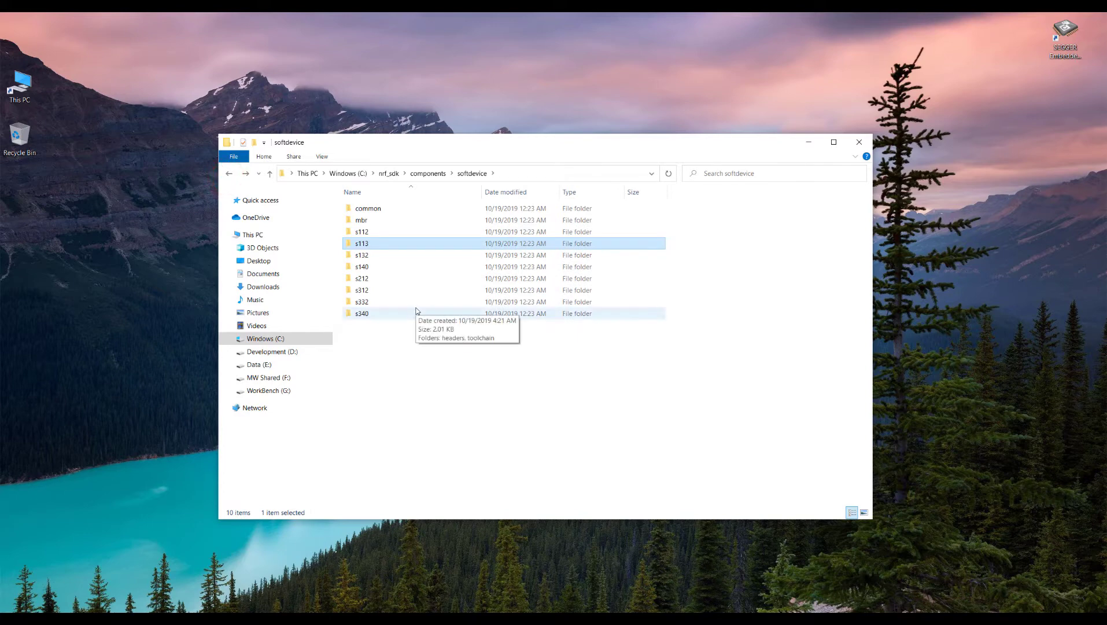
mouse_move(416, 338)
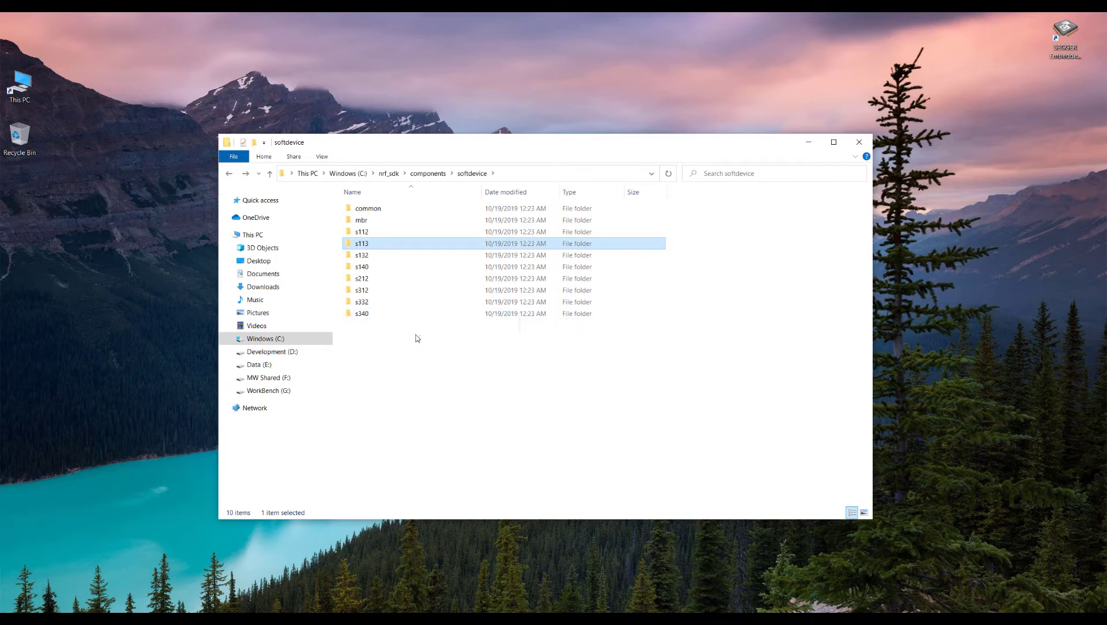
mouse_move(401, 327)
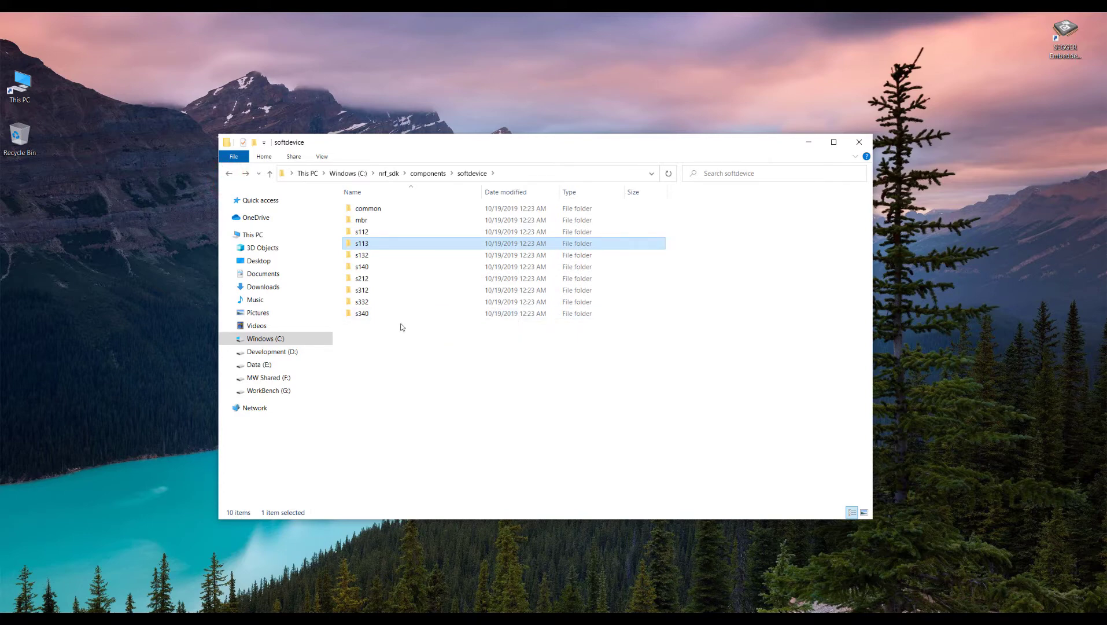
click(228, 173)
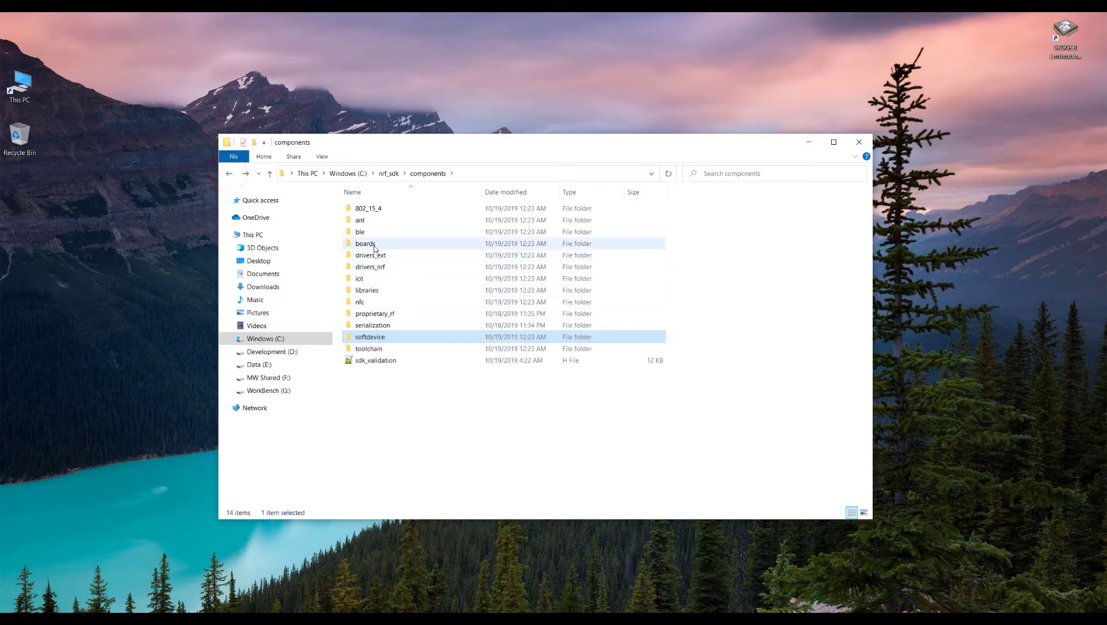
double_click(366, 243)
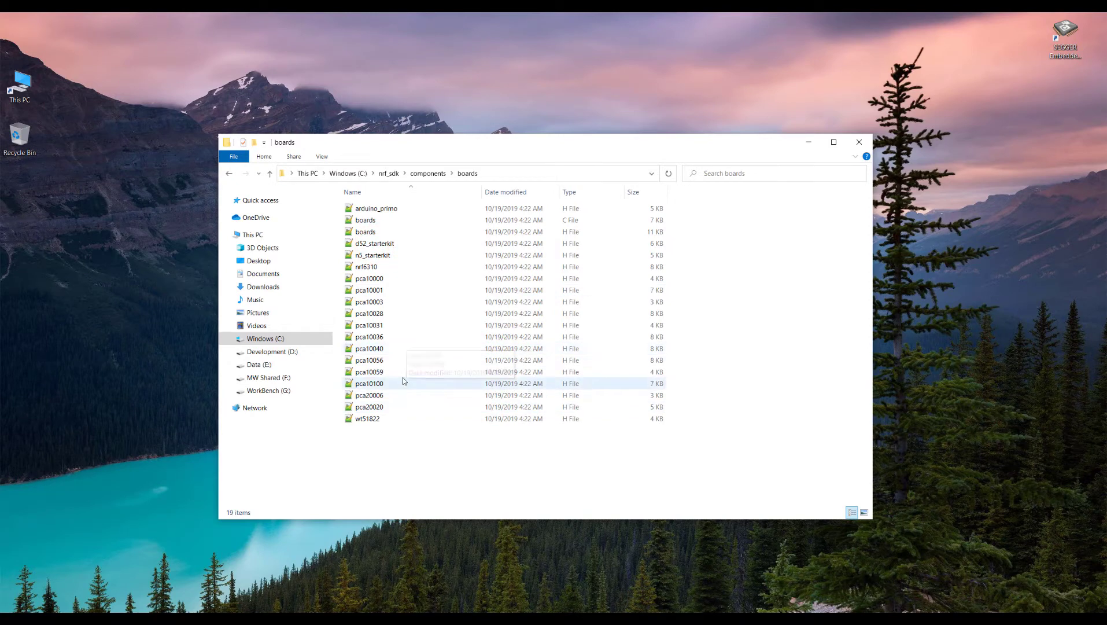
mouse_move(409, 360)
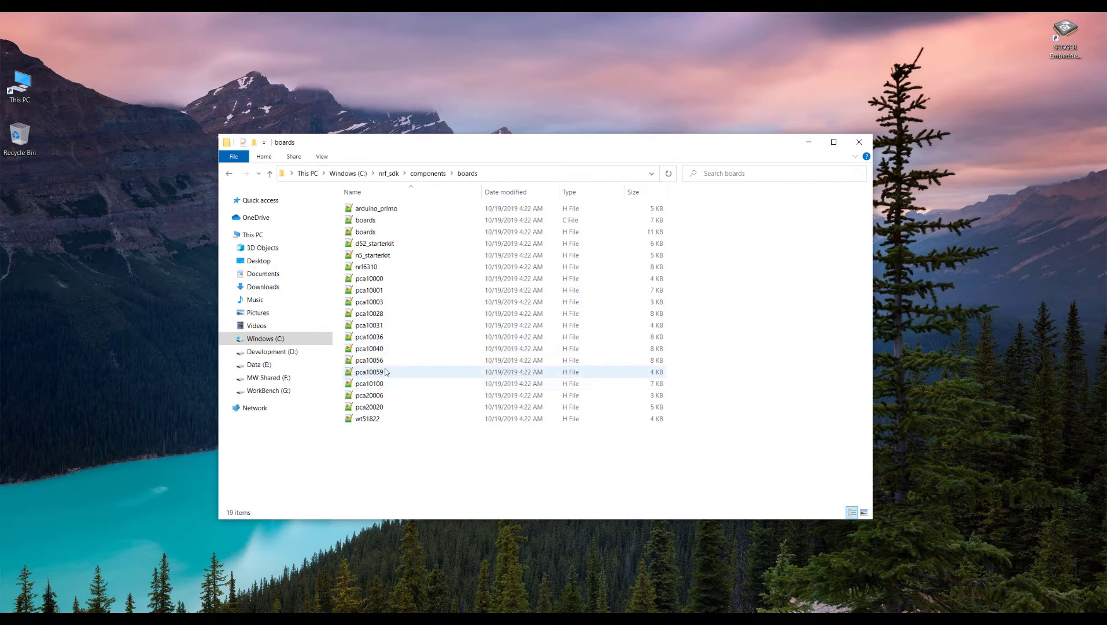
click(368, 360)
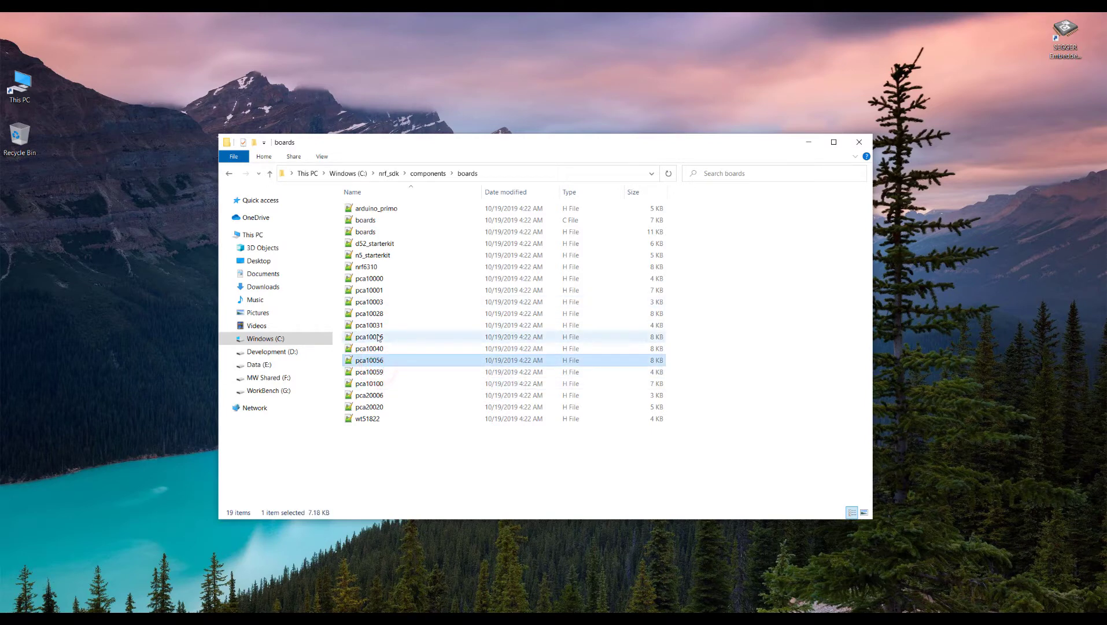
click(228, 173)
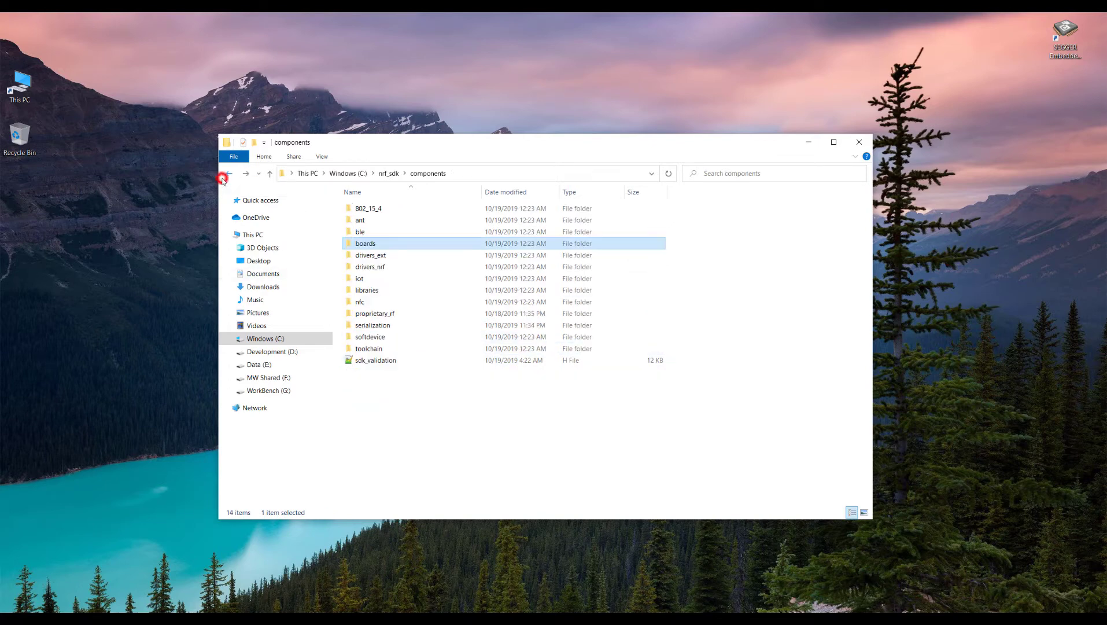
mouse_move(399, 256)
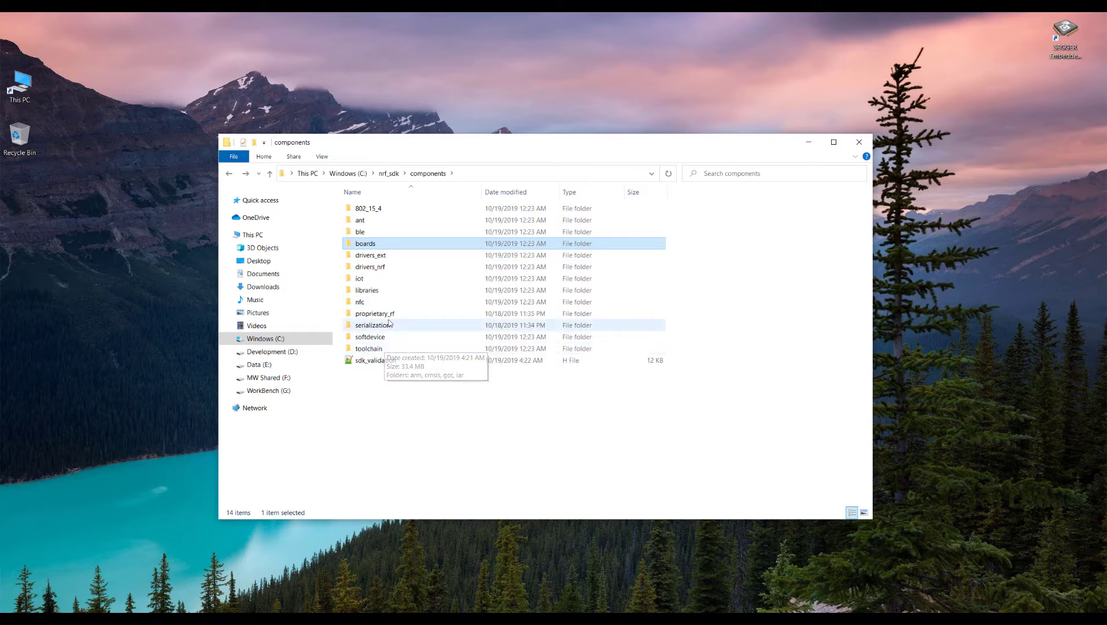
- Drill into nfc\ndef\text, then go back up to nrf_sdk
double_click(360, 302)
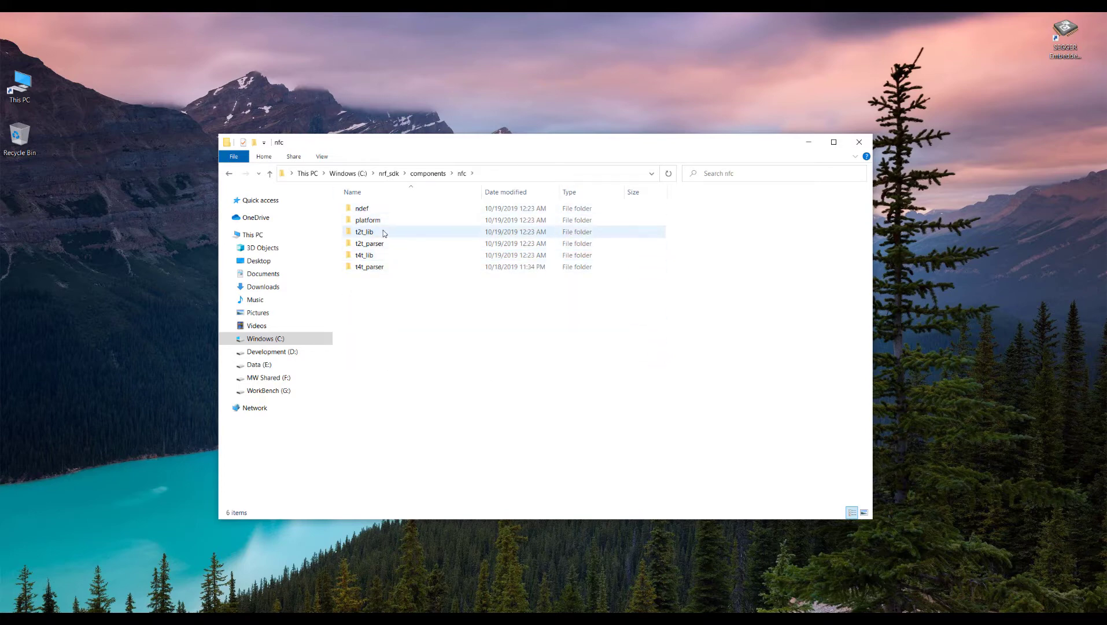
double_click(362, 208)
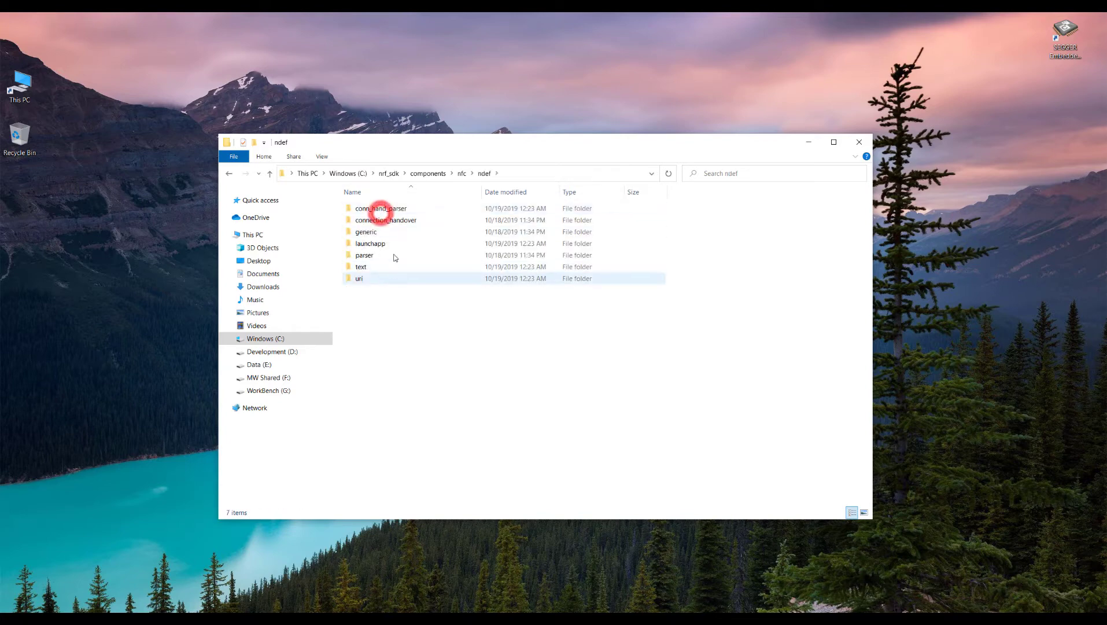
double_click(361, 266)
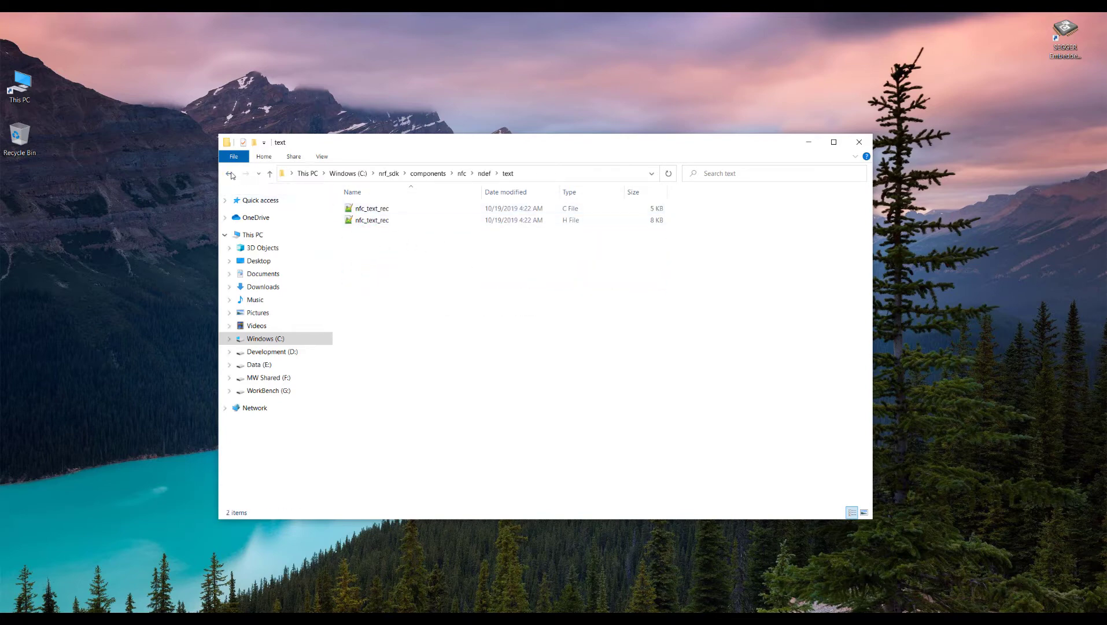
click(231, 173)
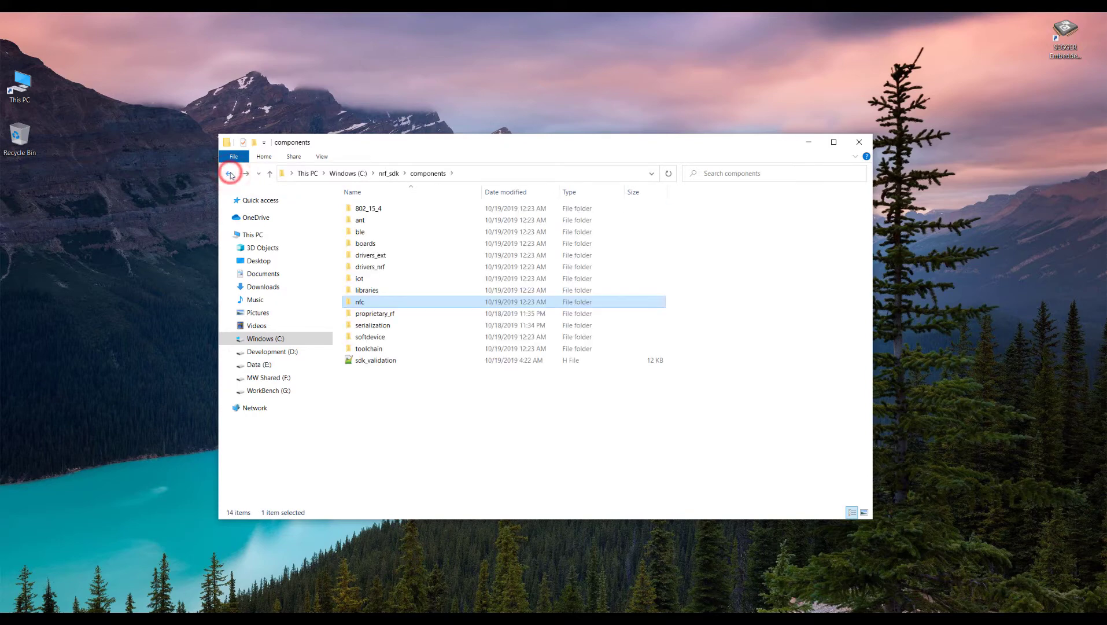
click(230, 173)
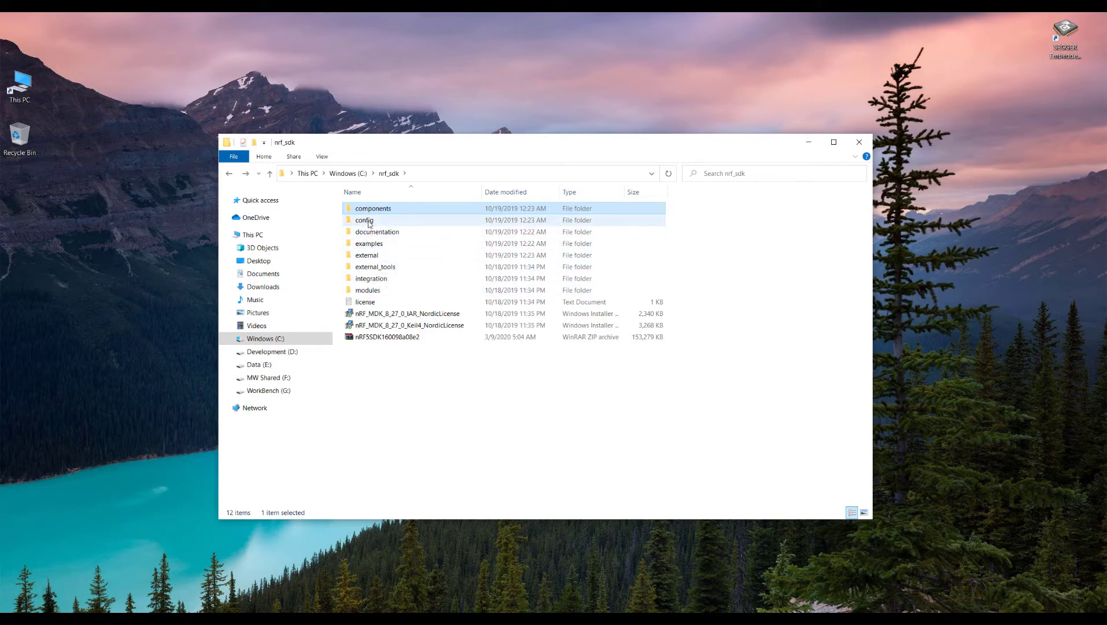
- Open config\nrf52832\config\sdk_config.h in Notepad++
click(364, 219)
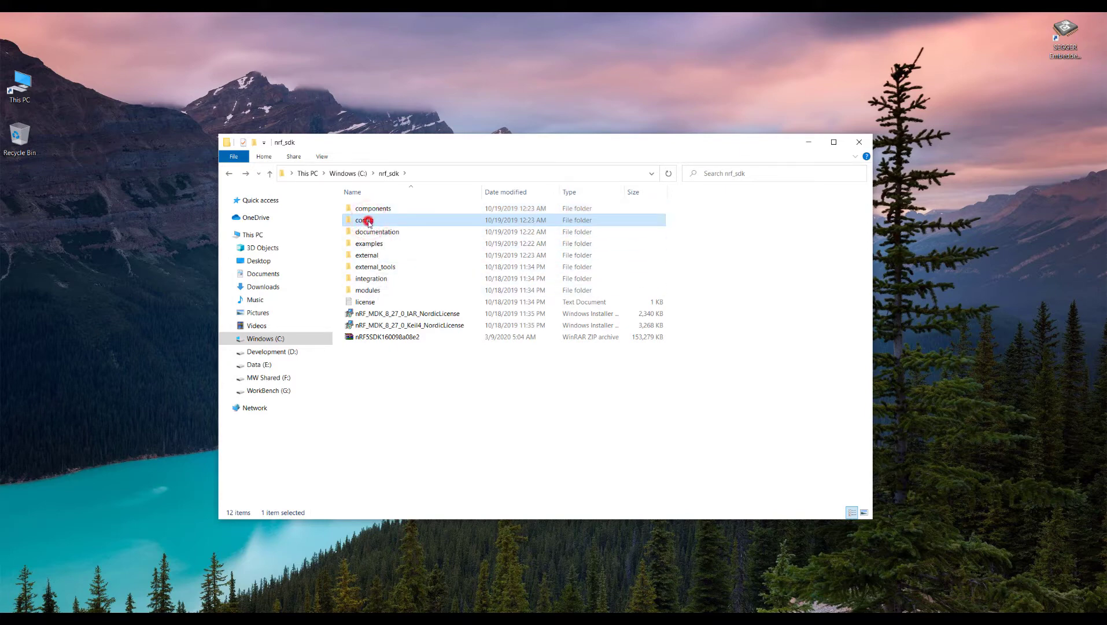
double_click(365, 220)
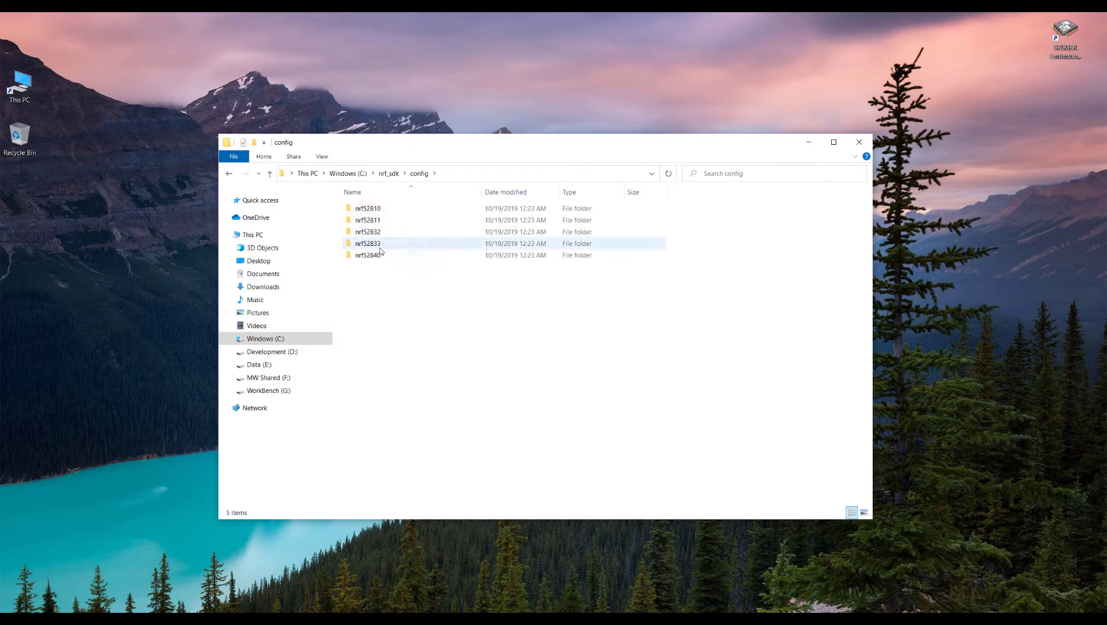
mouse_move(367, 243)
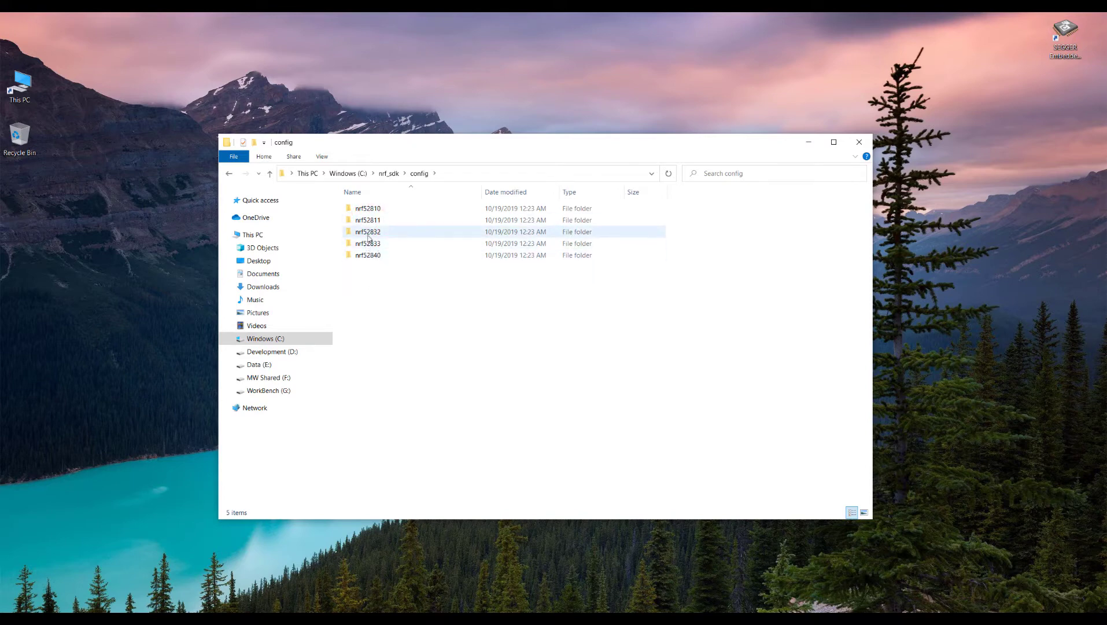
double_click(368, 231)
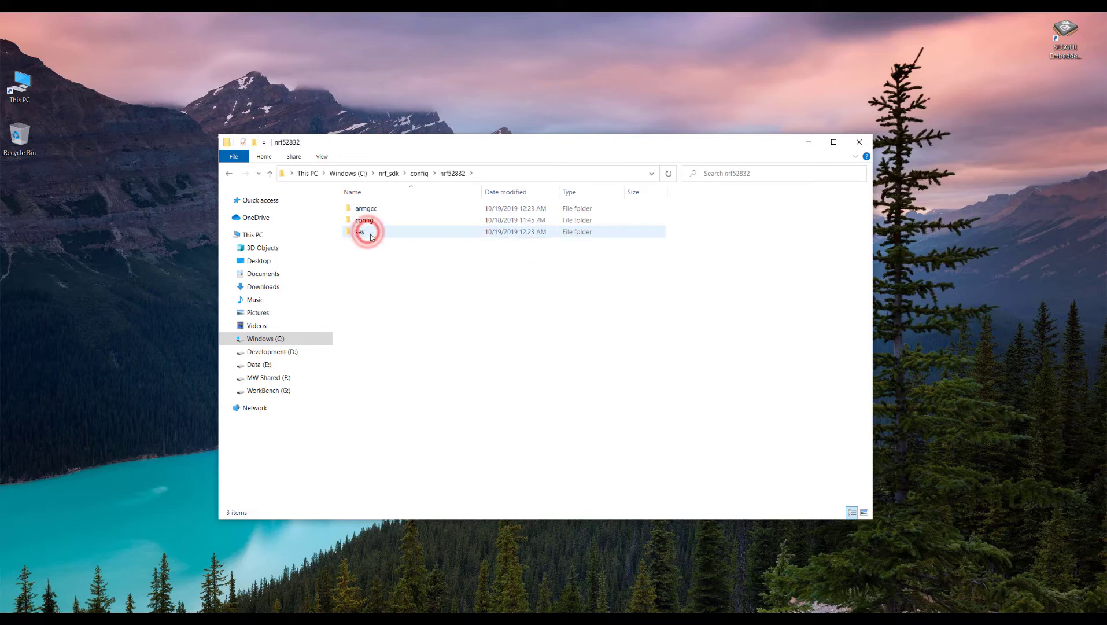
double_click(364, 220)
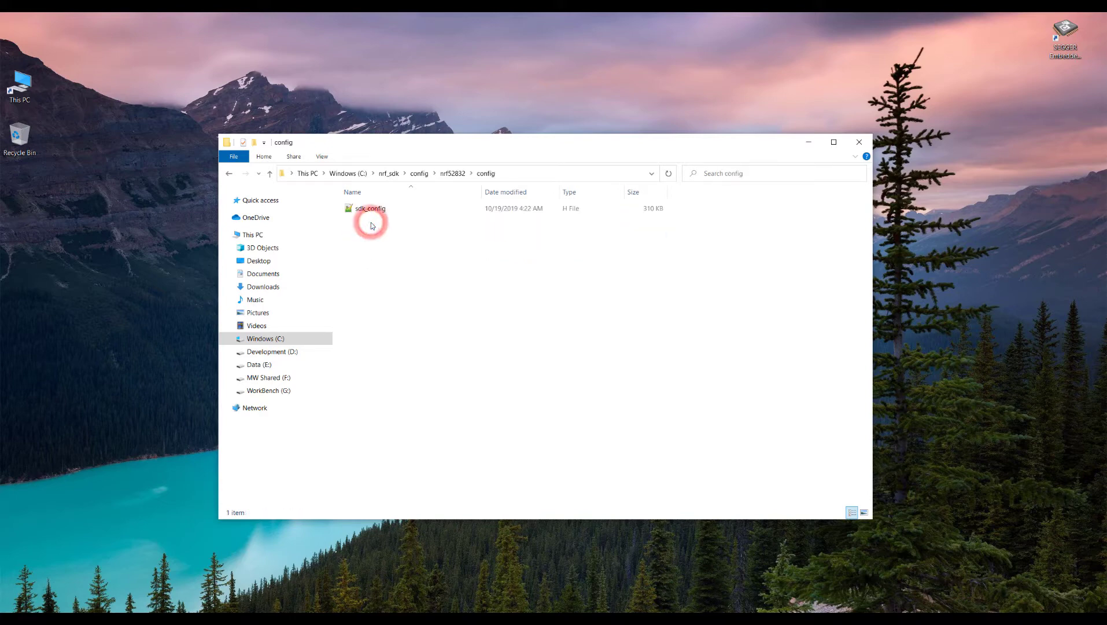
click(371, 208)
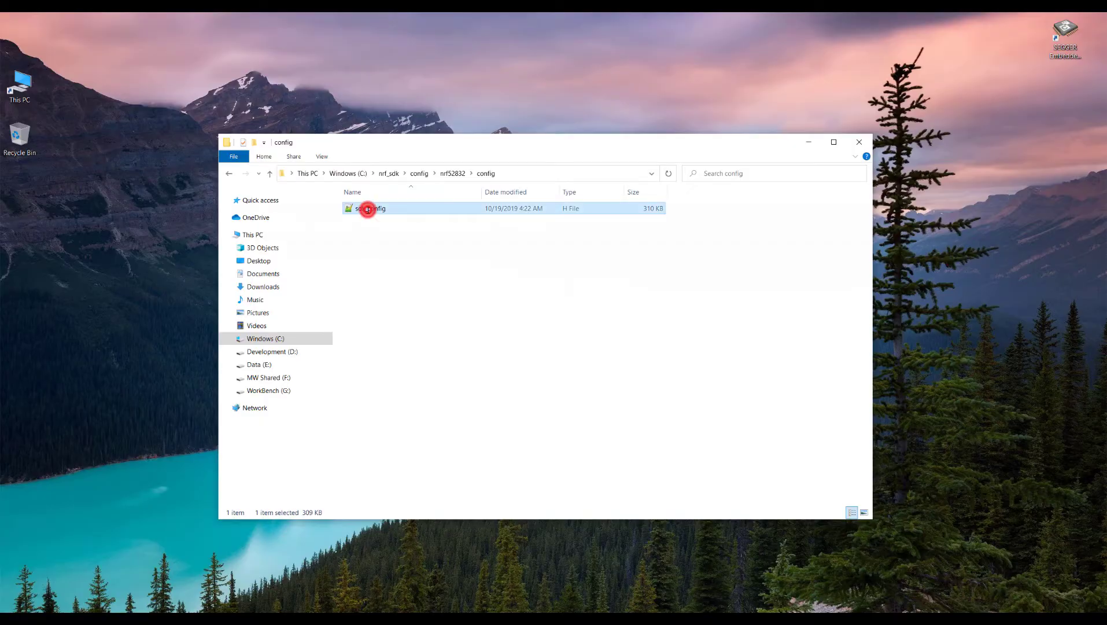
double_click(373, 207)
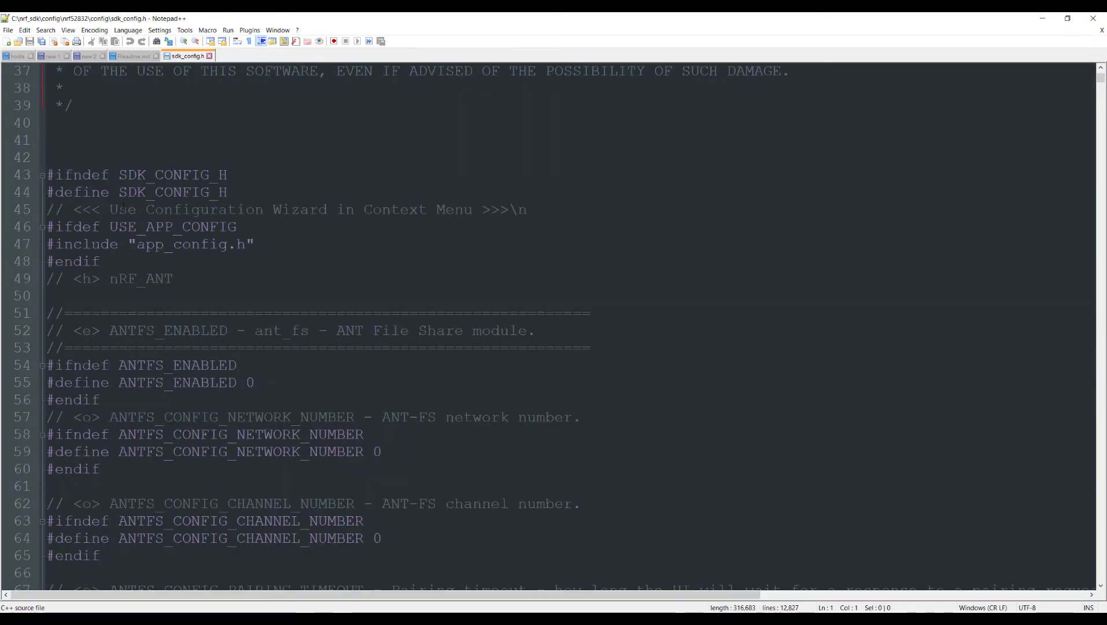
- Scroll through the ANT File Share defines in sdk_config.h
scroll(down, 3)
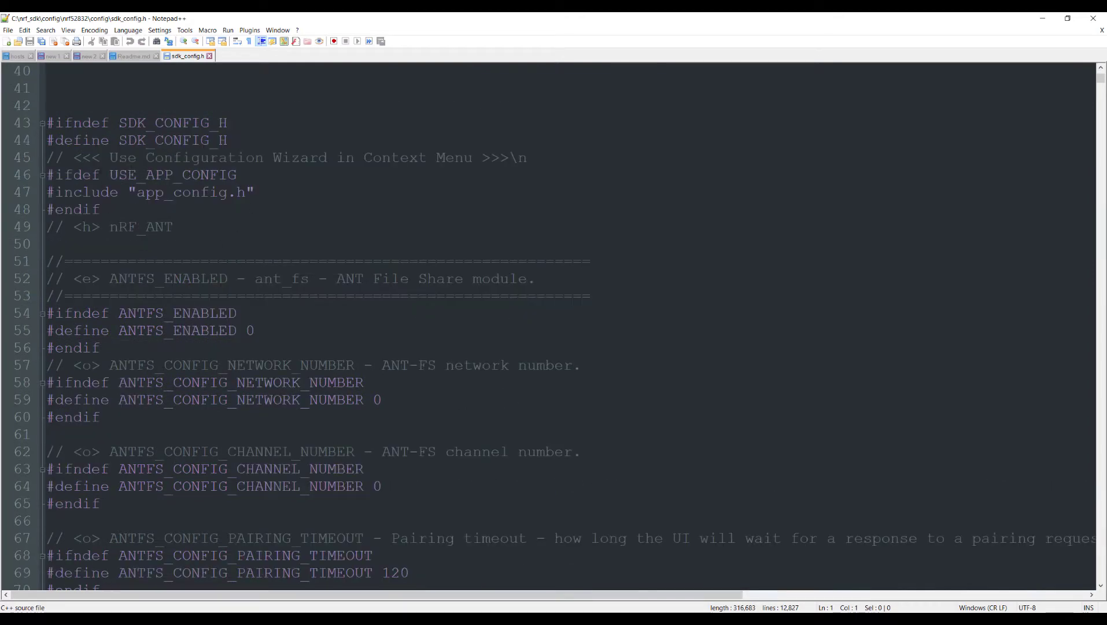
scroll(down, 3)
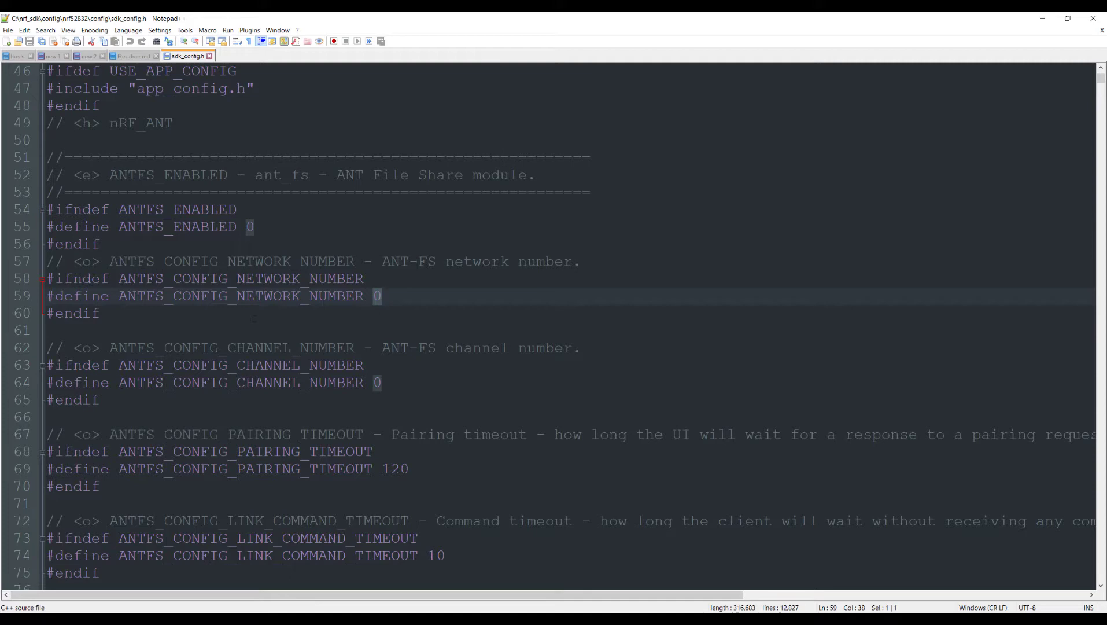
scroll(down, 3)
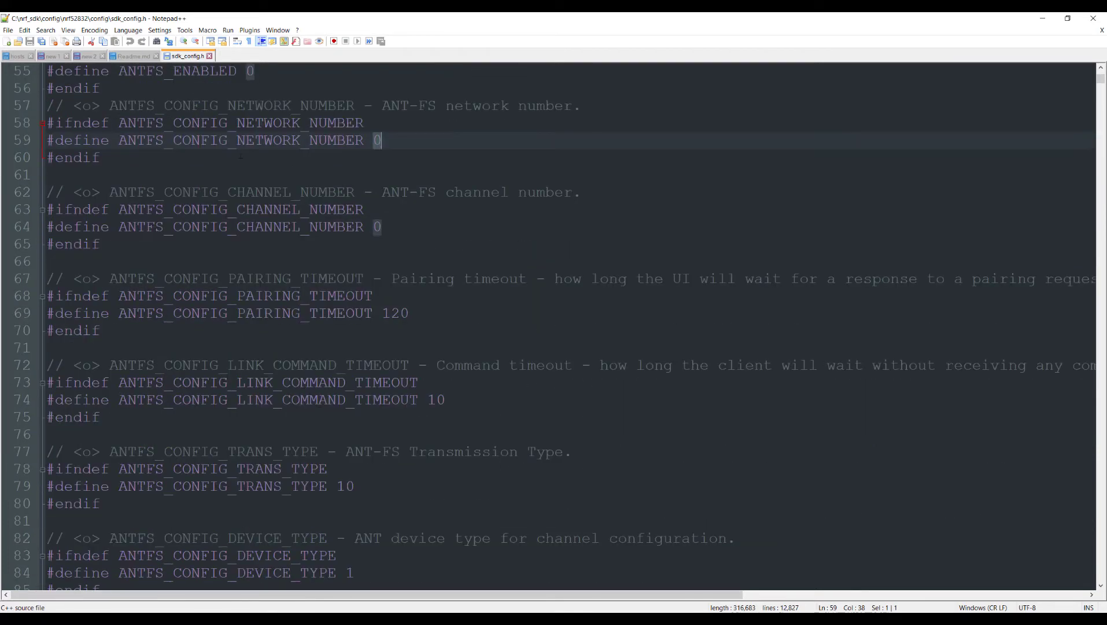
mouse_move(187, 56)
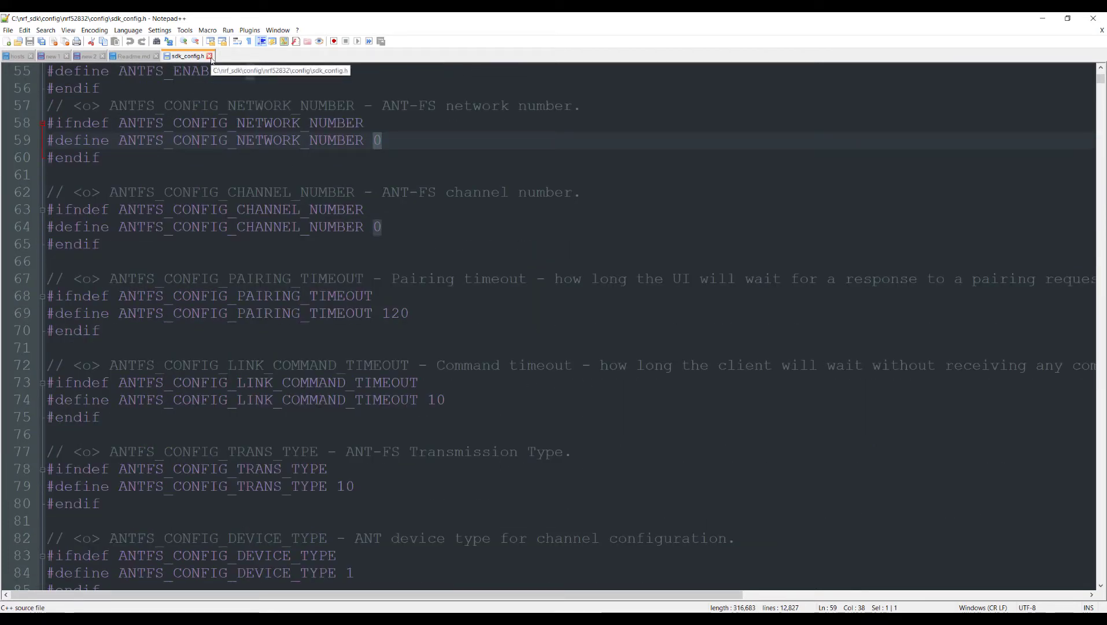
mouse_move(972, 25)
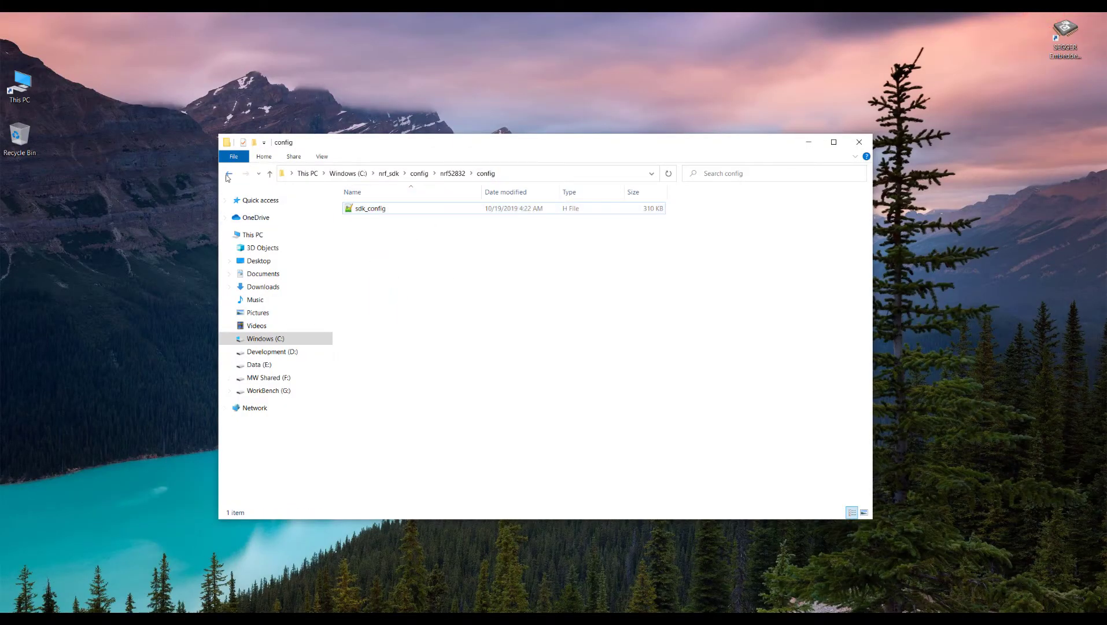
- Back out of nrf52832\config, inspect nrf_sdk's config folder, and return to nrf_sdk
click(228, 174)
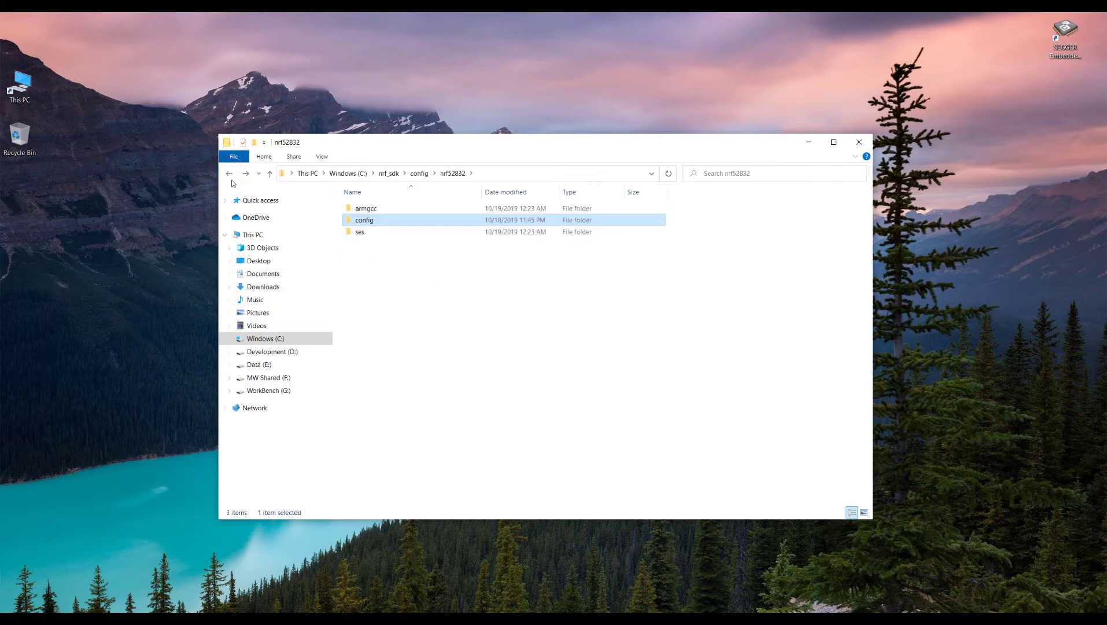
click(228, 173)
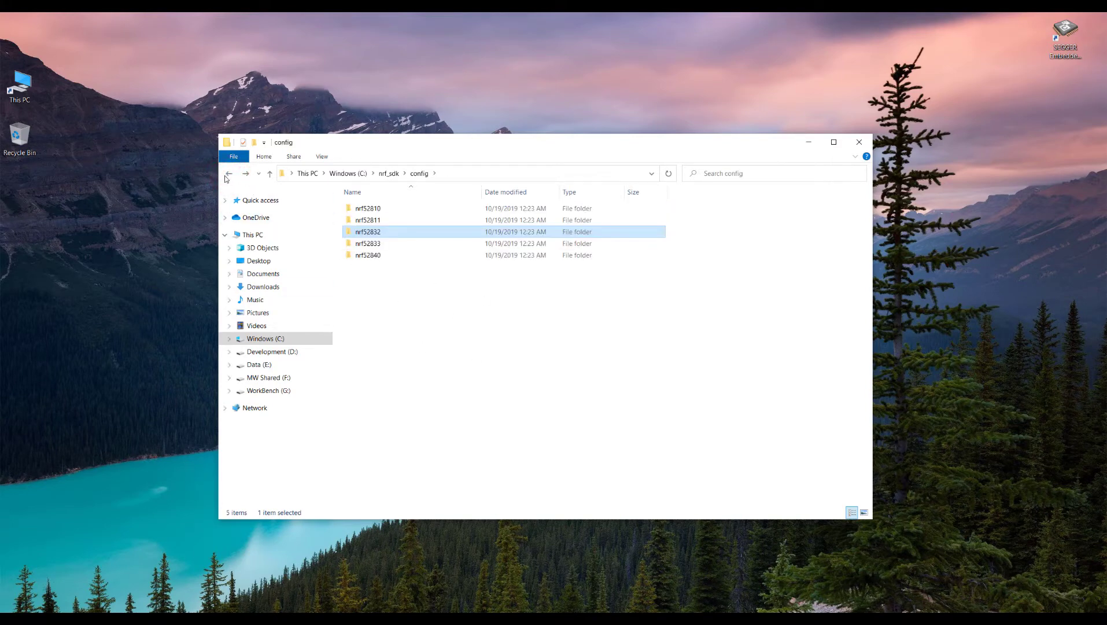
mouse_move(257, 187)
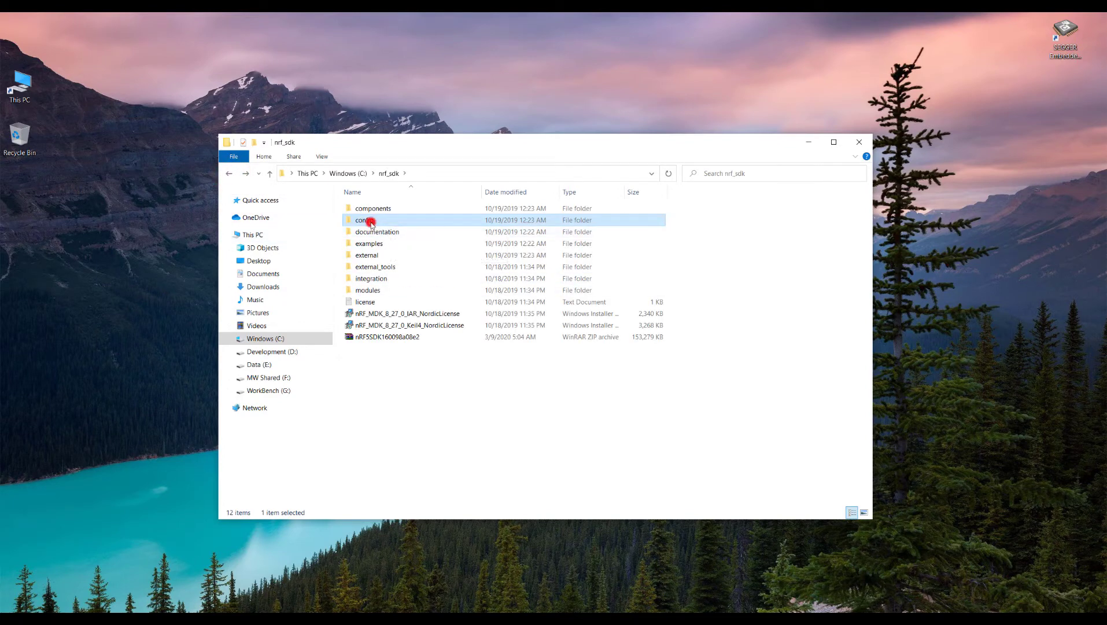
double_click(363, 219)
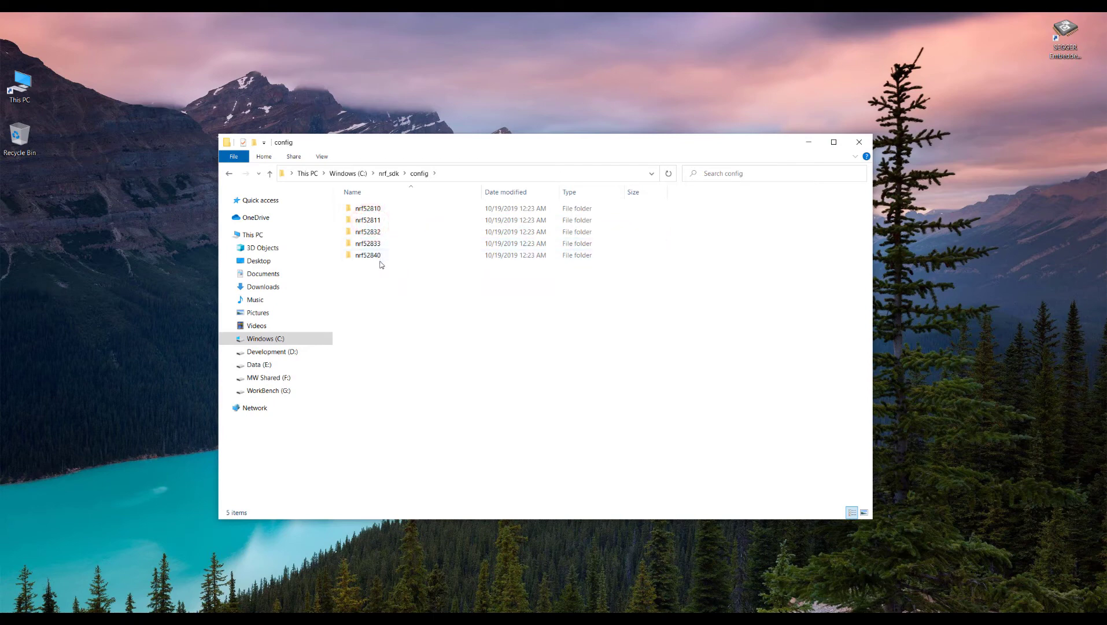
mouse_move(367, 256)
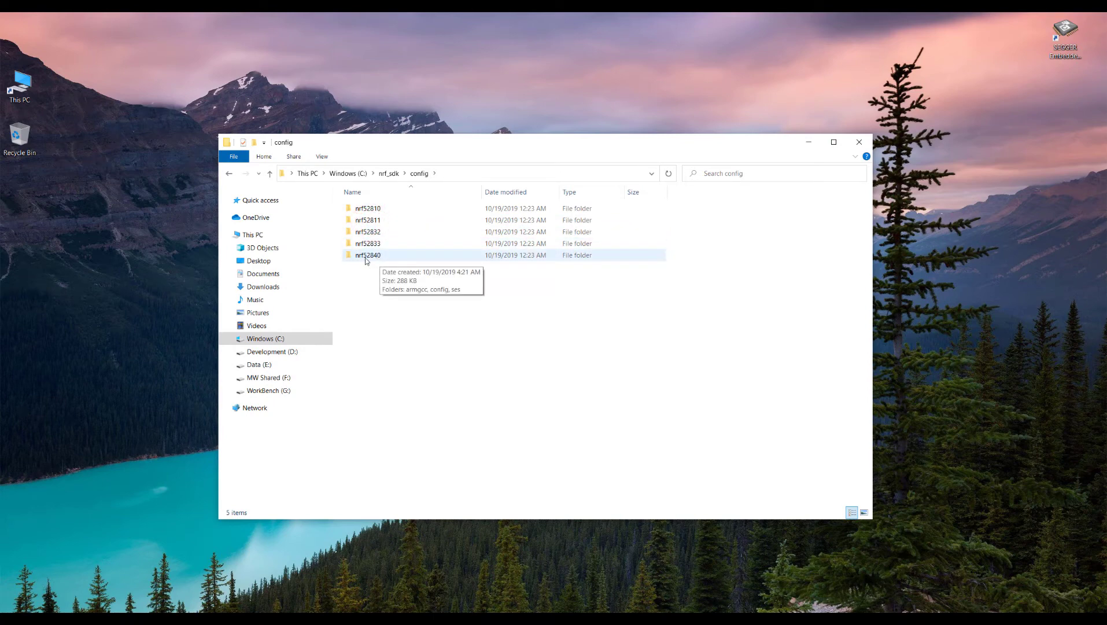
mouse_move(229, 174)
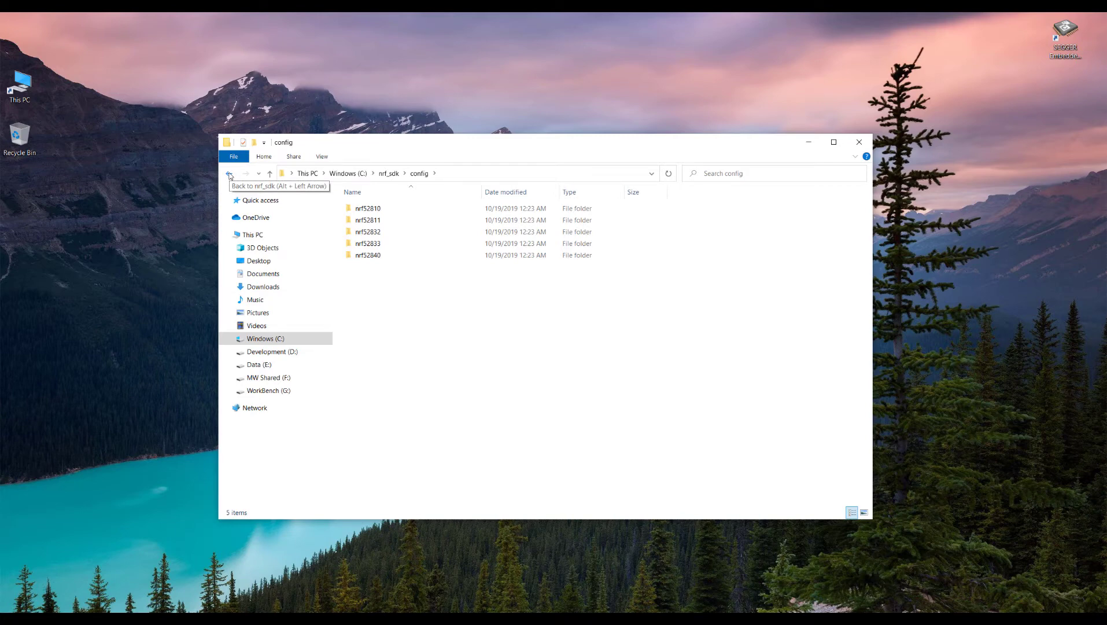
click(228, 173)
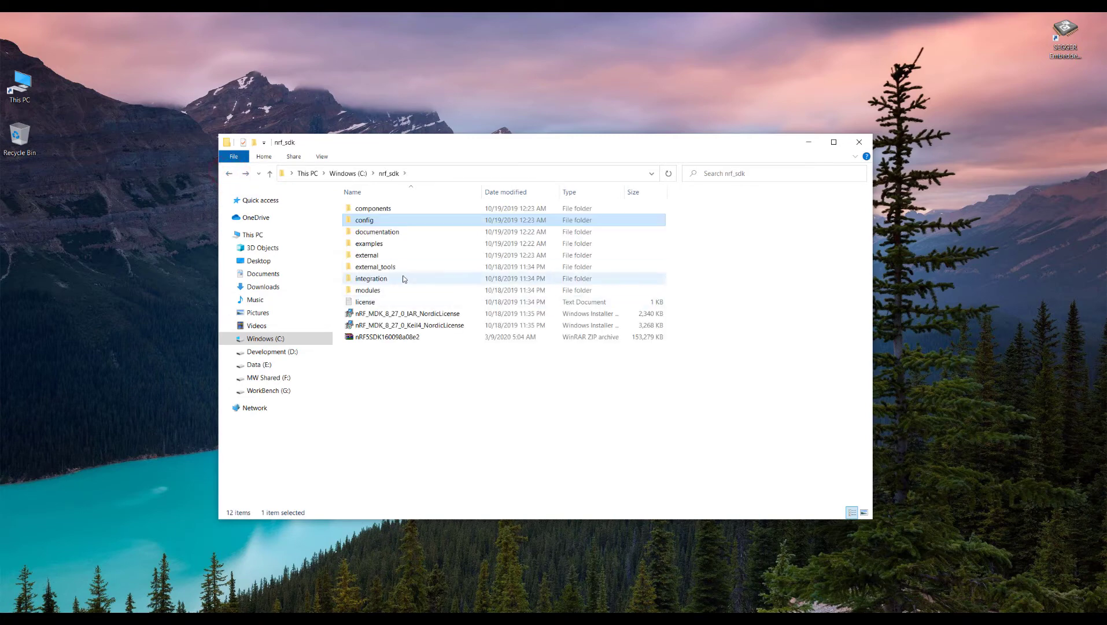
mouse_move(377, 232)
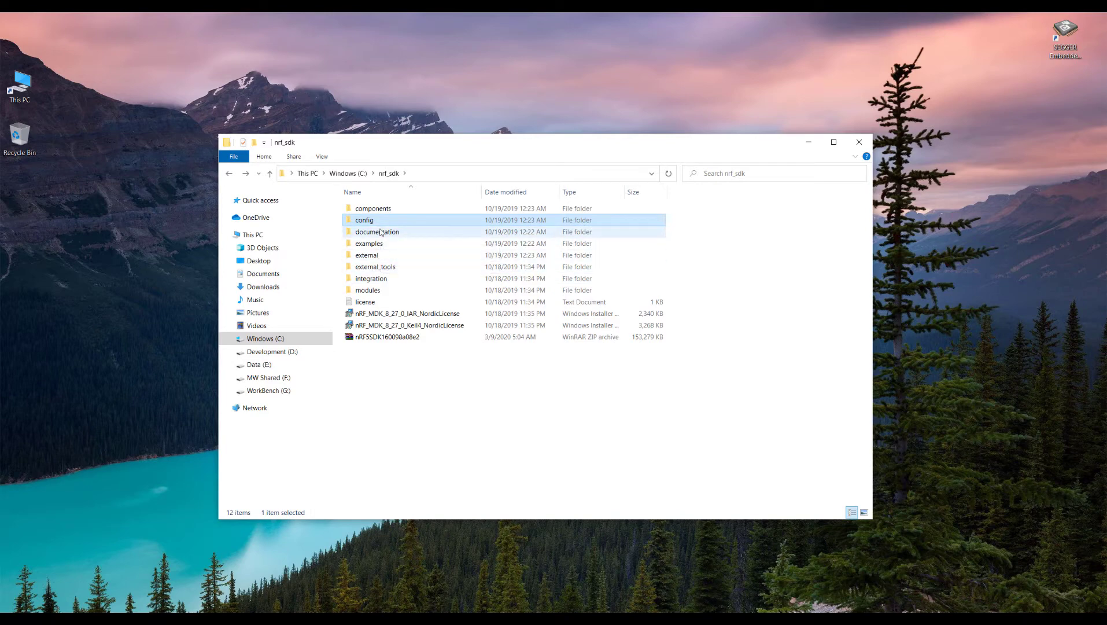
- Look inside the documentation folder twice, return to nrf_sdk, and select the external folder
double_click(378, 232)
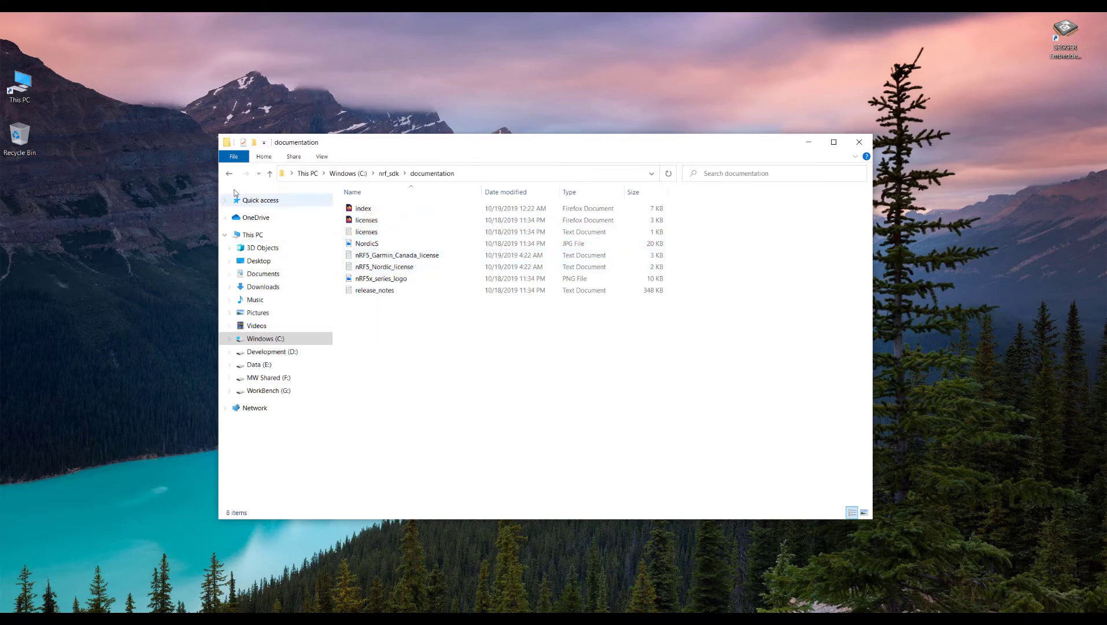
click(270, 173)
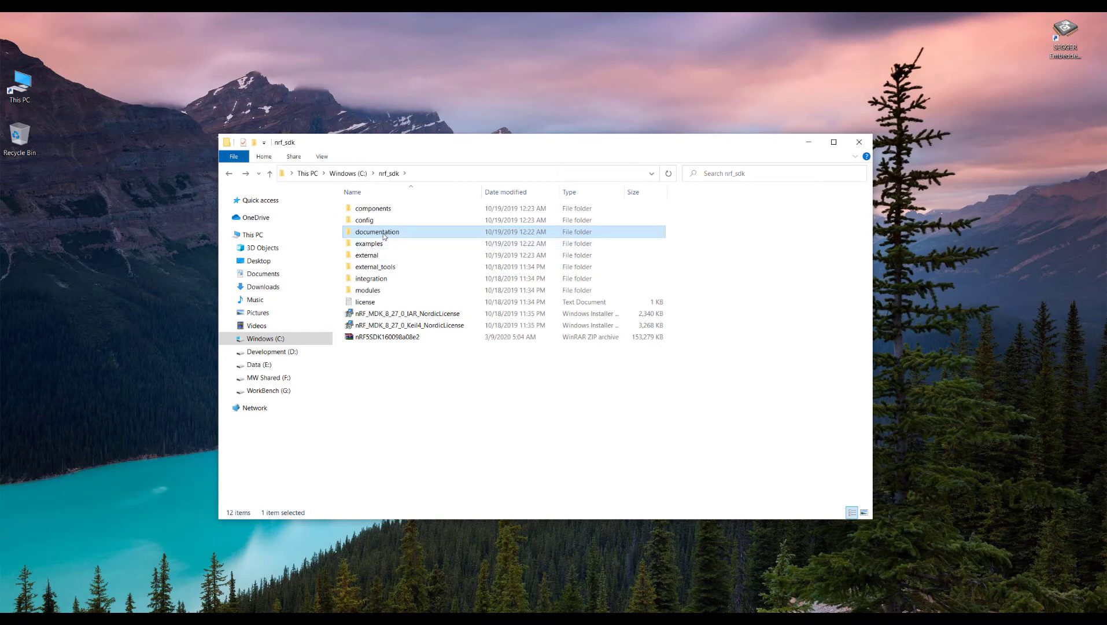
double_click(377, 231)
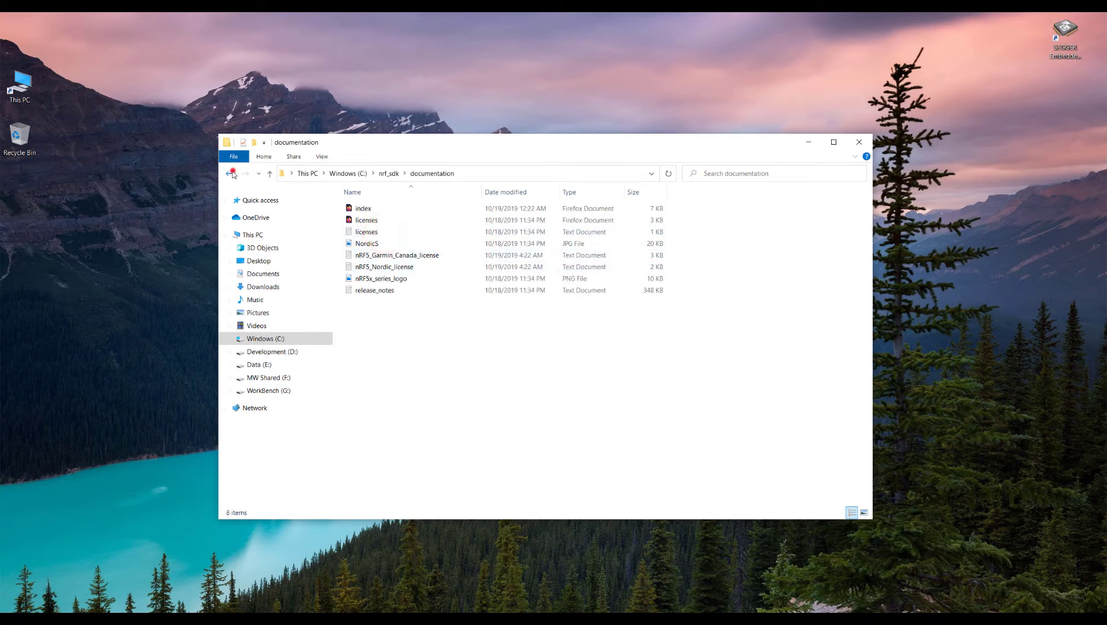
click(231, 173)
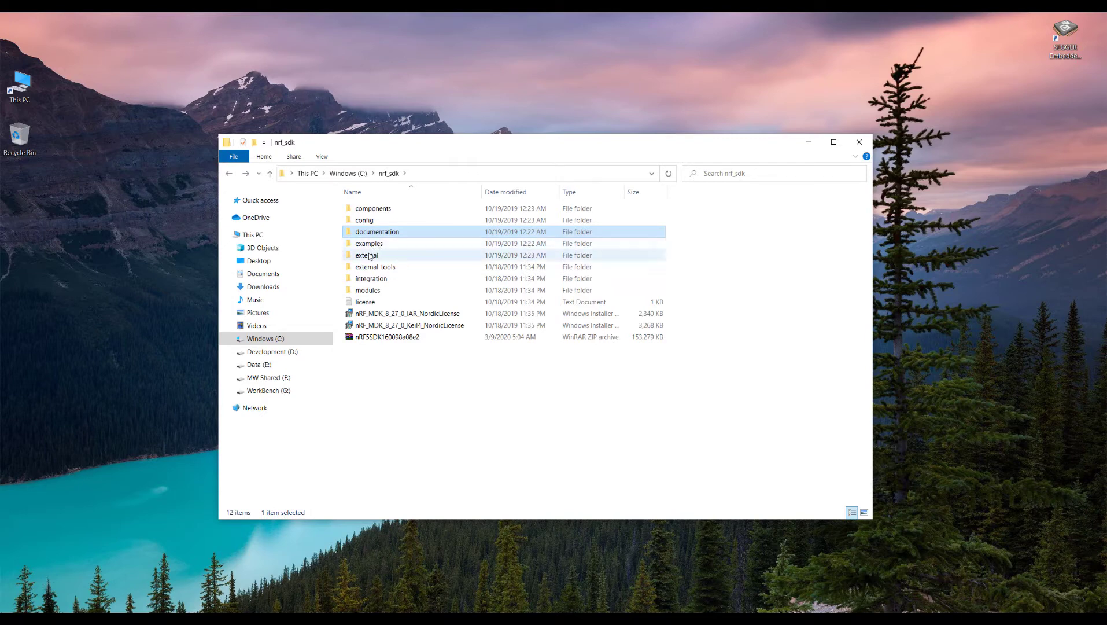
click(367, 255)
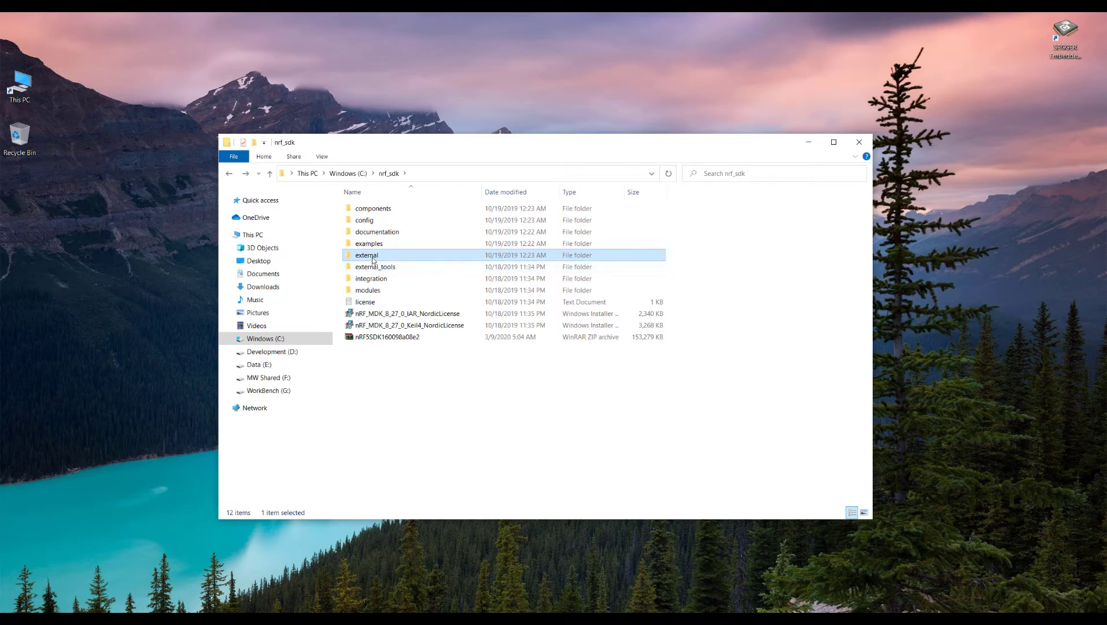
- Open nrf_sdk's external folder and browse its freertos subfolder twice
double_click(366, 255)
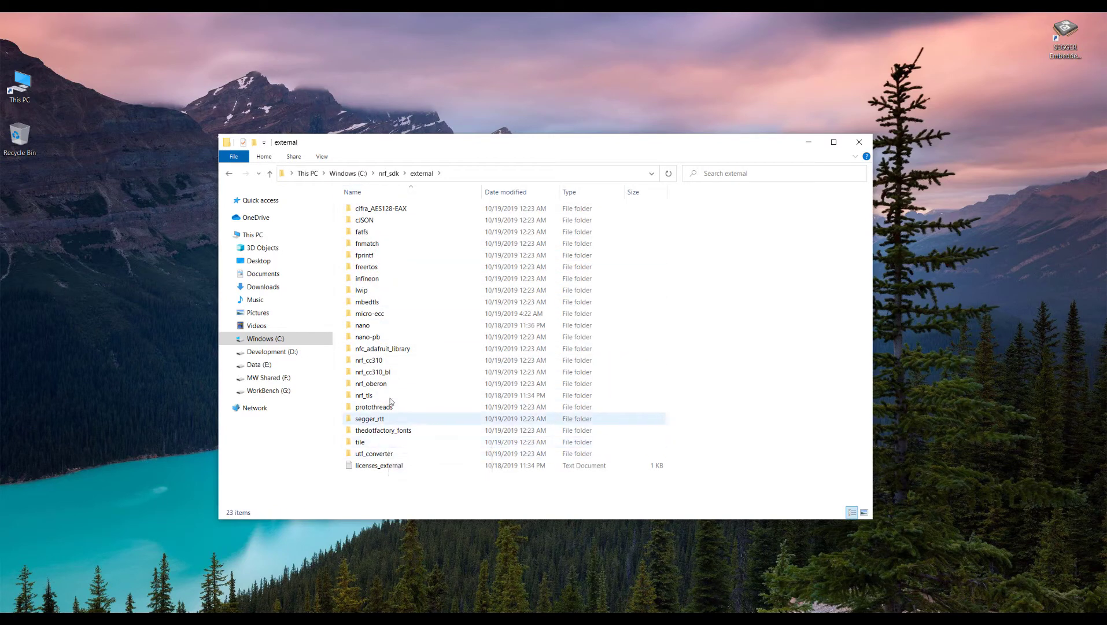
click(365, 266)
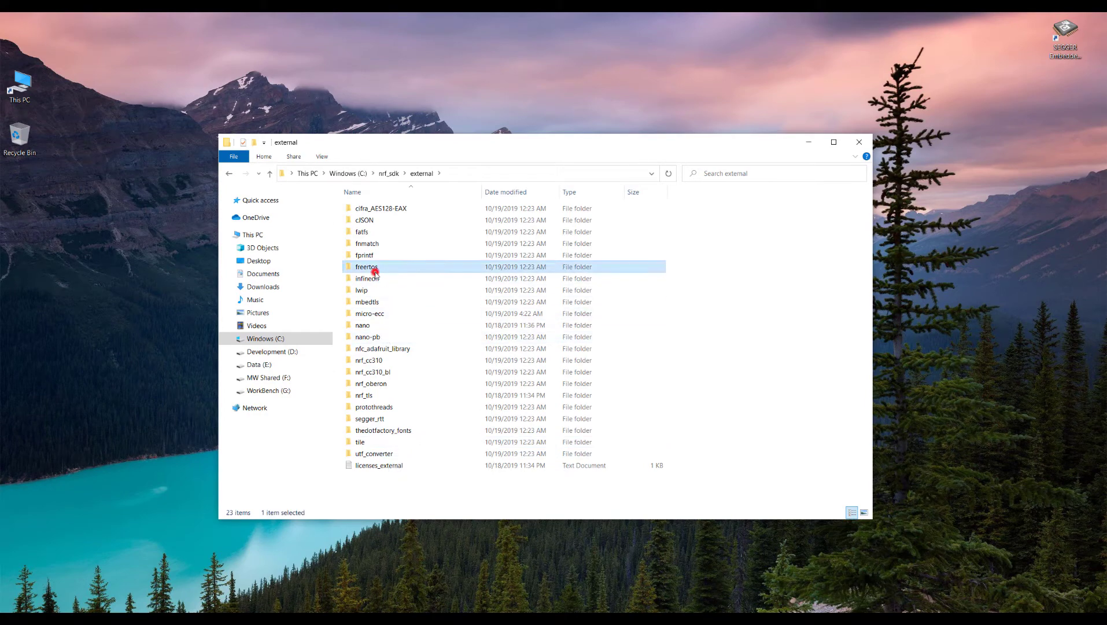
double_click(366, 266)
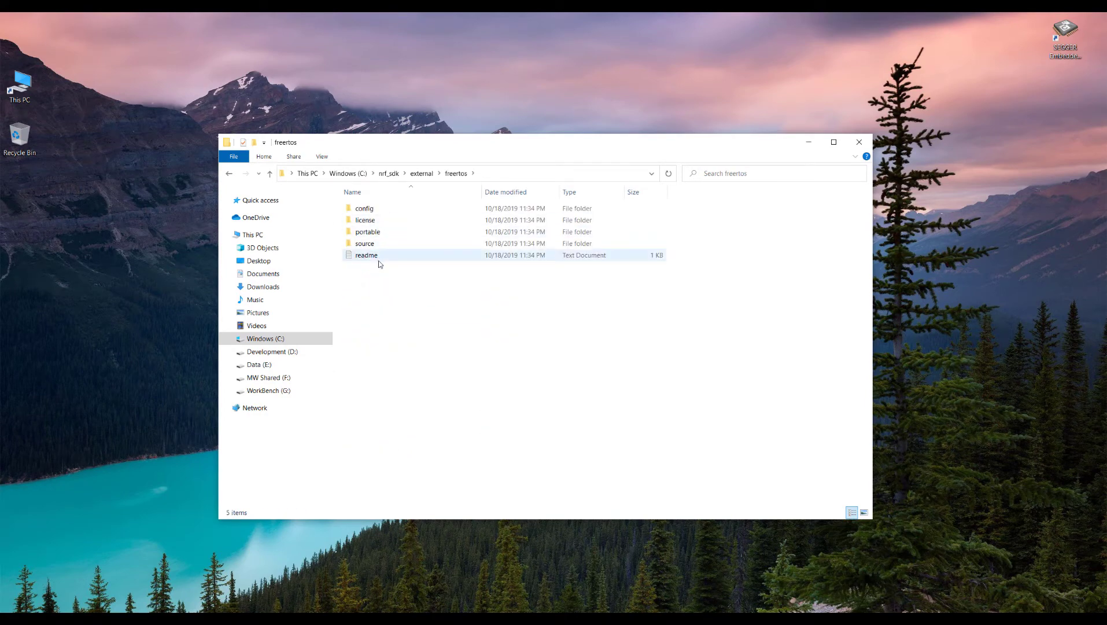
click(228, 173)
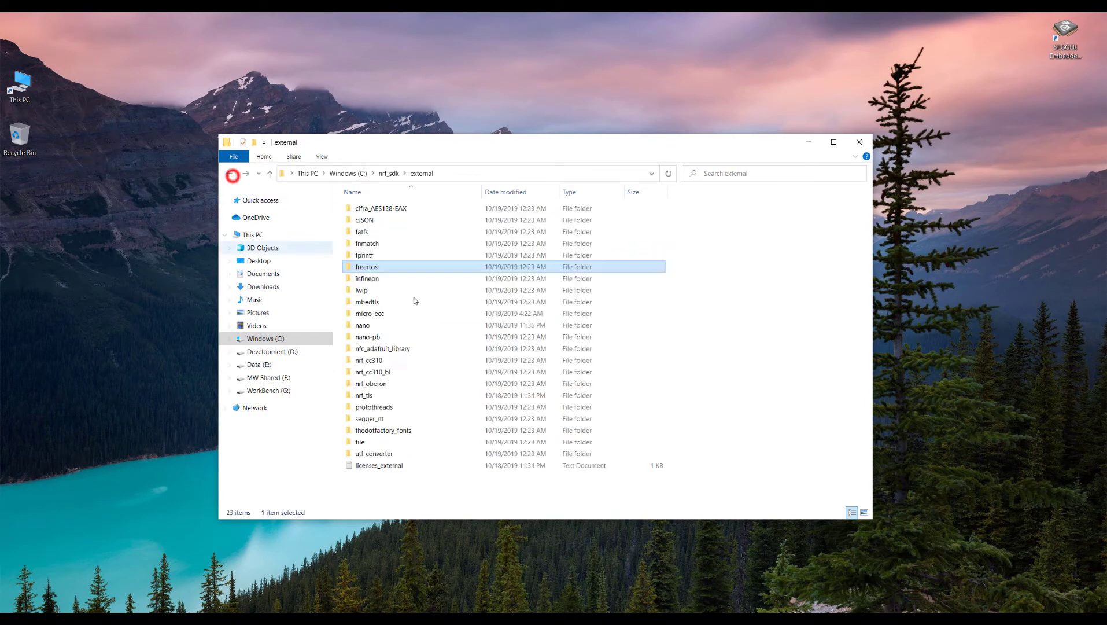
double_click(366, 266)
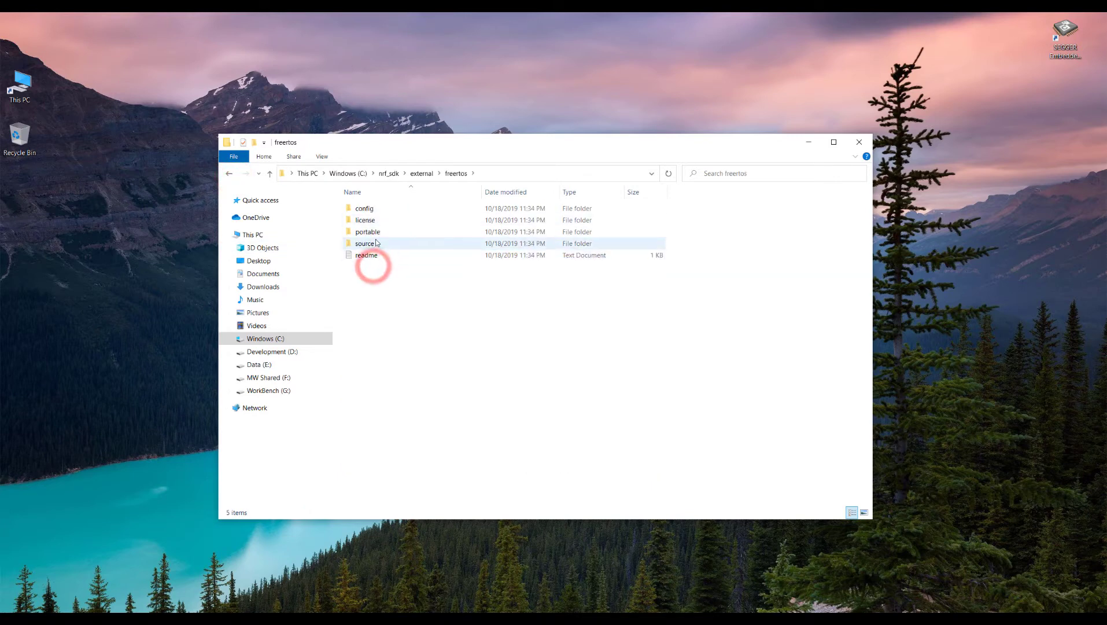
click(229, 173)
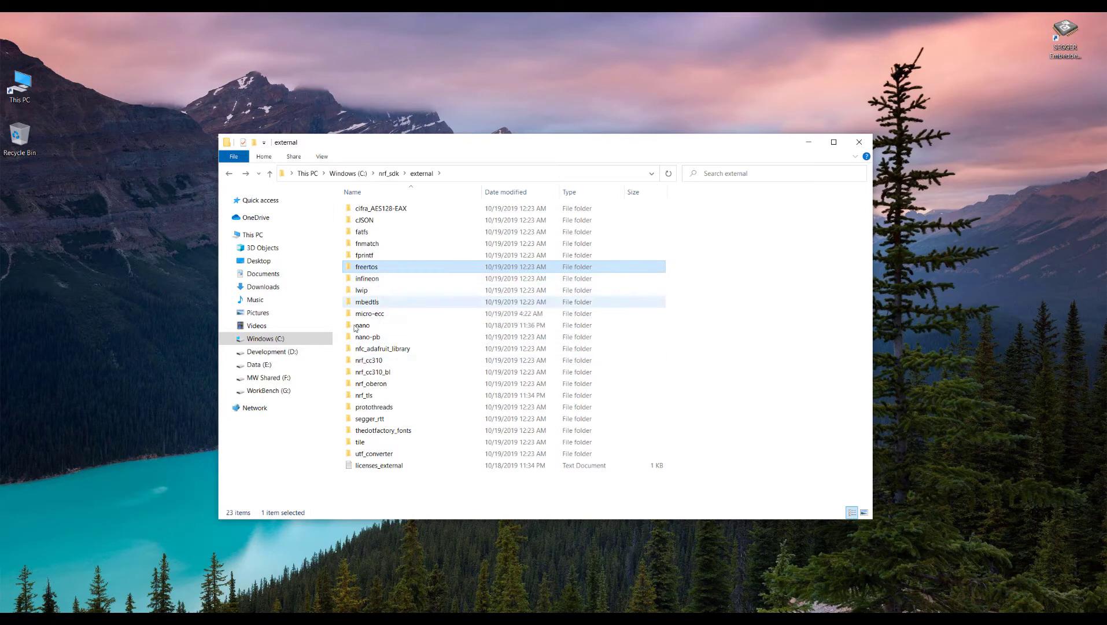
- Check micro-ecc, go back to nrf_sdk, and open external_tools\cmsisconfig
click(370, 313)
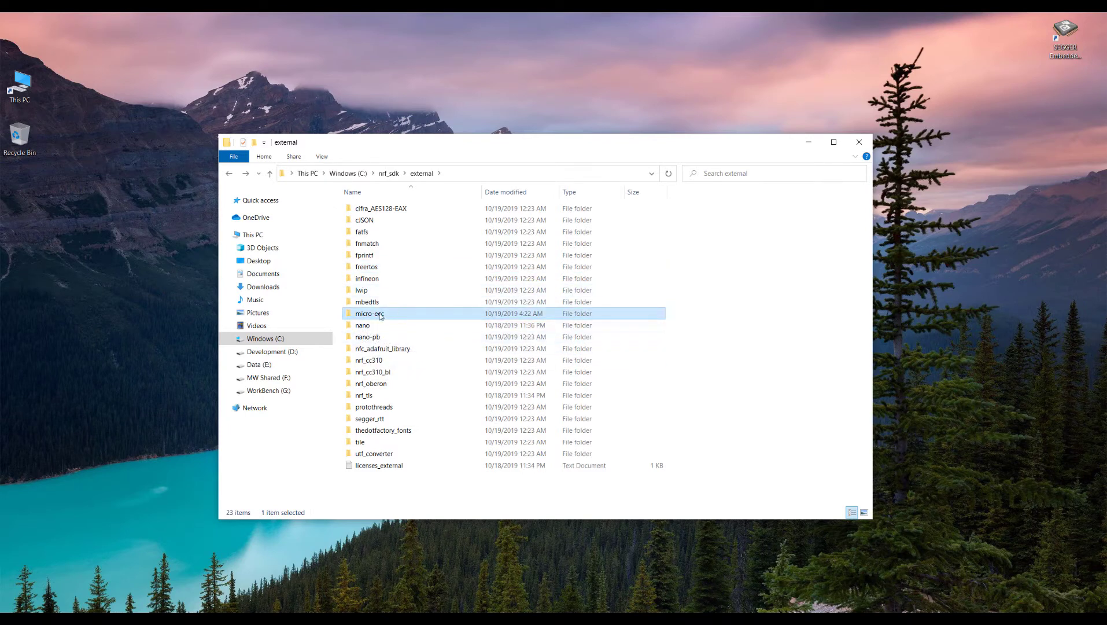
double_click(370, 313)
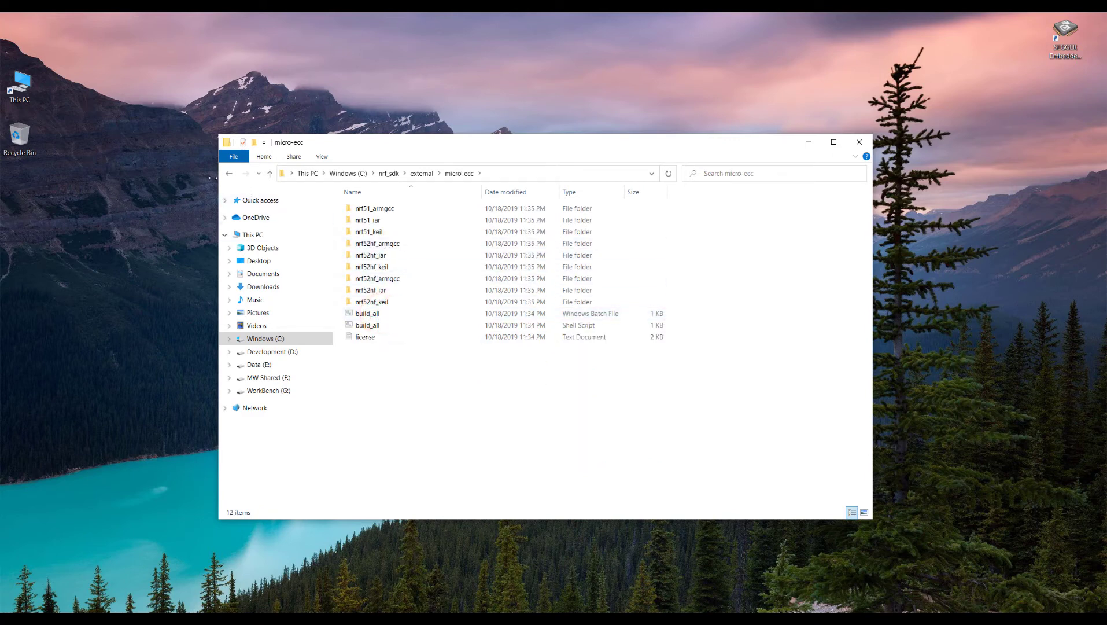
click(229, 173)
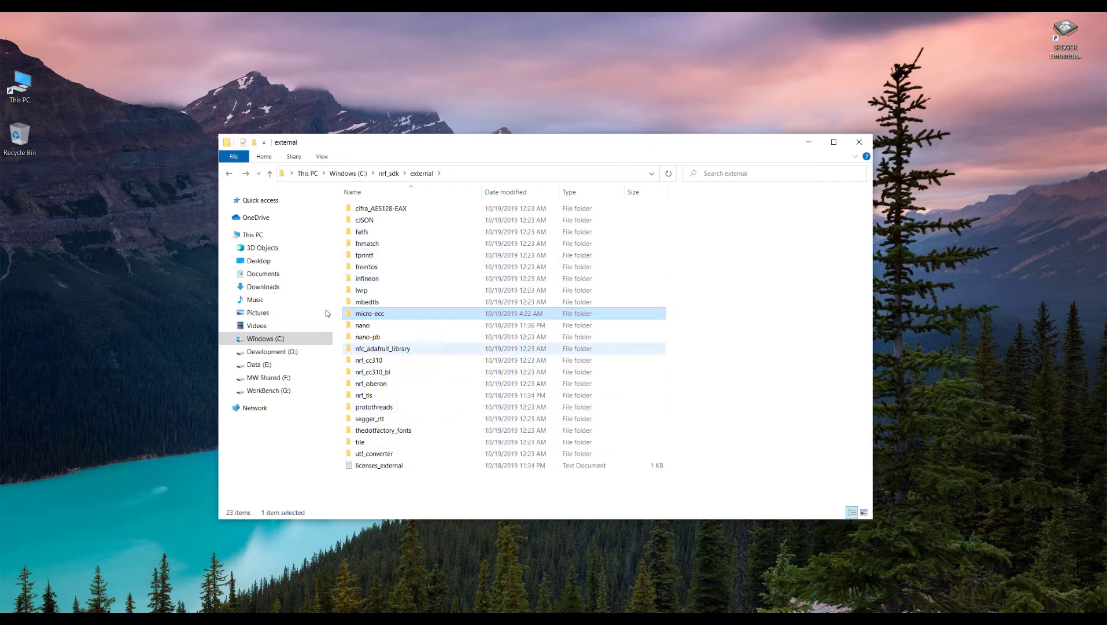
click(228, 173)
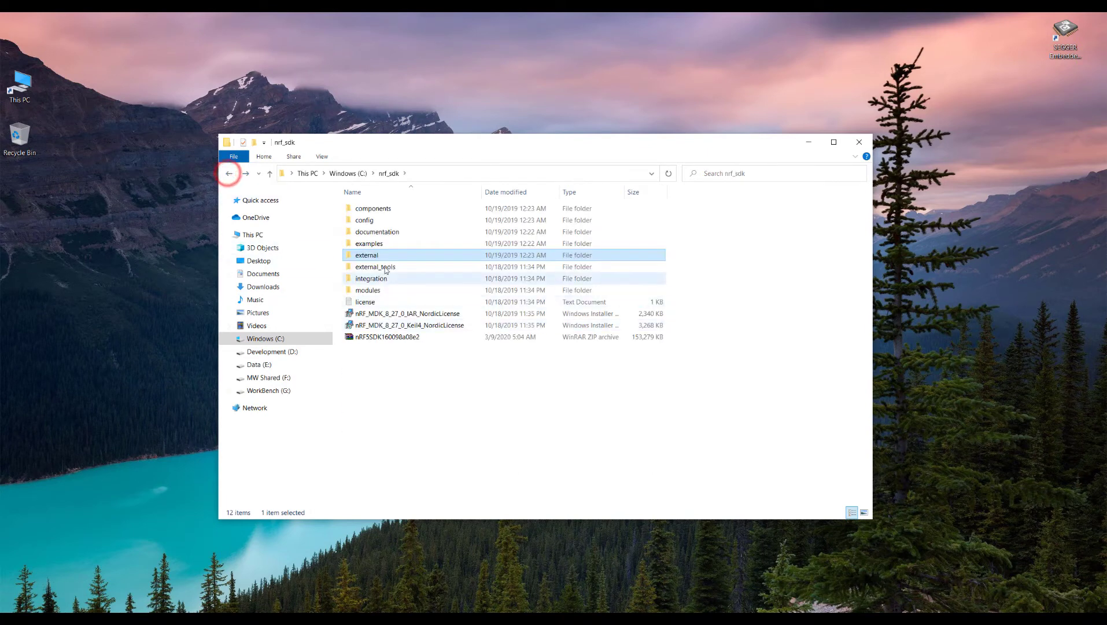
double_click(375, 266)
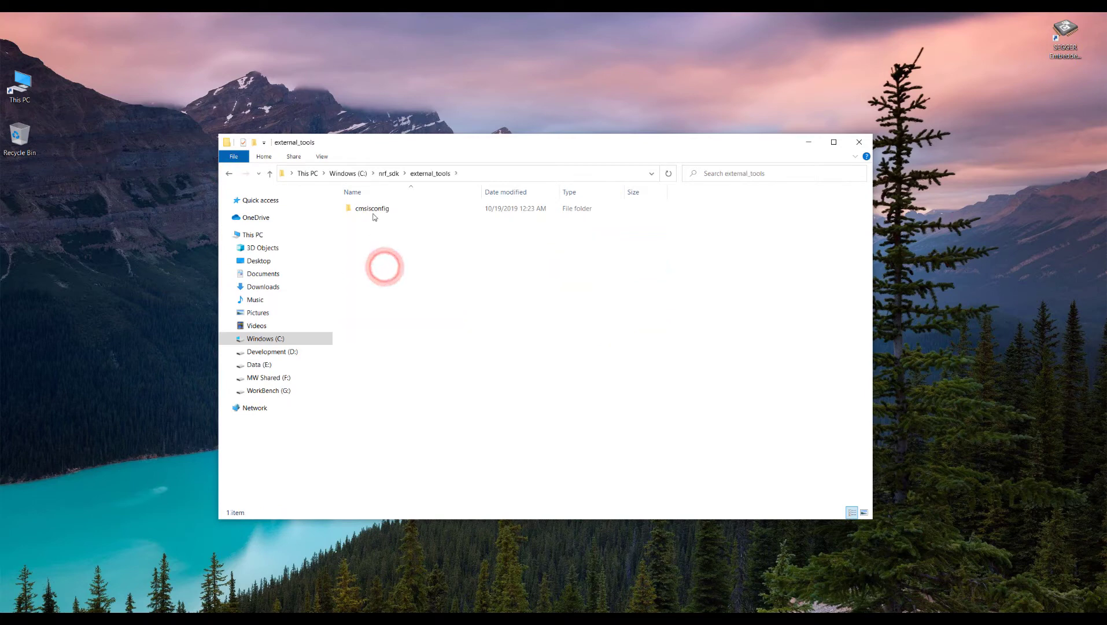
double_click(372, 208)
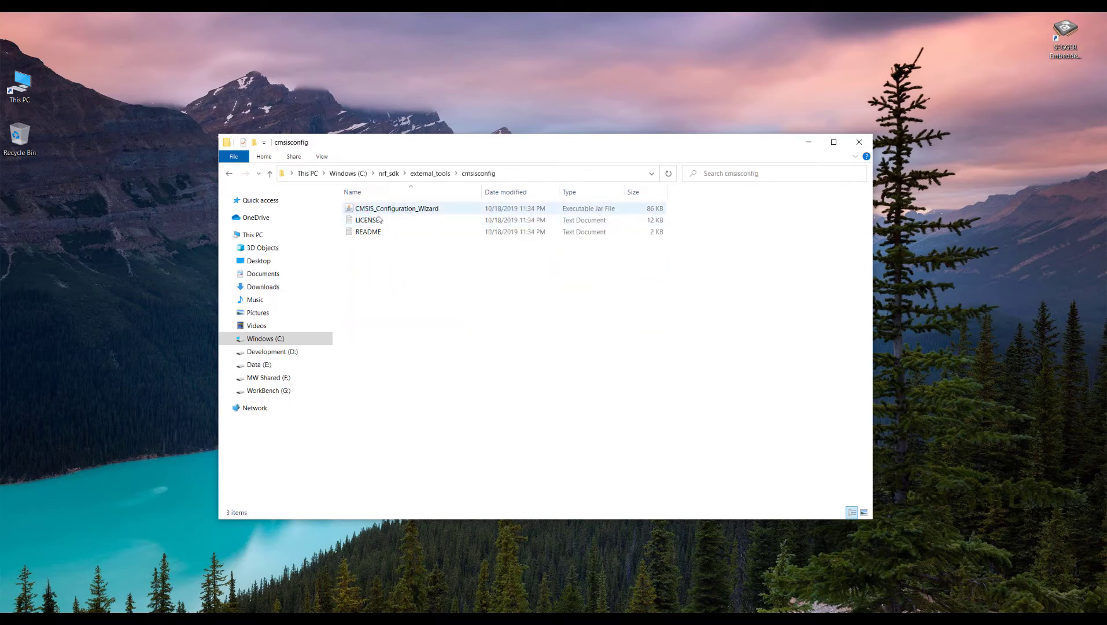
mouse_move(396, 208)
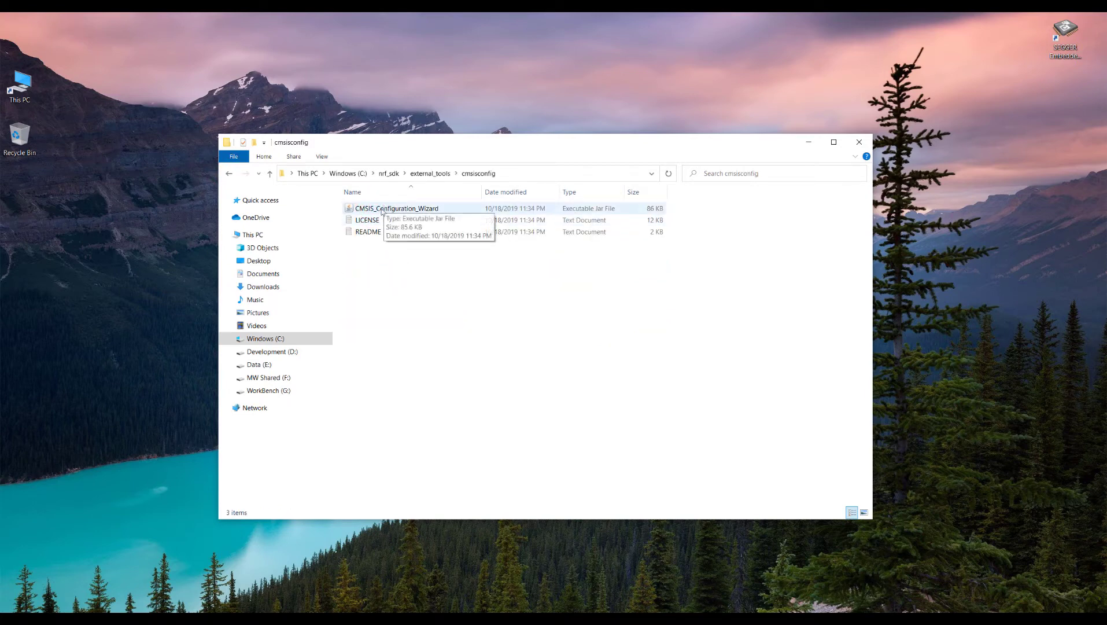
mouse_move(368, 220)
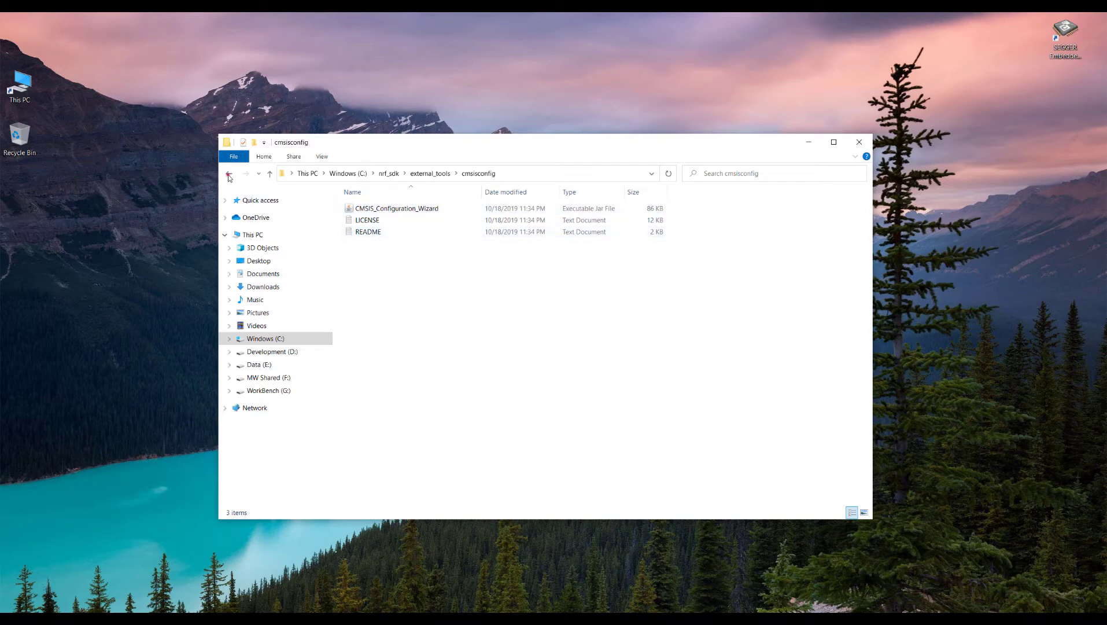
- Scroll briefly through sdk_config.h, then close Notepad++ to return to the nrf_sdk listing
click(229, 174)
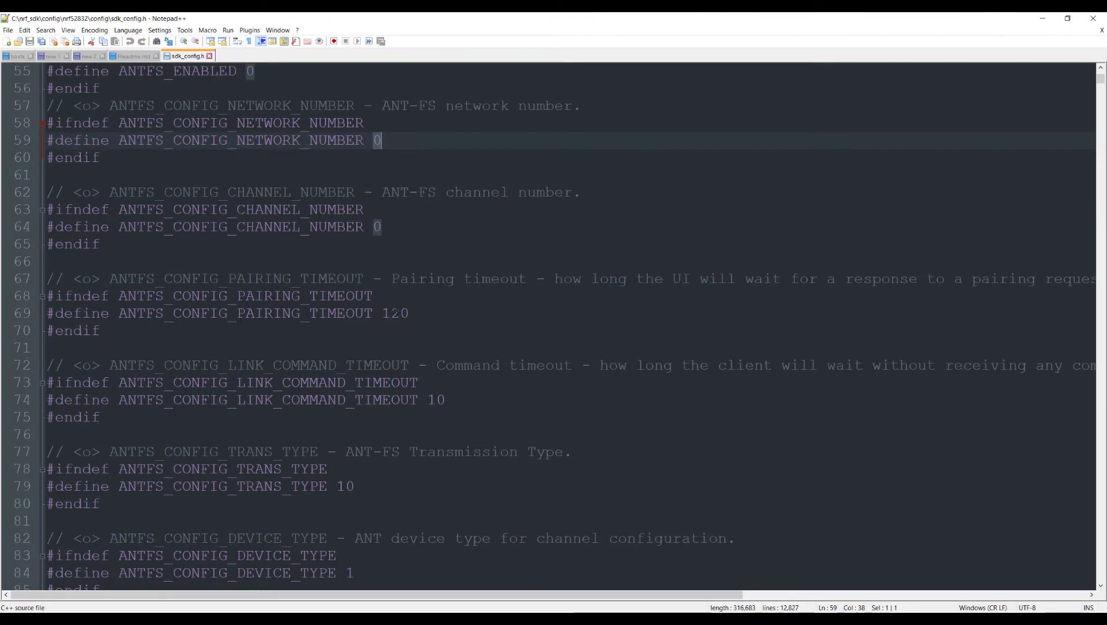
scroll(down, 3)
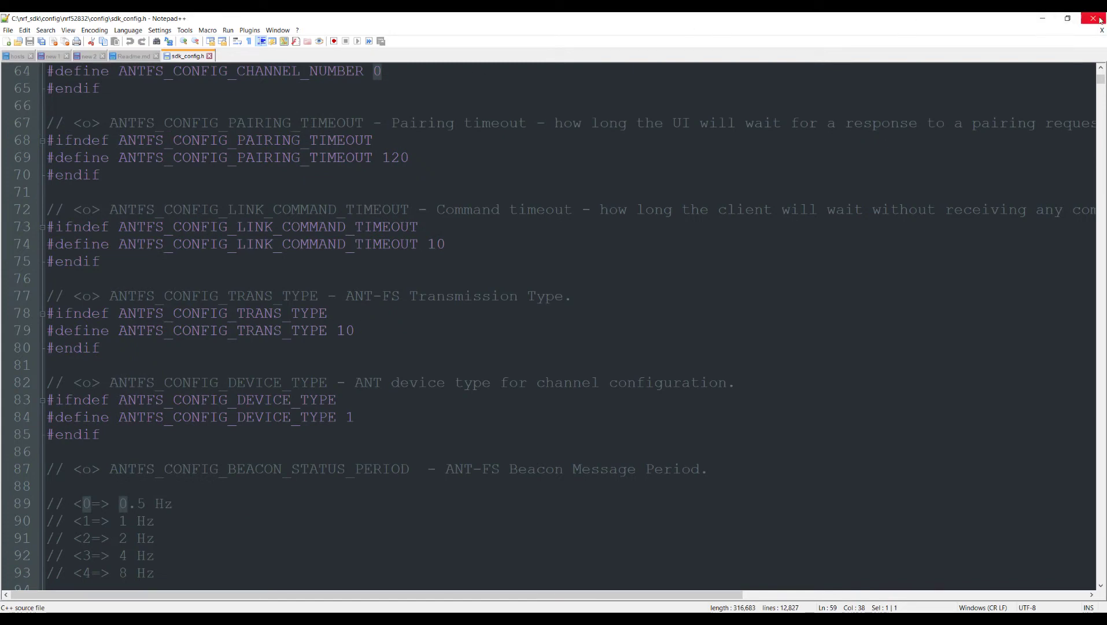
click(1099, 18)
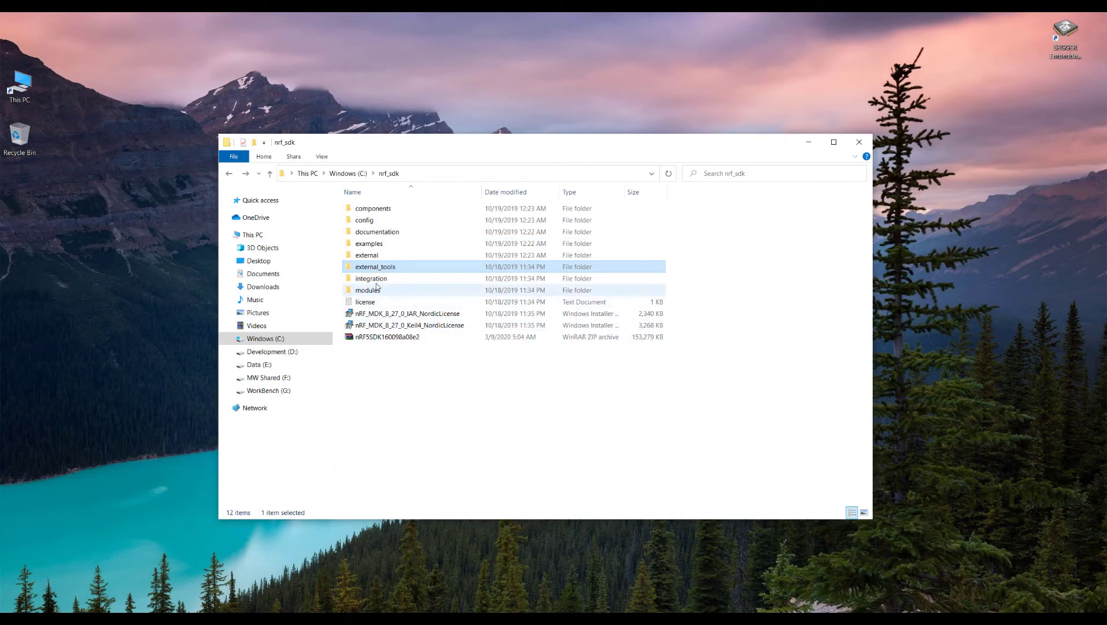
double_click(371, 278)
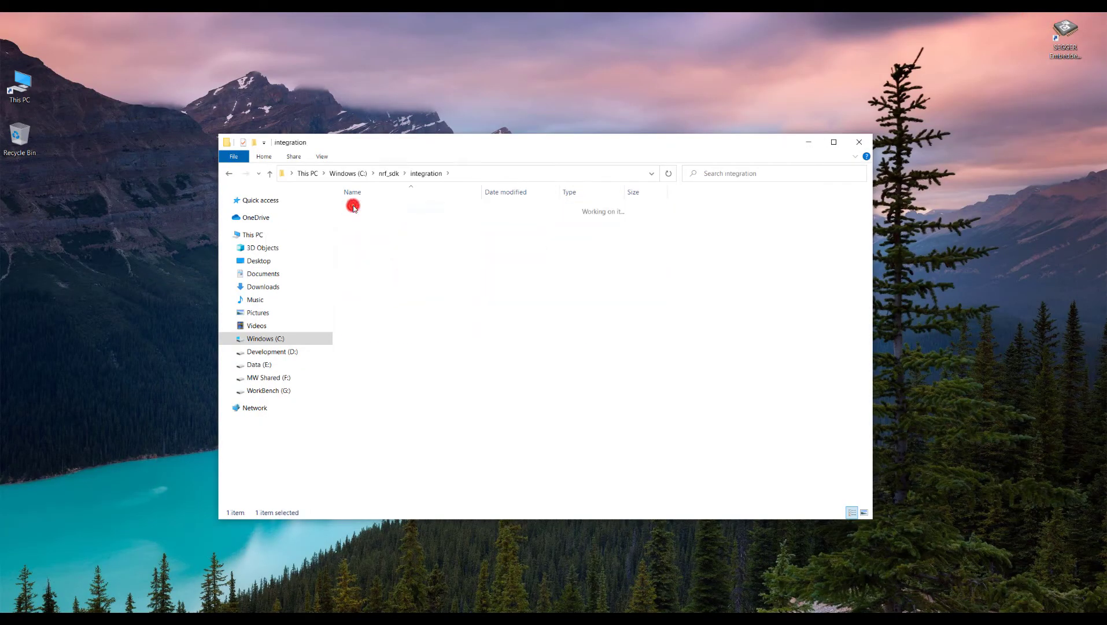
double_click(353, 206)
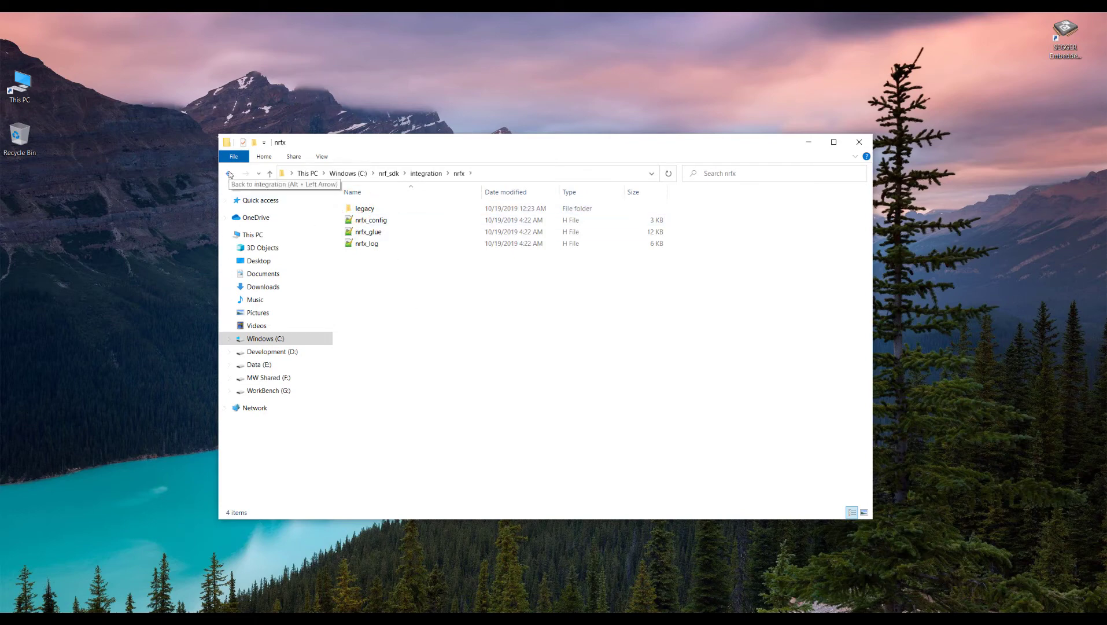
click(228, 173)
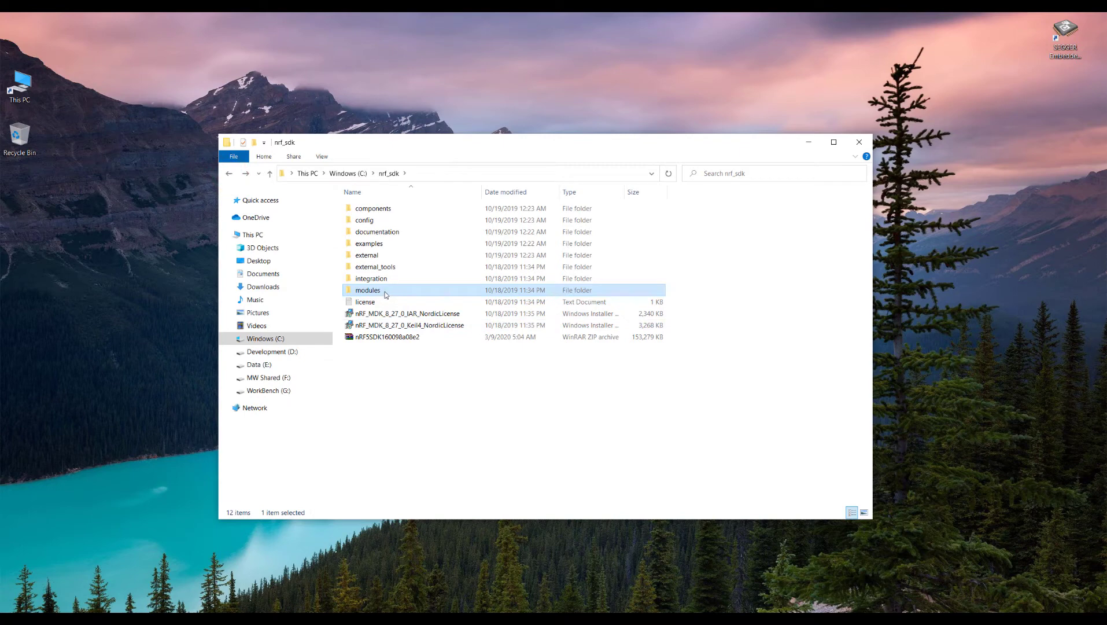
mouse_move(404, 294)
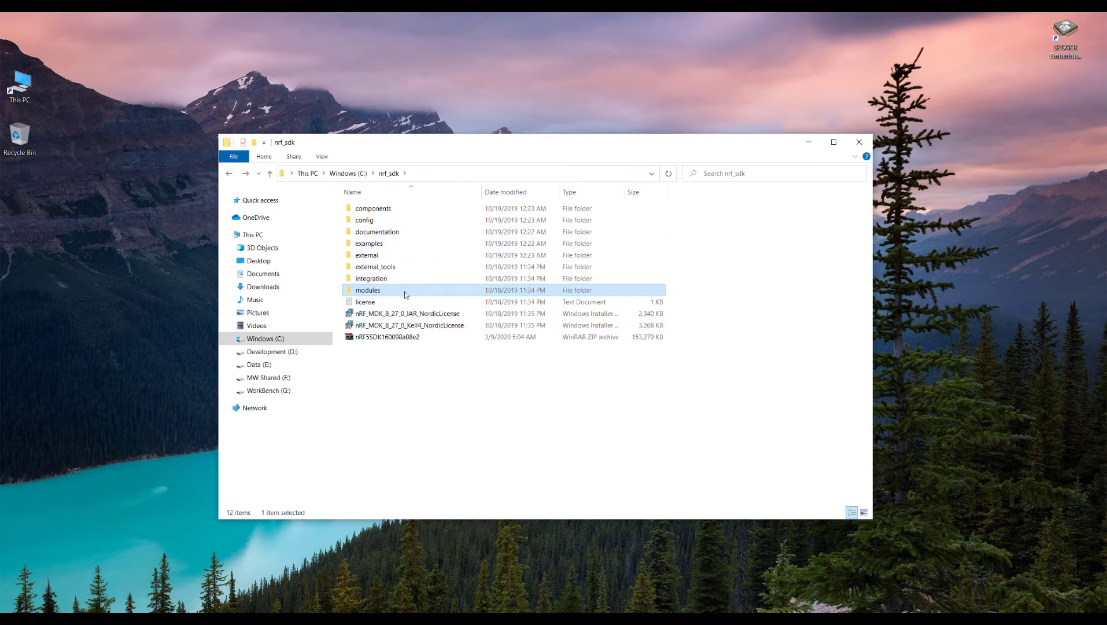
mouse_move(387, 252)
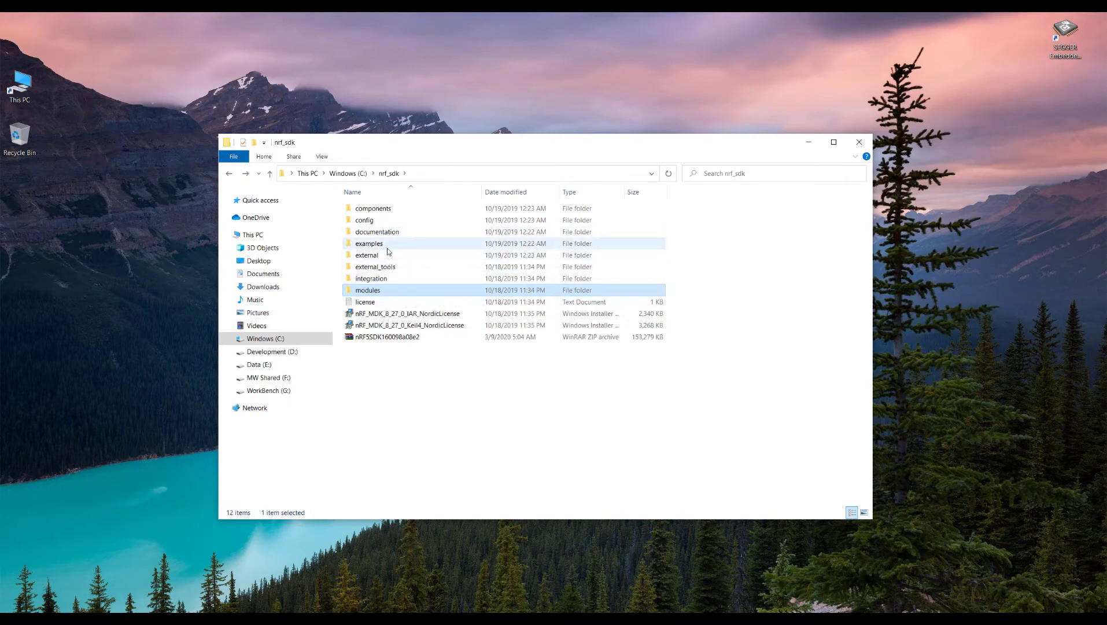
- Open nrf_sdk\examples, look inside ble_central at its ble_app projects, then go back to examples
double_click(368, 243)
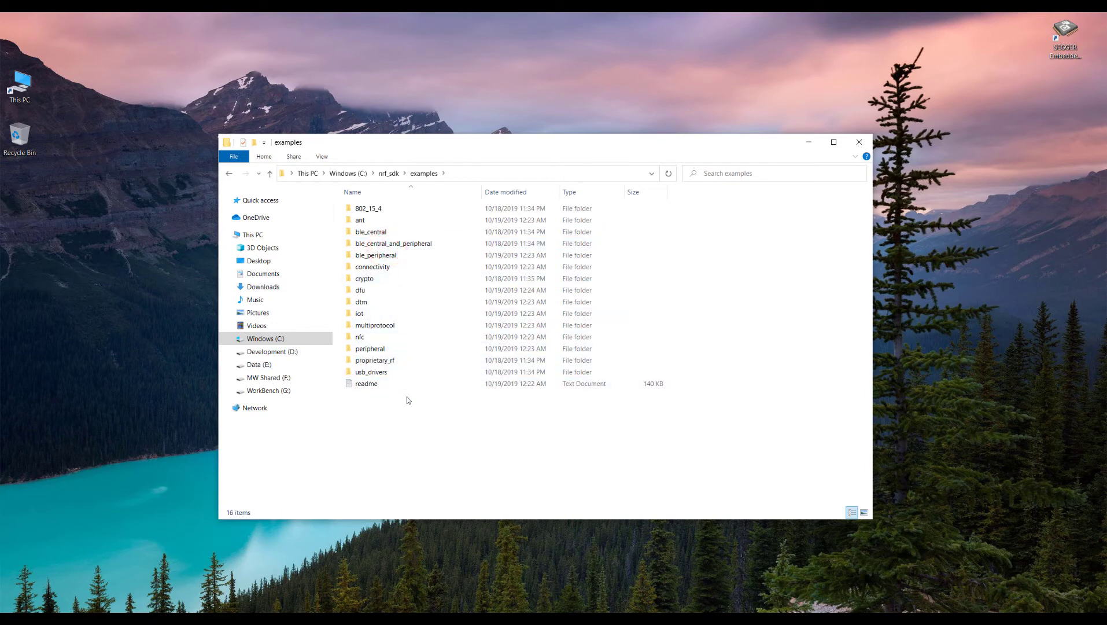
click(371, 231)
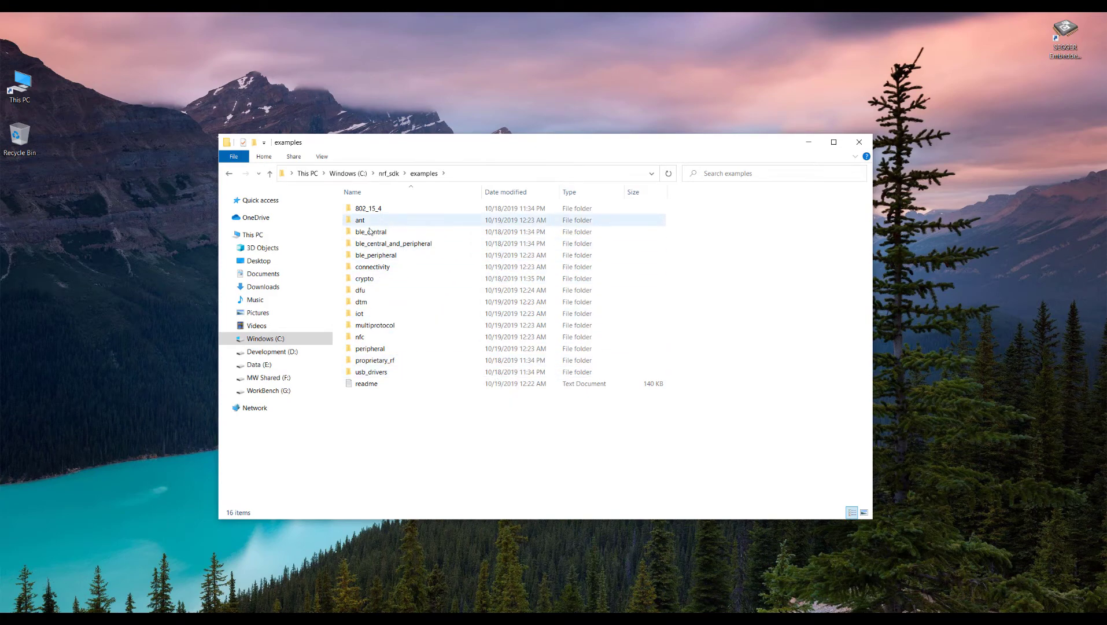
click(372, 232)
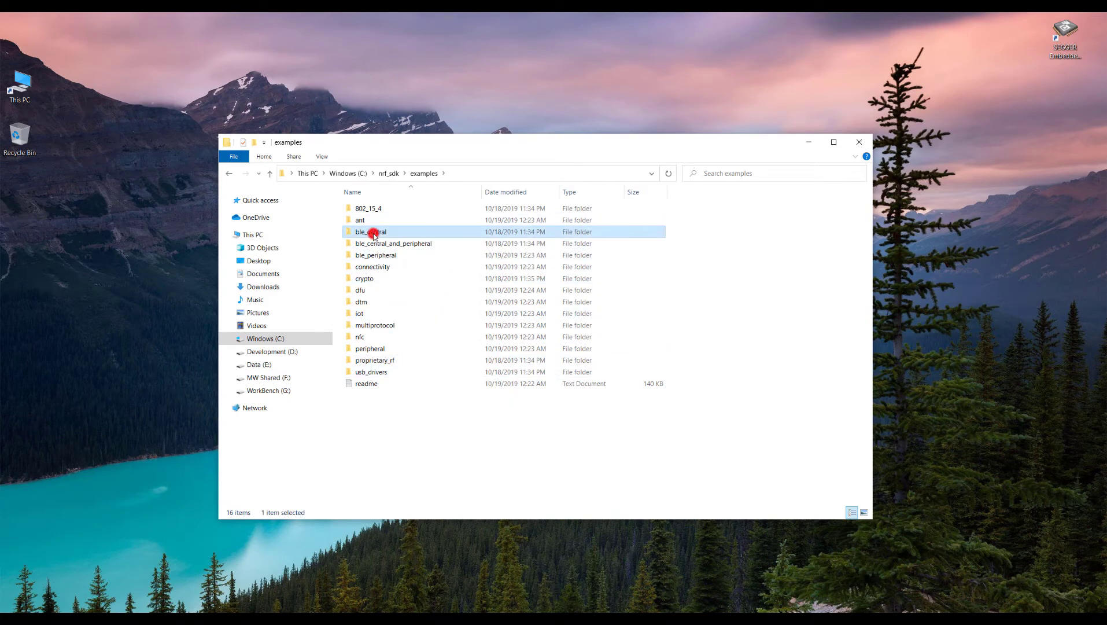
double_click(372, 232)
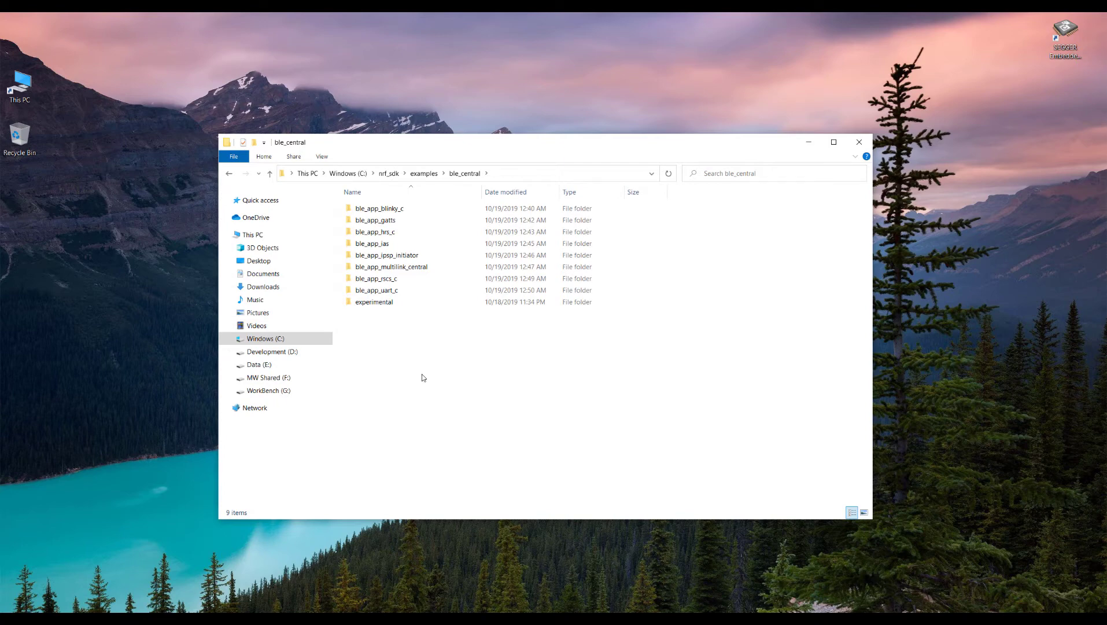
click(229, 174)
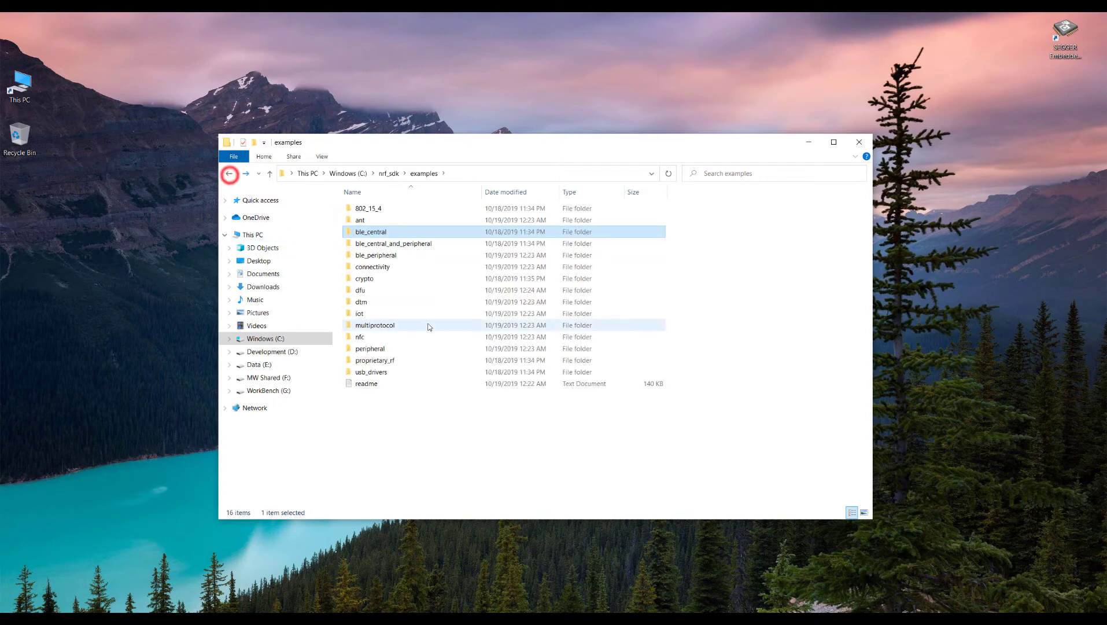
mouse_move(387, 263)
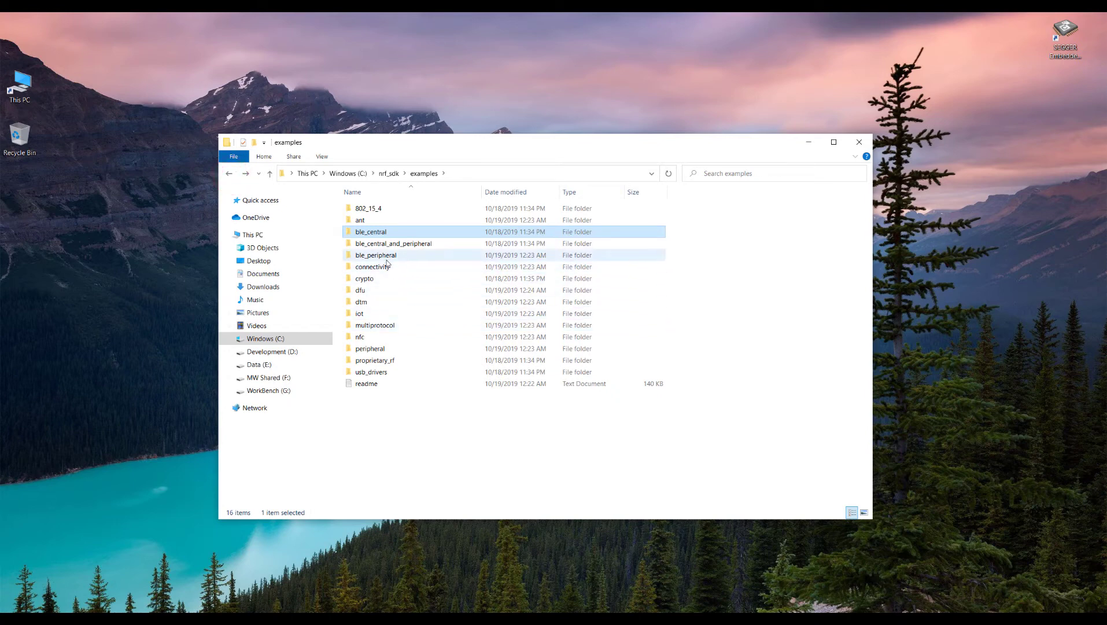
mouse_move(366, 266)
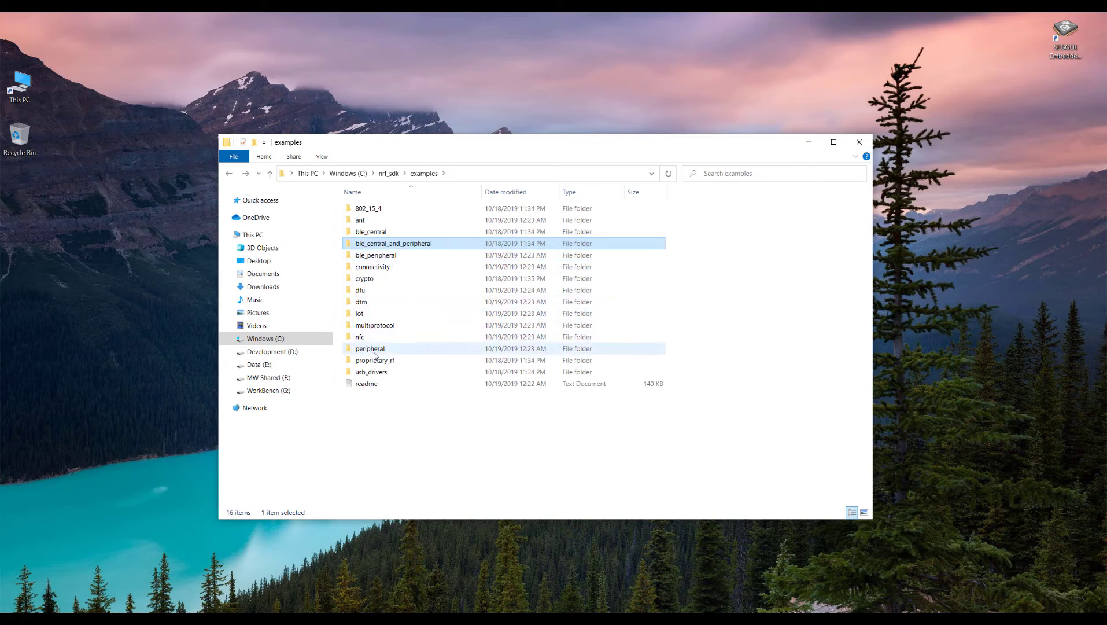
mouse_move(371, 348)
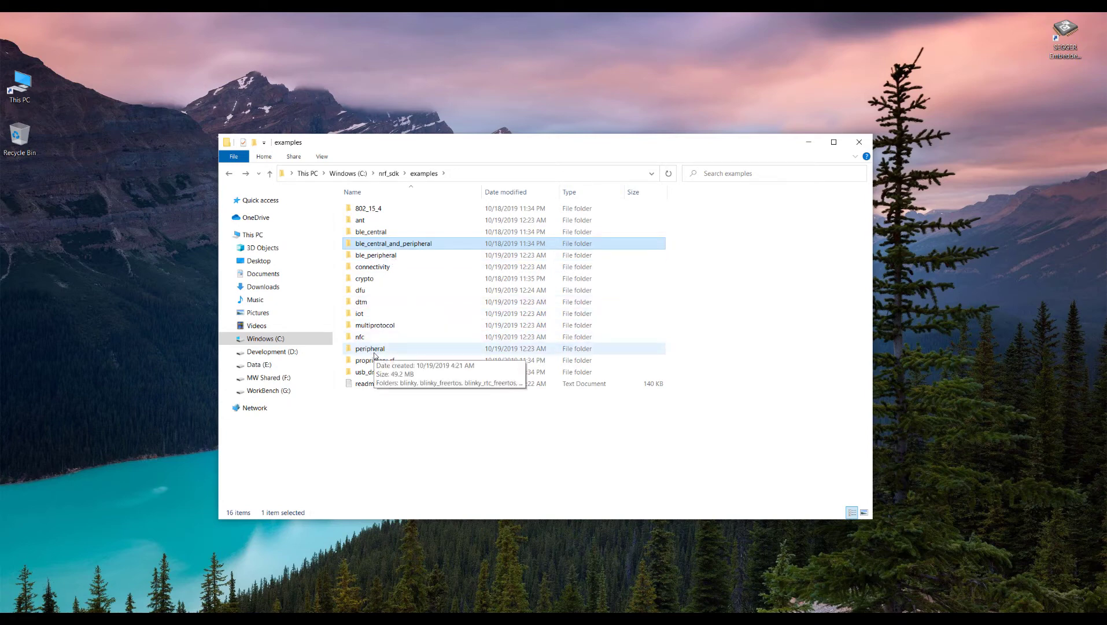
double_click(370, 349)
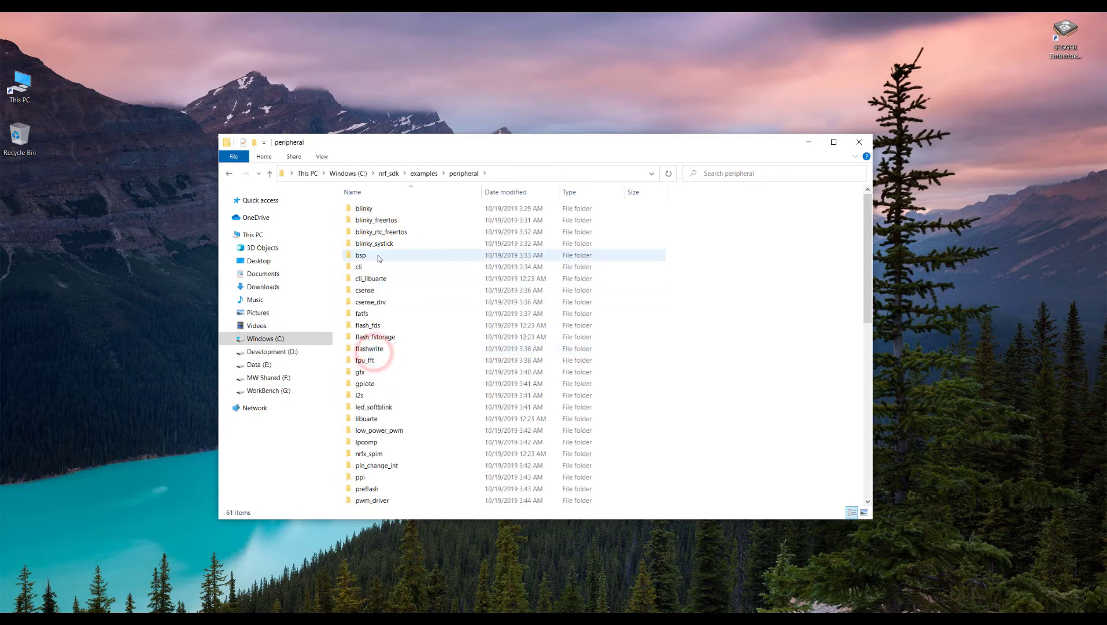
click(407, 406)
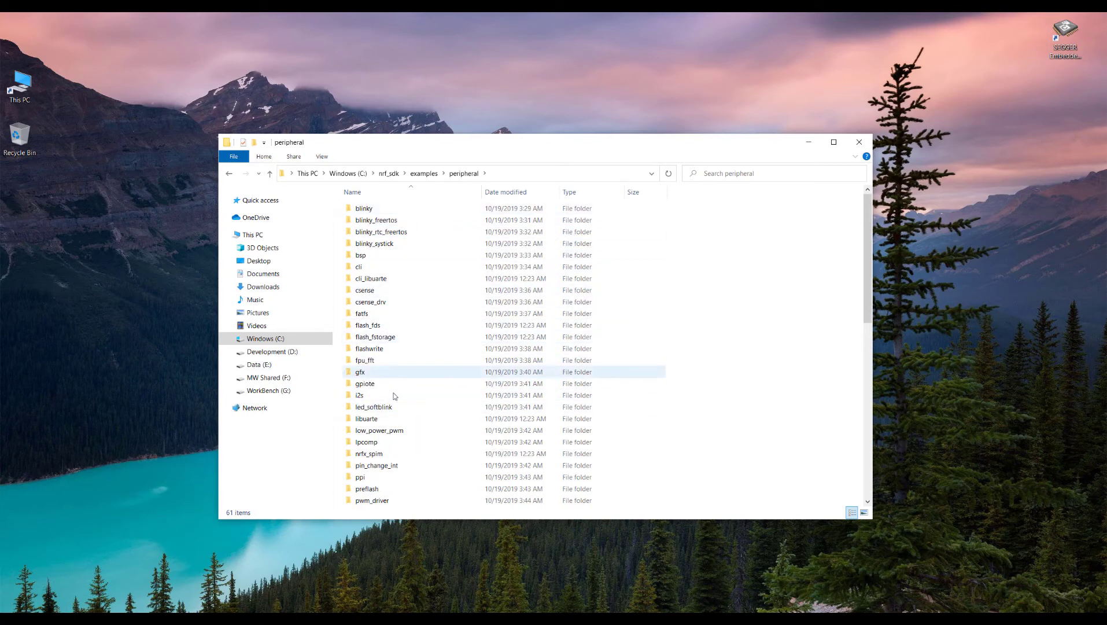
scroll(down, 3)
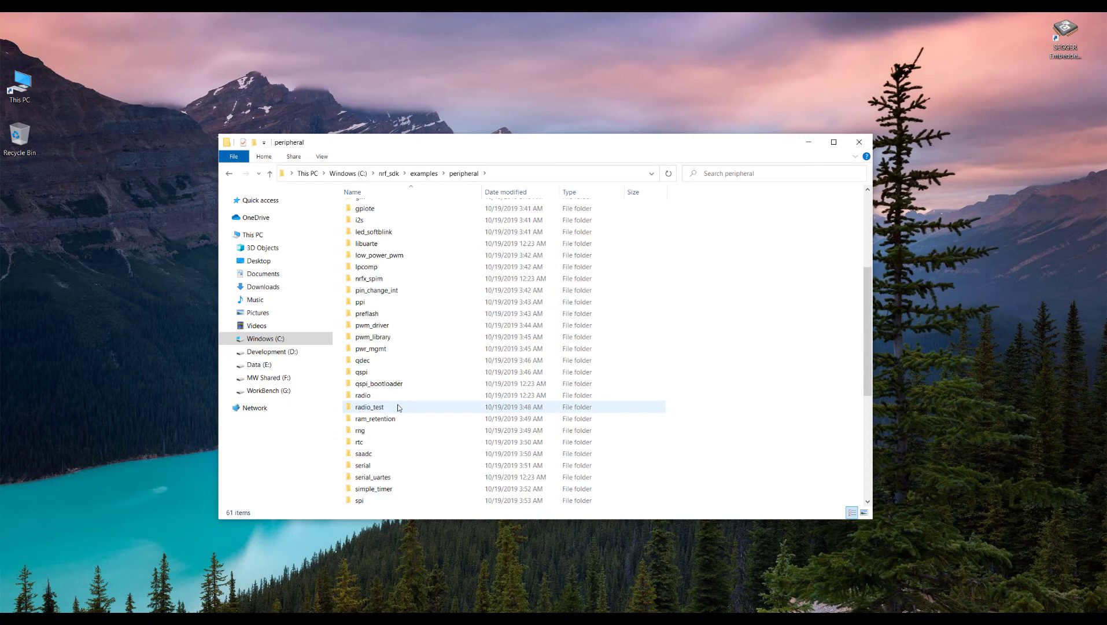
scroll(up, 3)
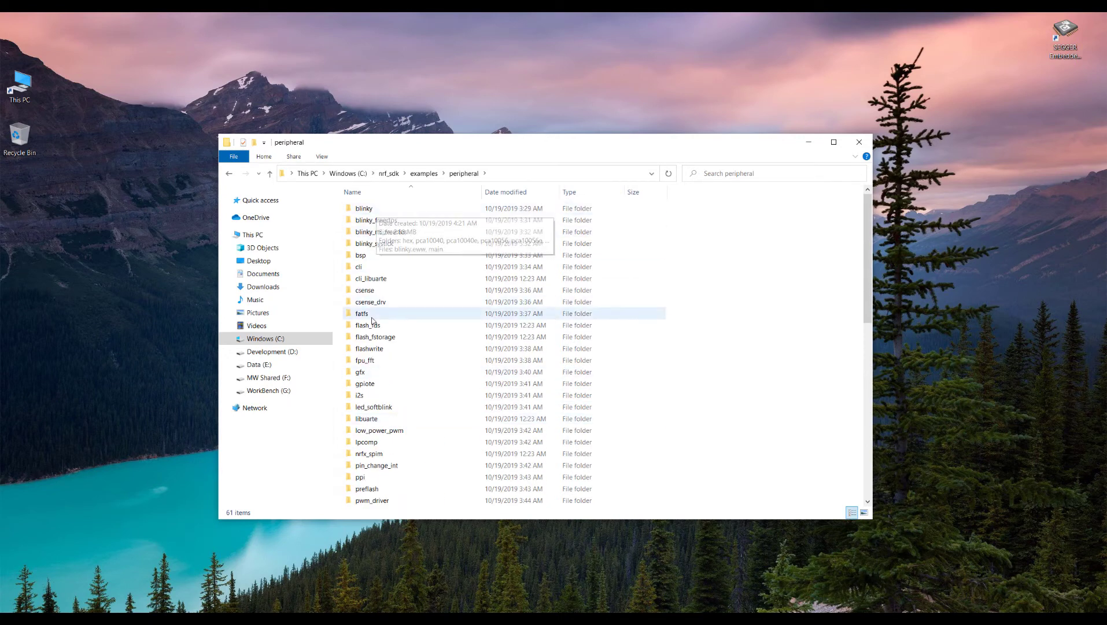
mouse_move(364, 208)
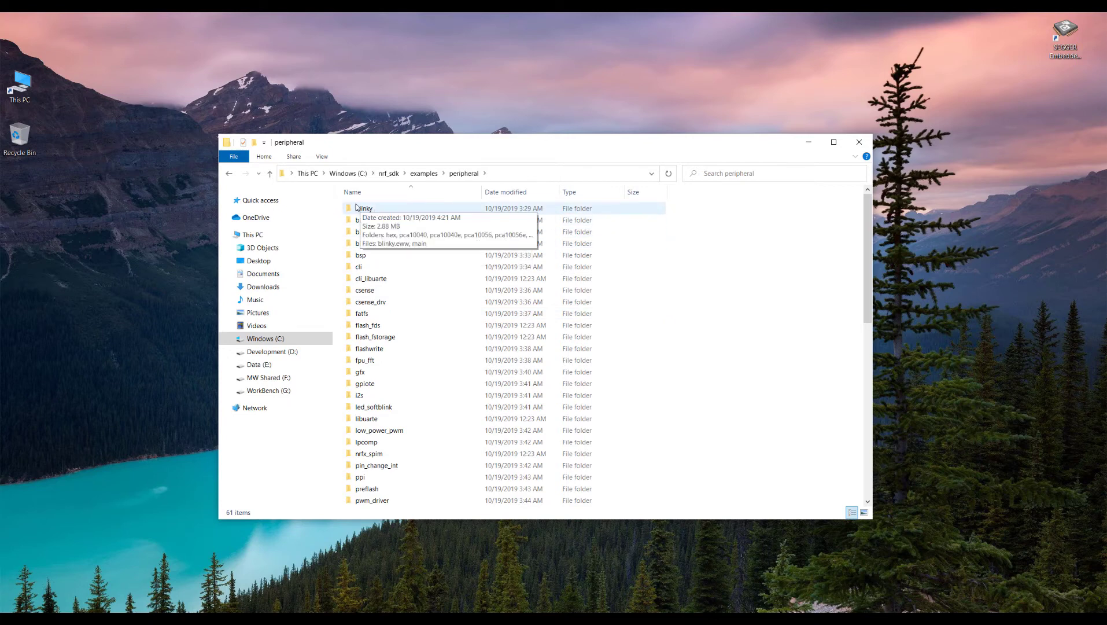
mouse_move(370, 207)
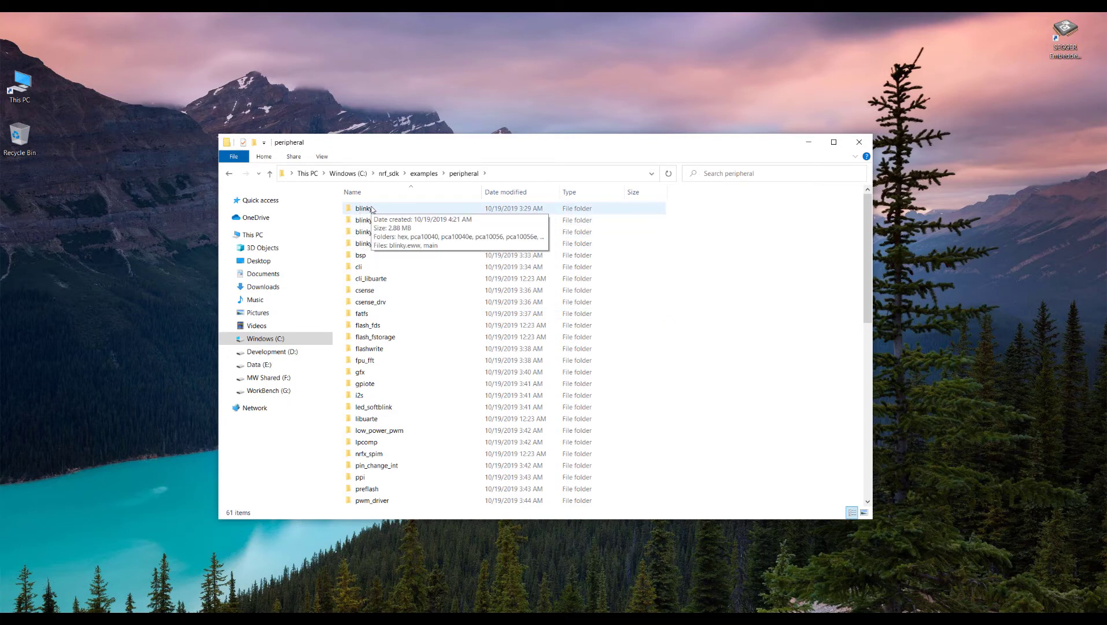
scroll(down, 3)
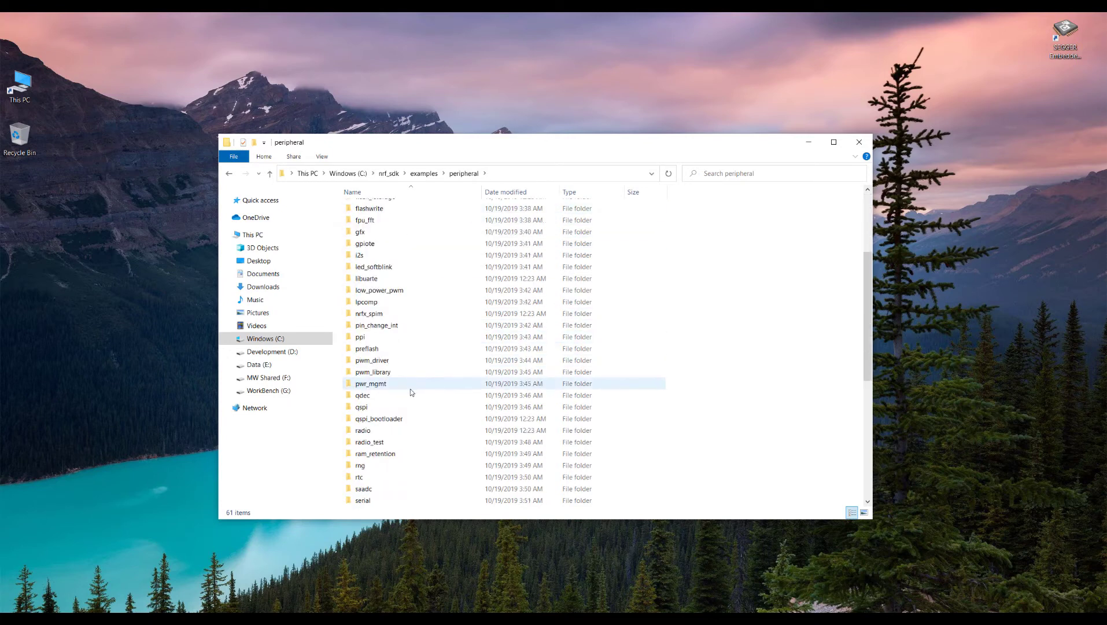
scroll(down, 3)
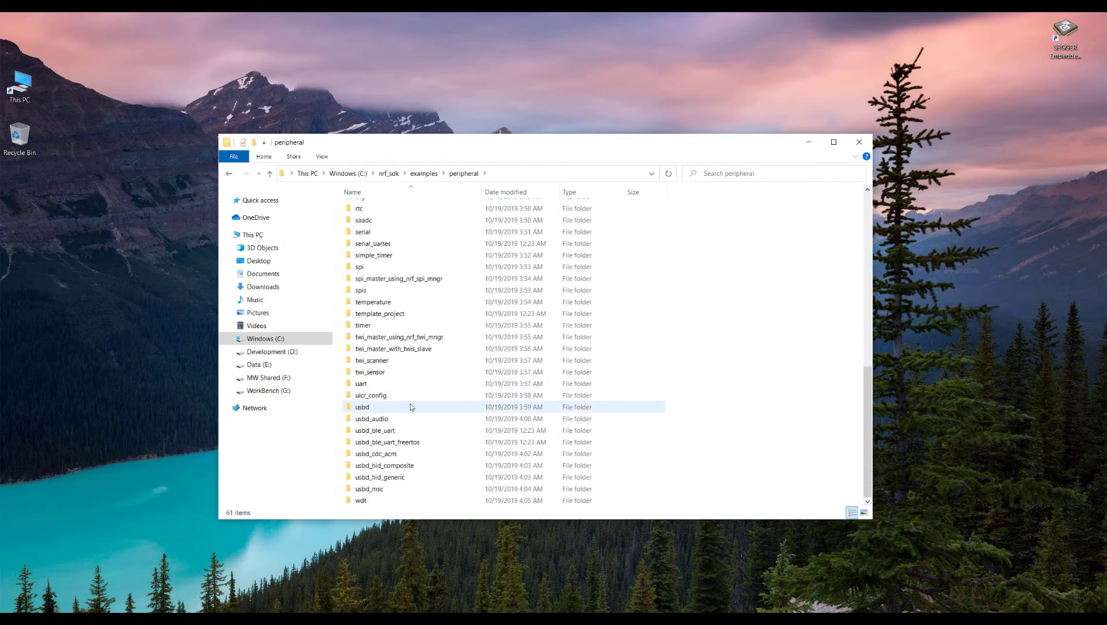
scroll(up, 3)
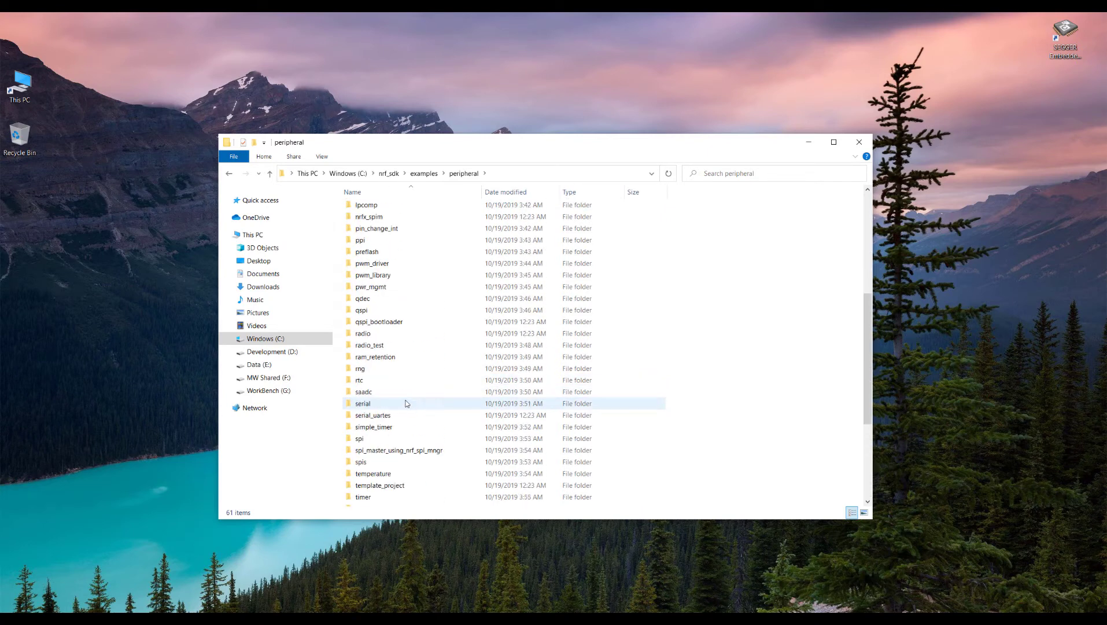
click(228, 174)
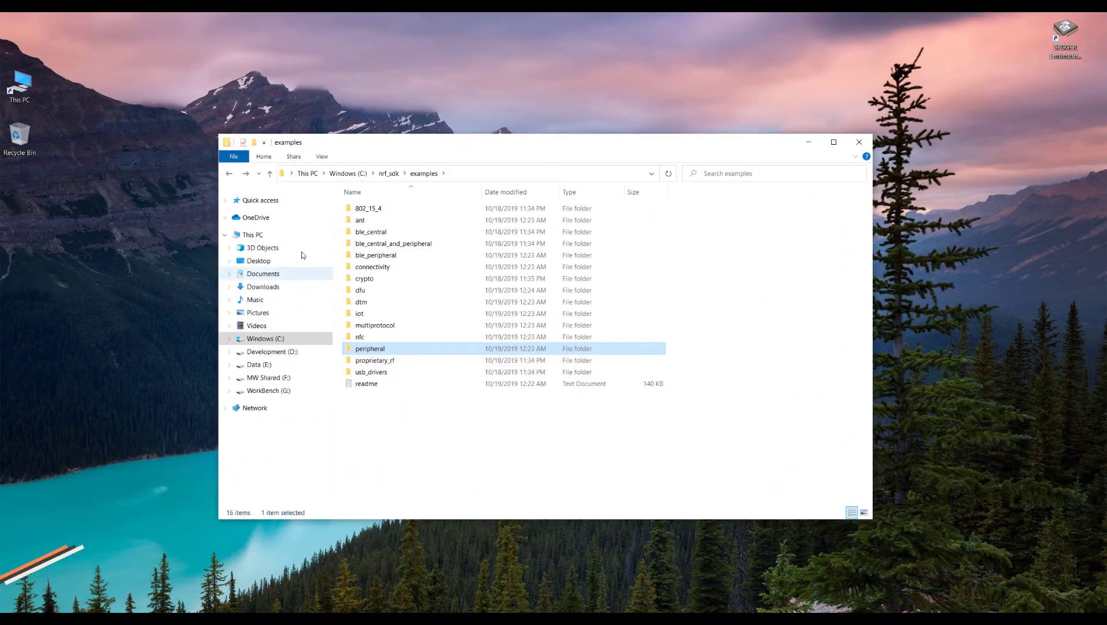
mouse_move(229, 173)
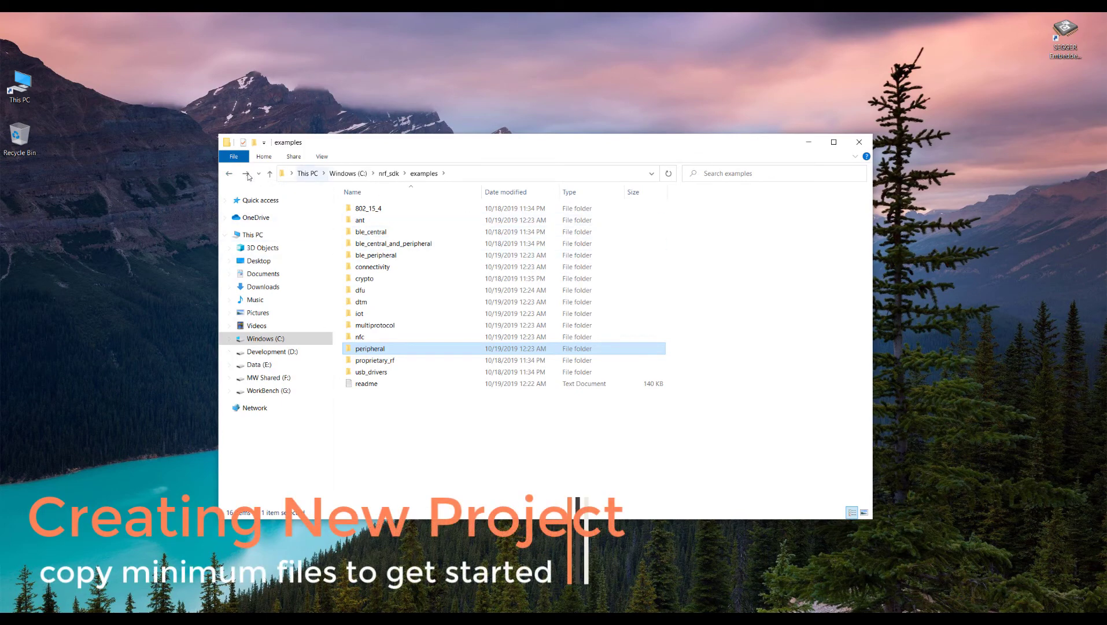
- Go back up to the nrf_sdk root, then reopen the examples folder
click(229, 174)
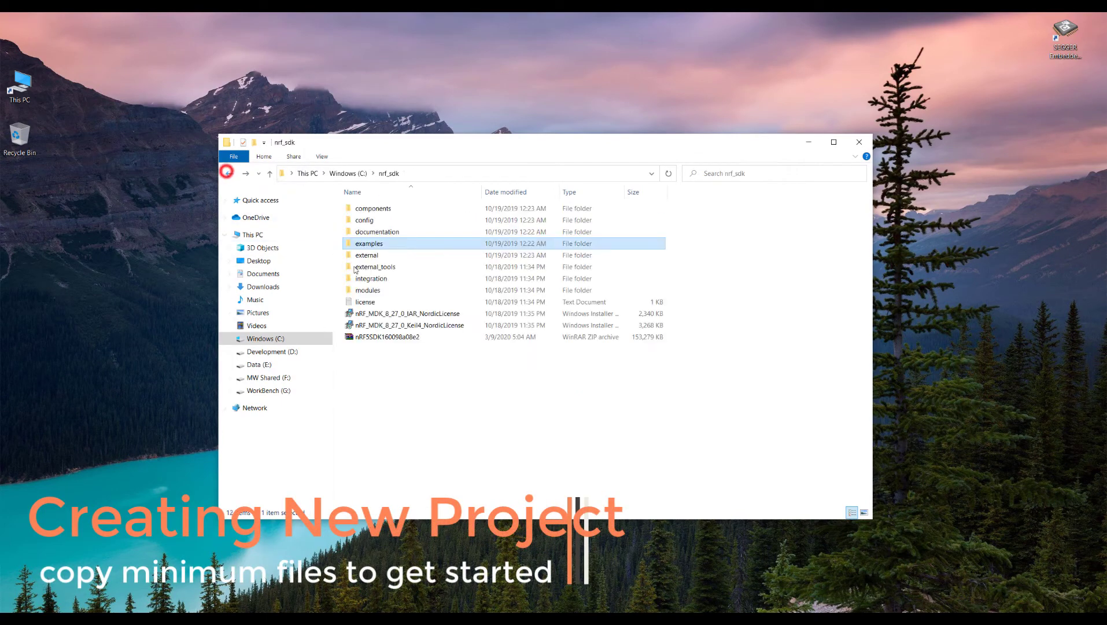
click(372, 208)
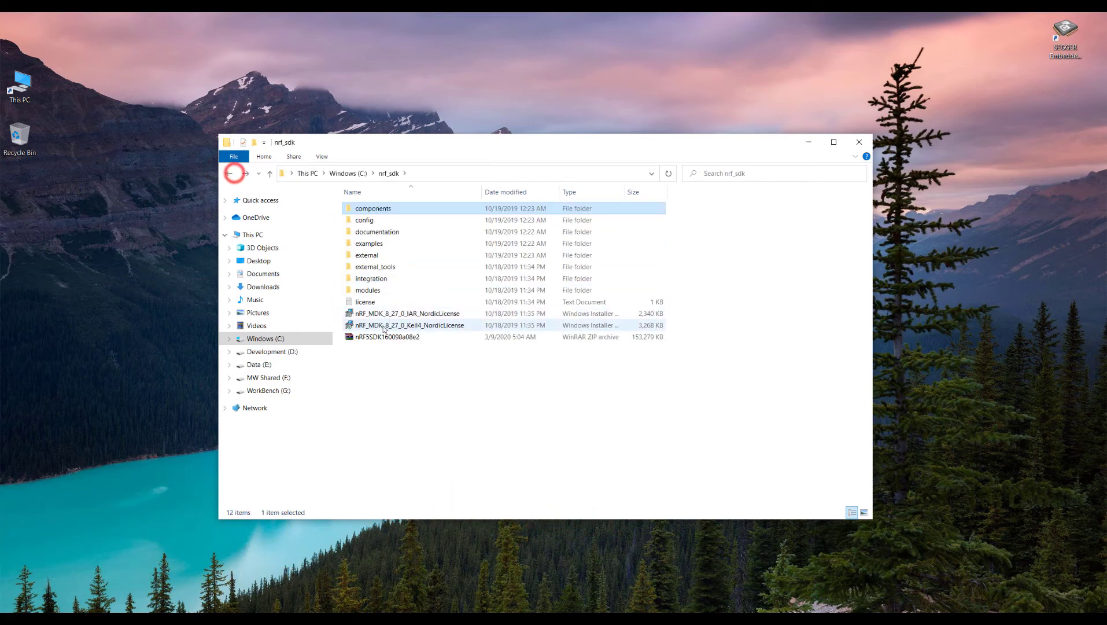
double_click(368, 290)
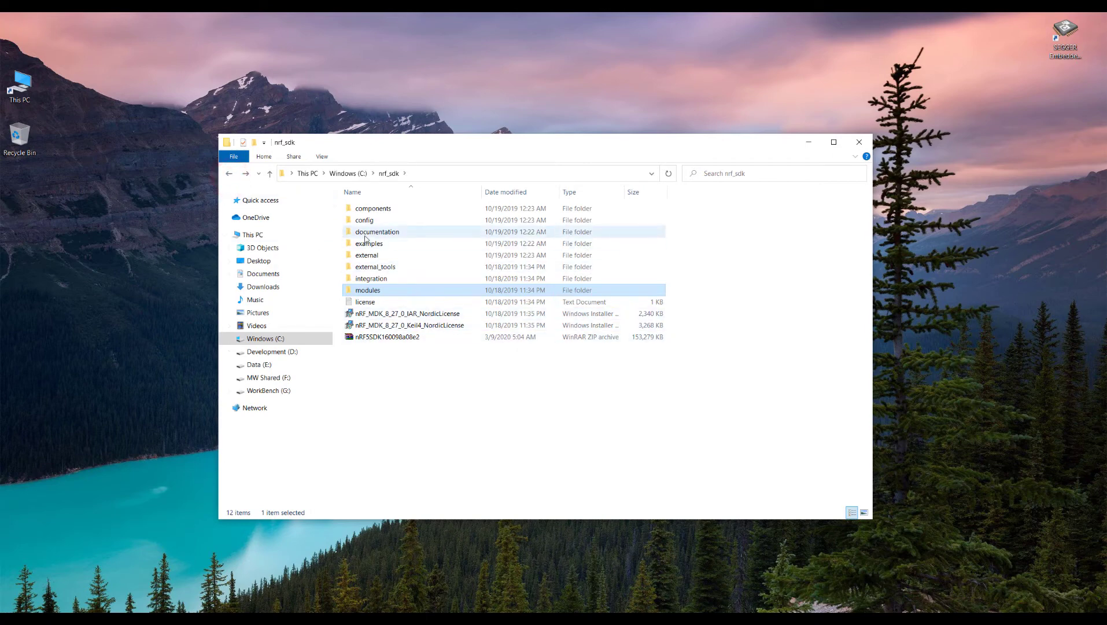
mouse_move(369, 244)
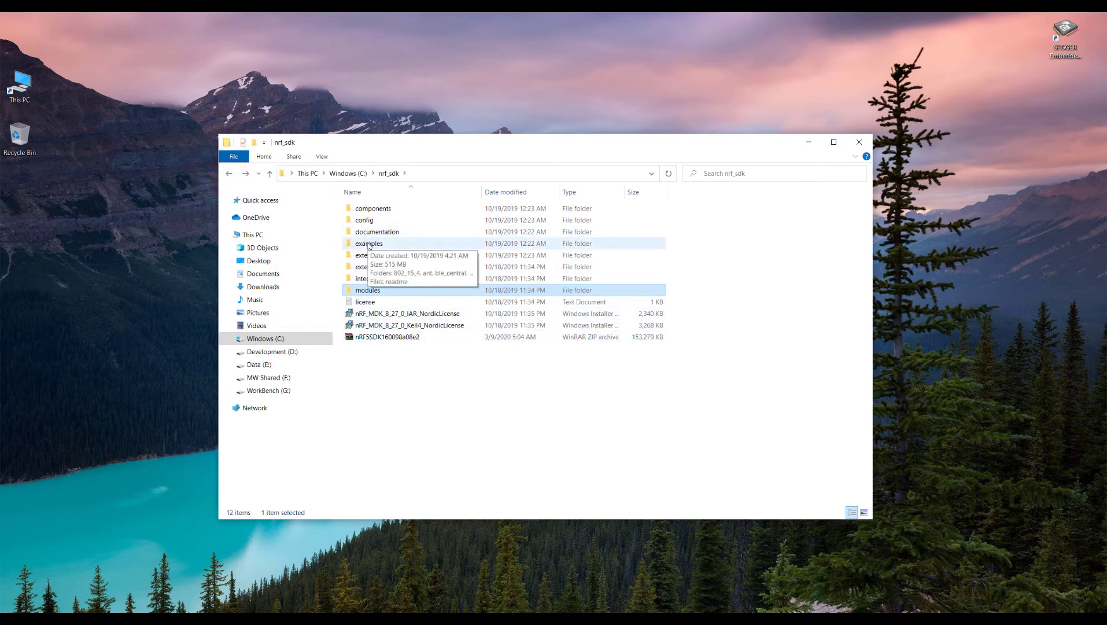
double_click(370, 243)
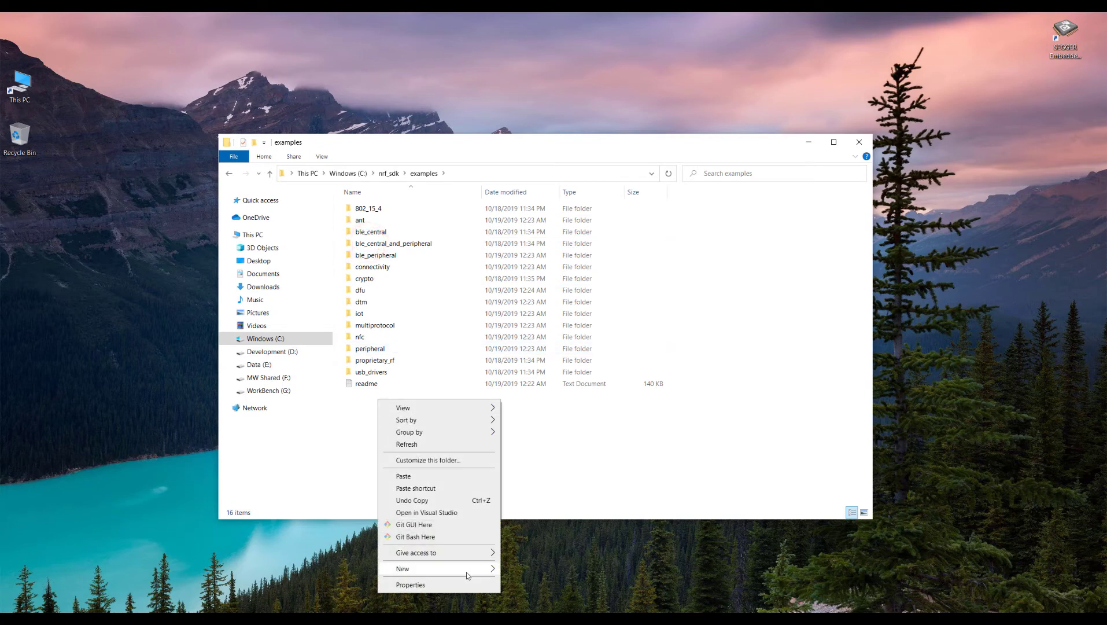
- Create a new folder named 'My Projects' in the examples folder
click(402, 569)
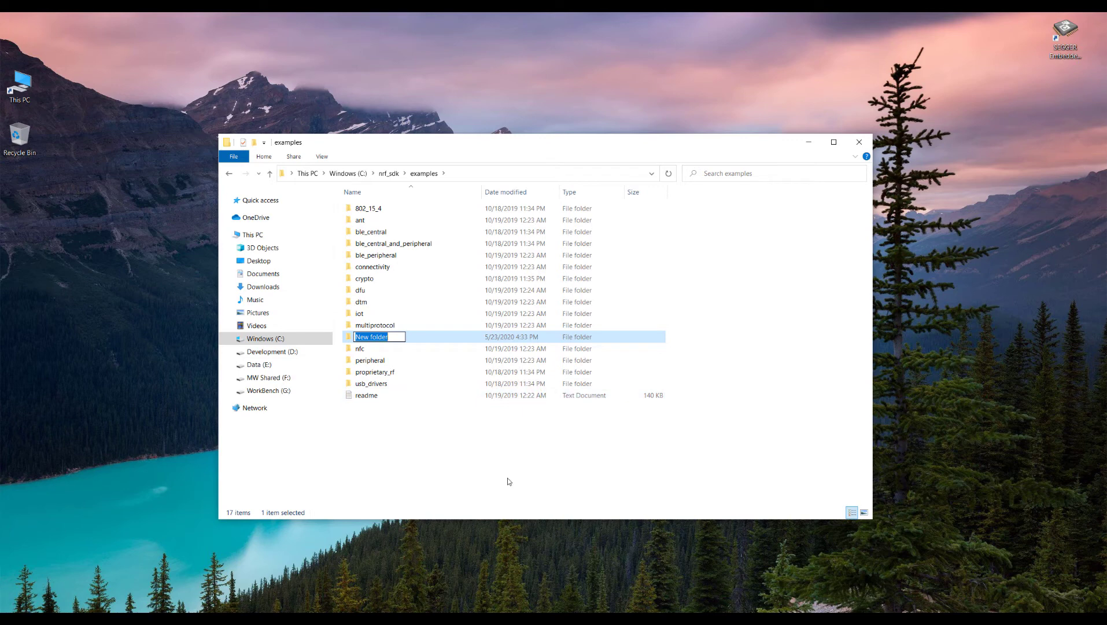
text(My P)
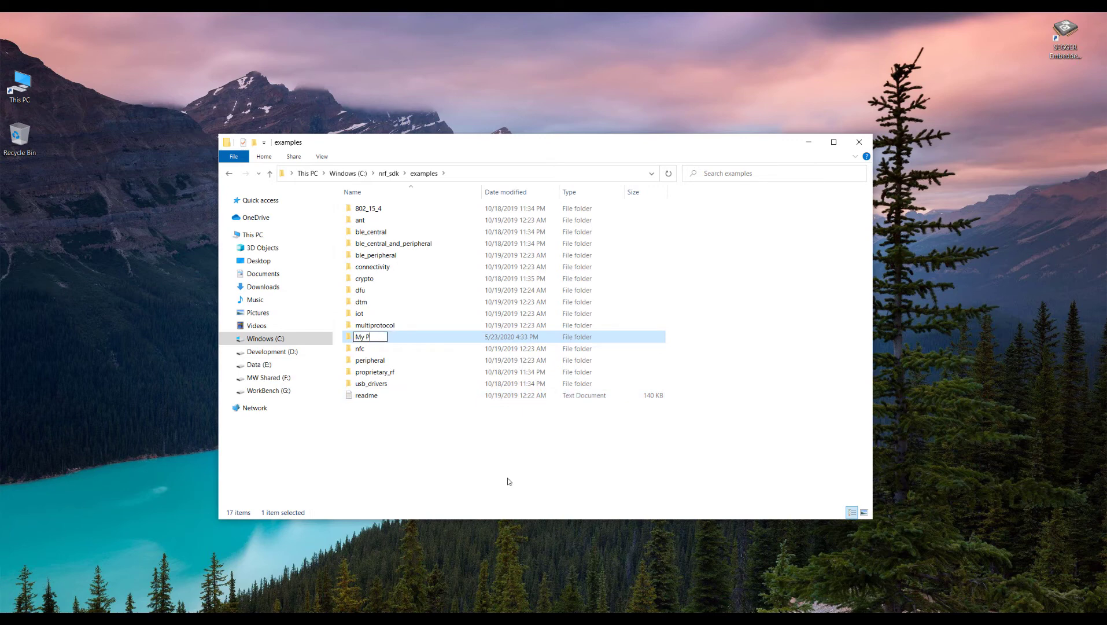
text(rojects)
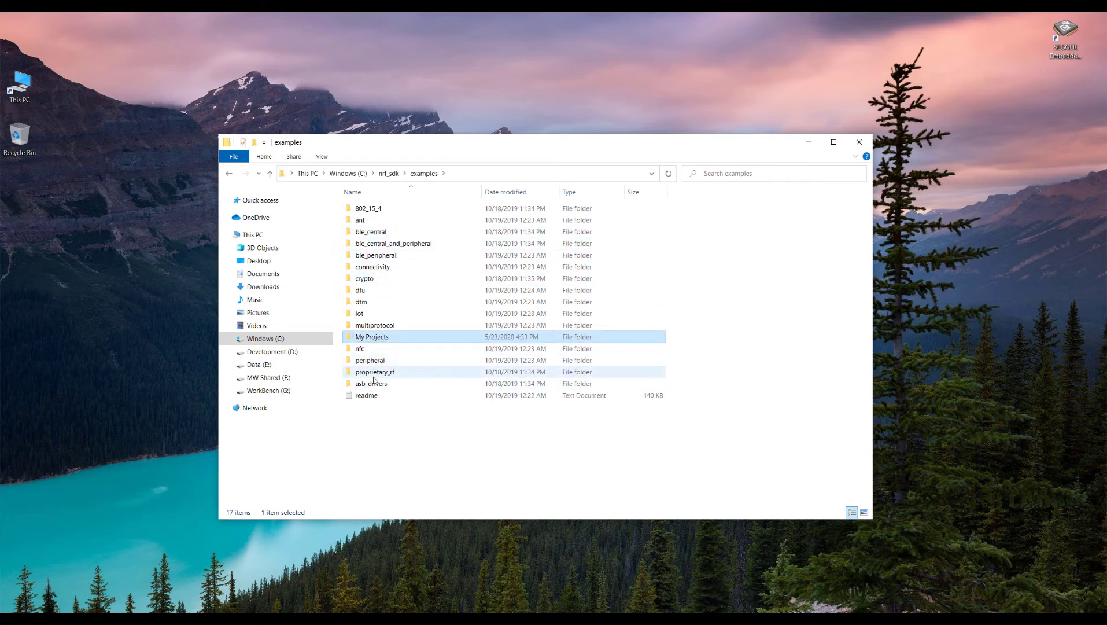
- Copy peripheral\blinky and paste it into the My Projects folder
click(370, 360)
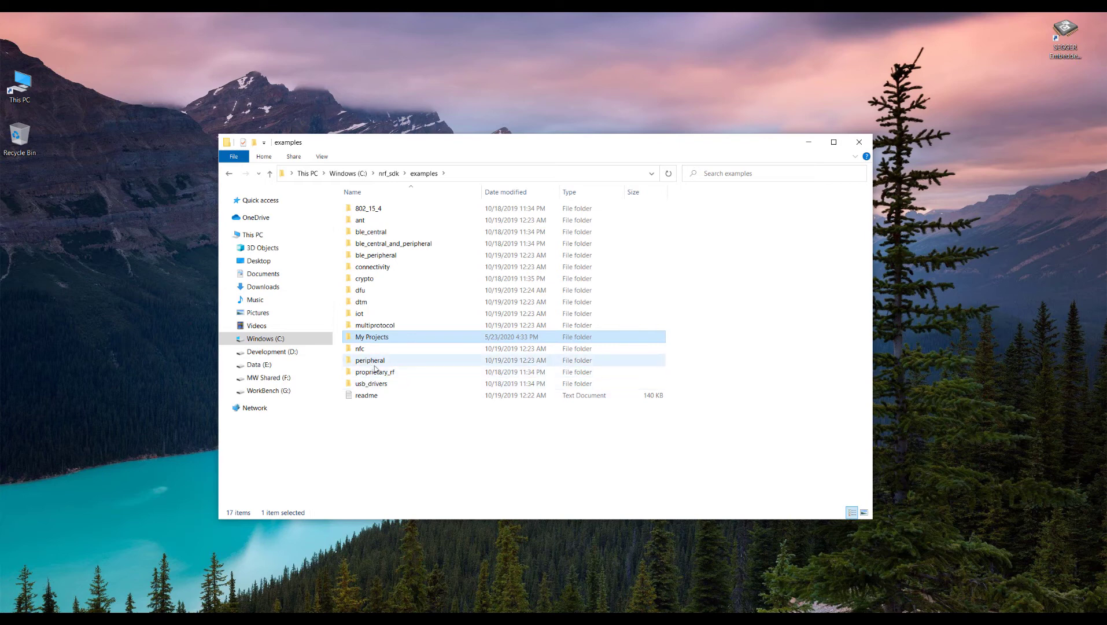
double_click(370, 360)
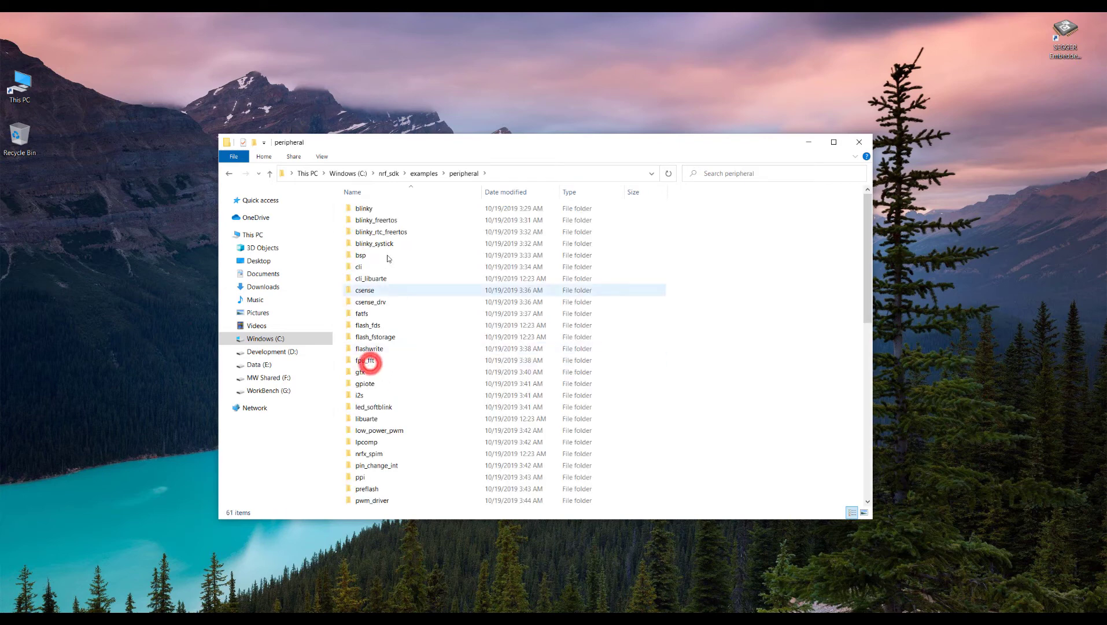
double_click(362, 207)
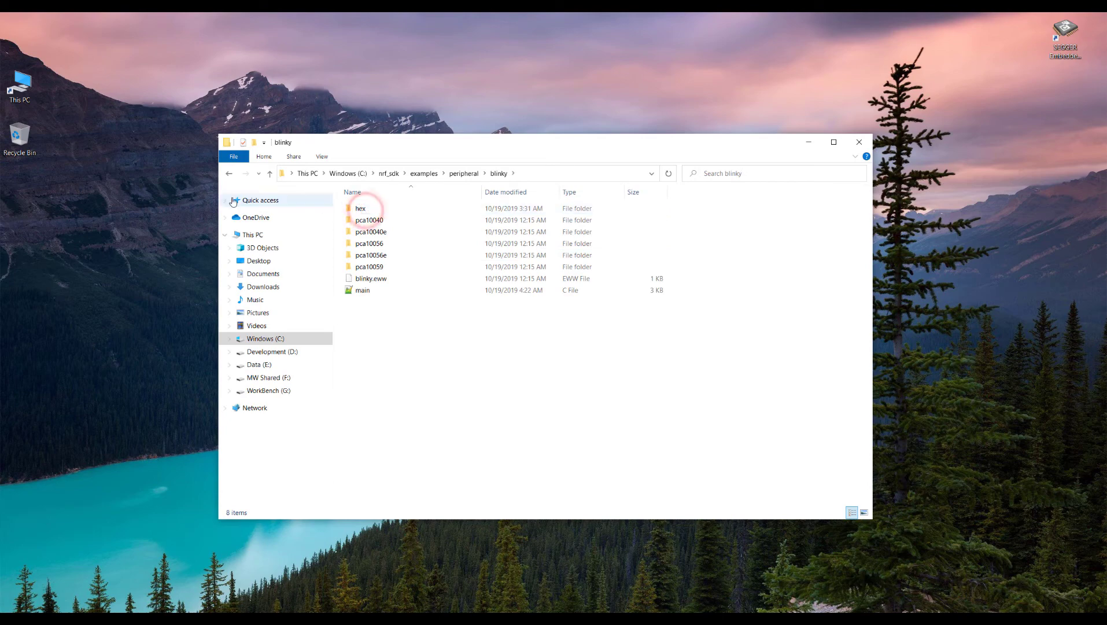
right_click(363, 208)
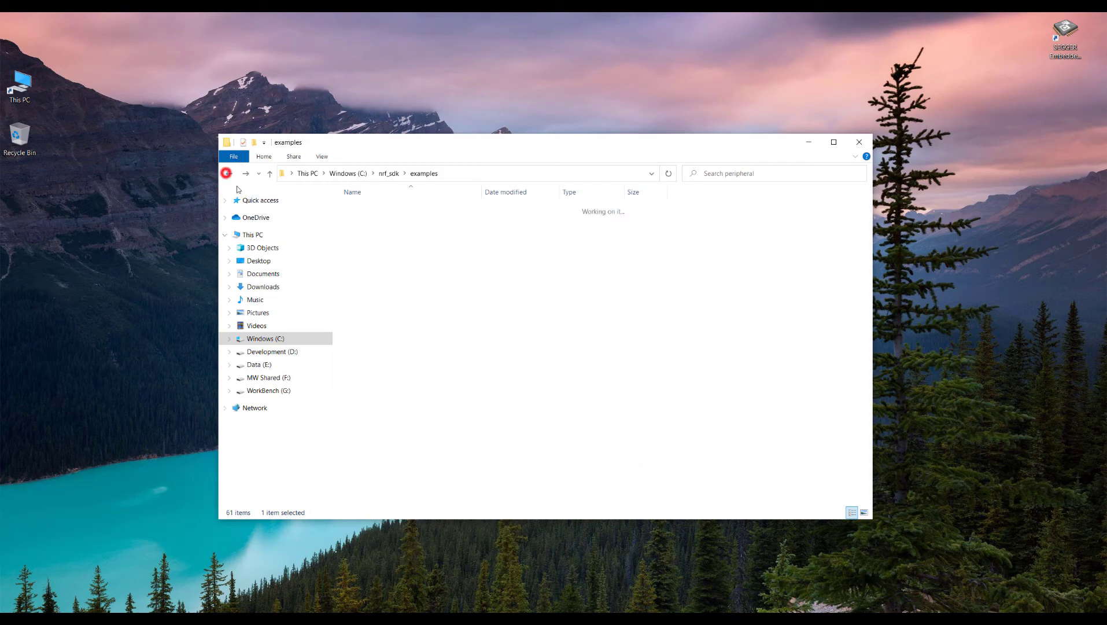
double_click(368, 337)
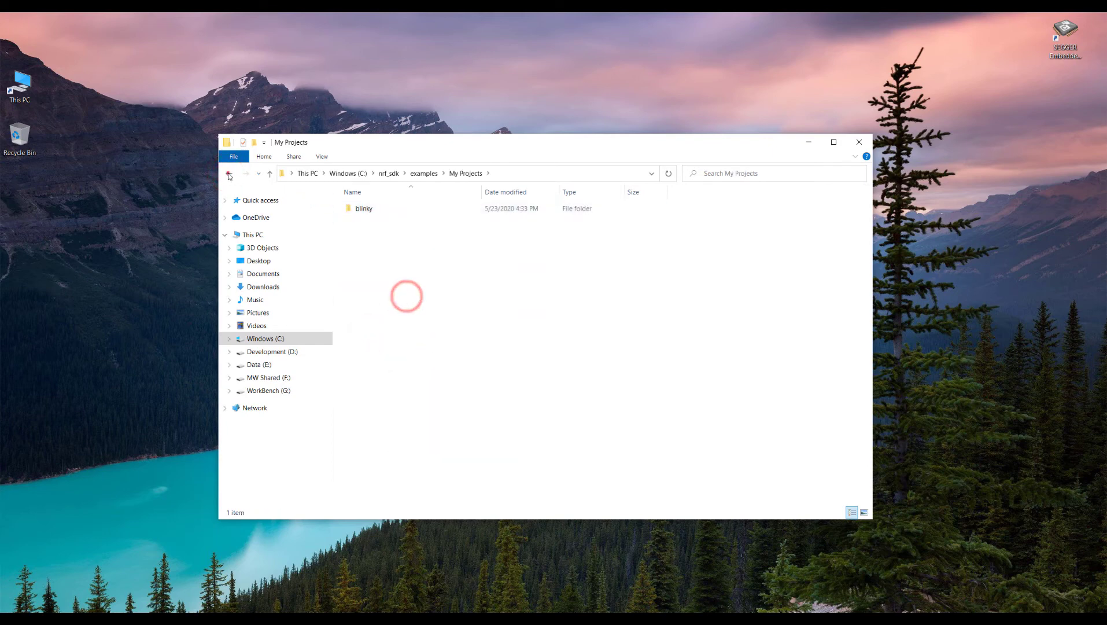
- Compare the original peripheral\blinky contents with the copied blinky in My Projects
click(228, 173)
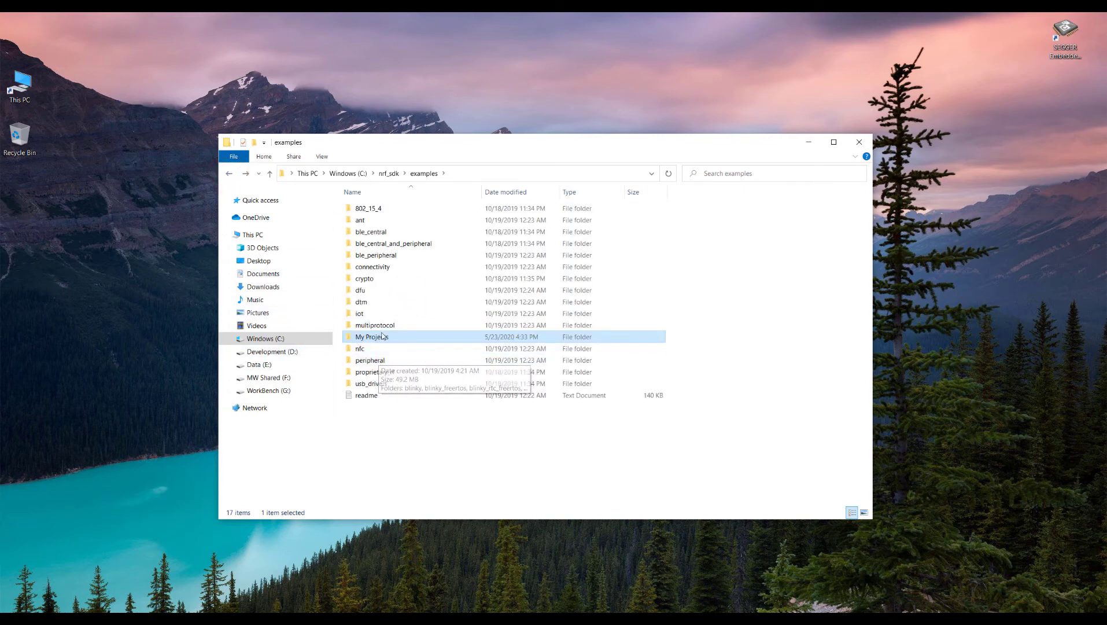
mouse_move(381, 349)
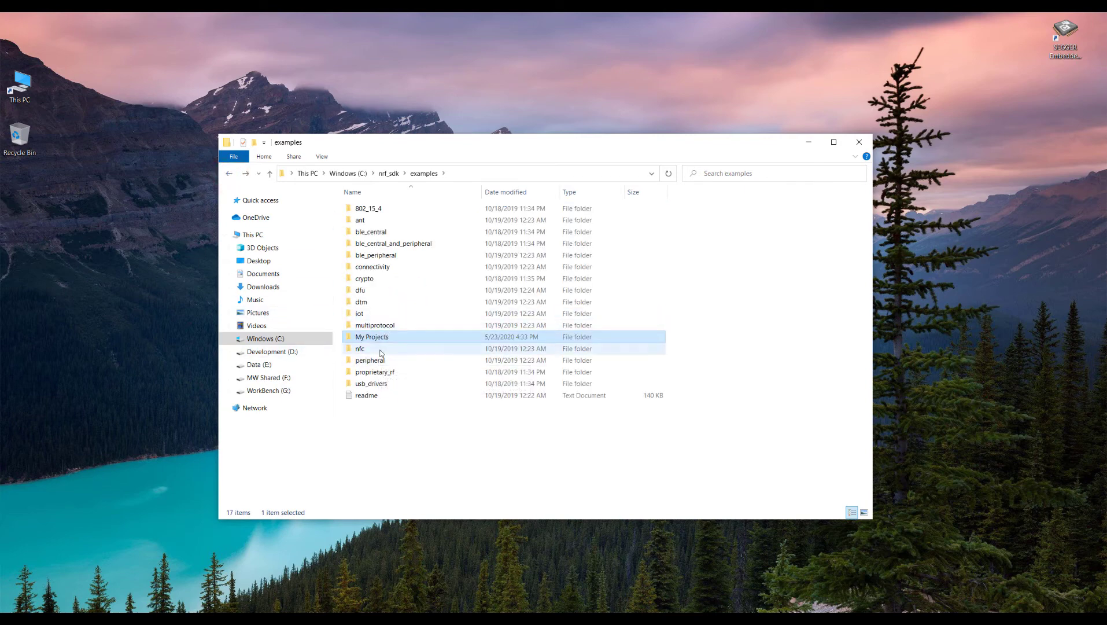
click(371, 360)
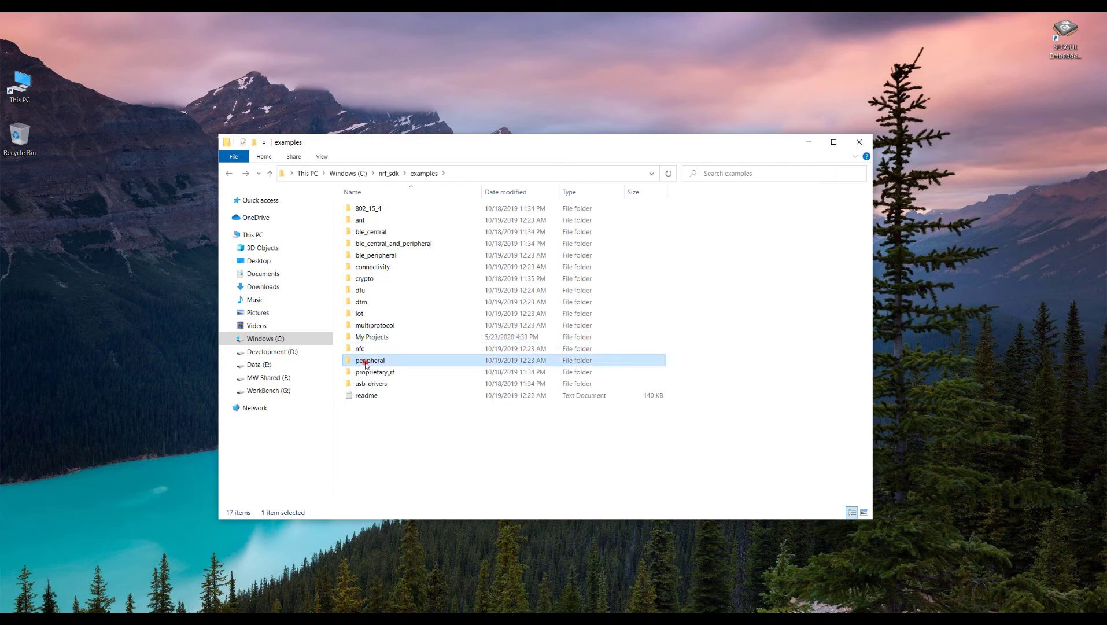
double_click(369, 360)
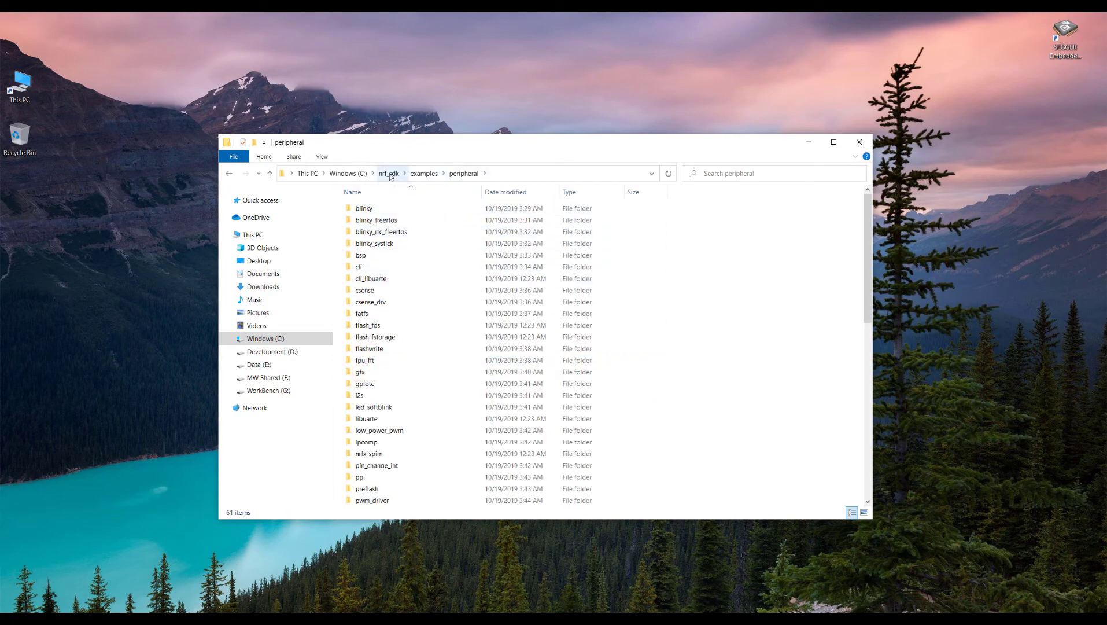
mouse_move(464, 173)
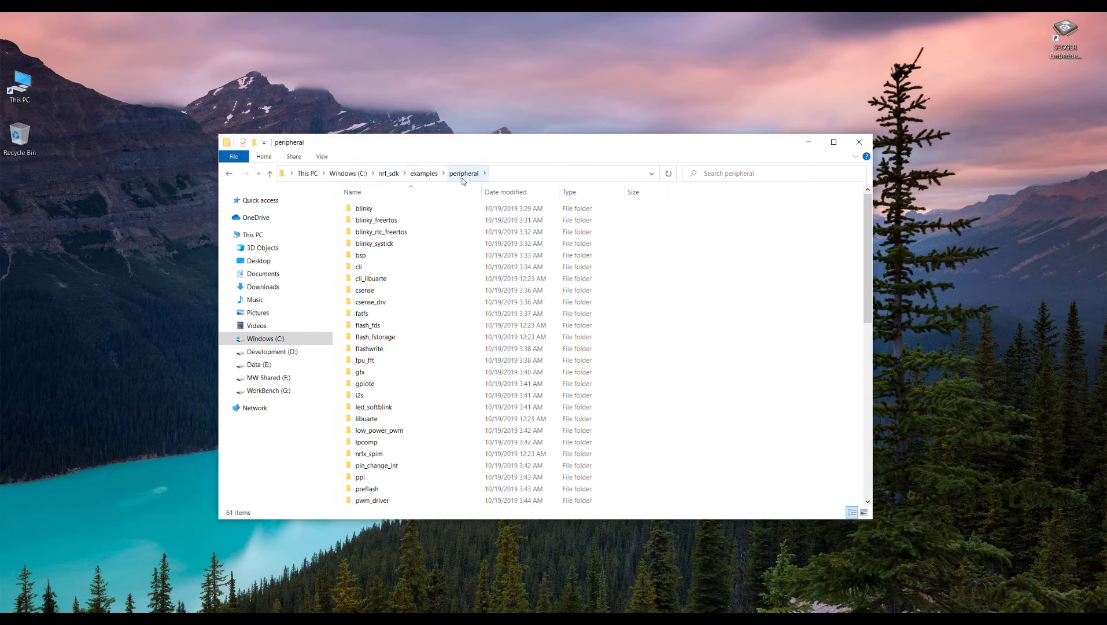
double_click(364, 207)
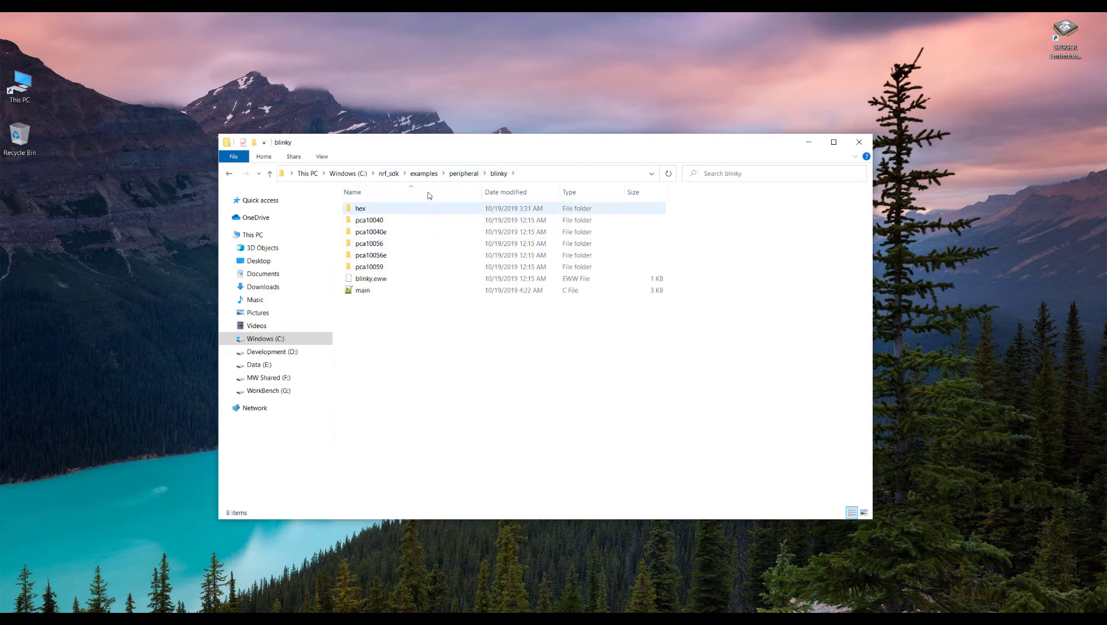
click(424, 173)
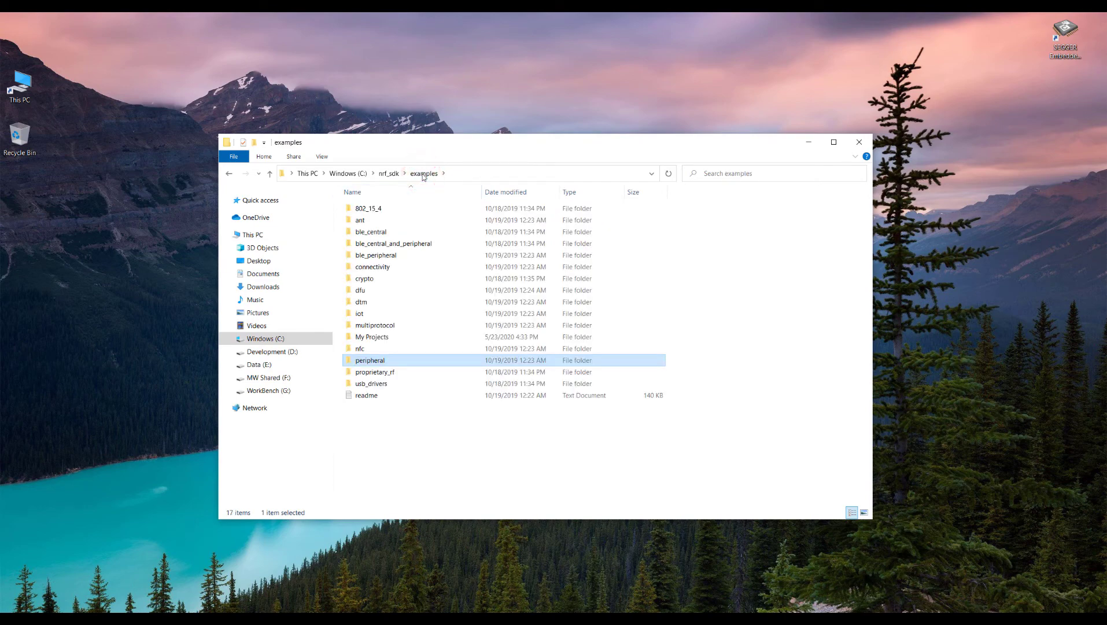
double_click(372, 337)
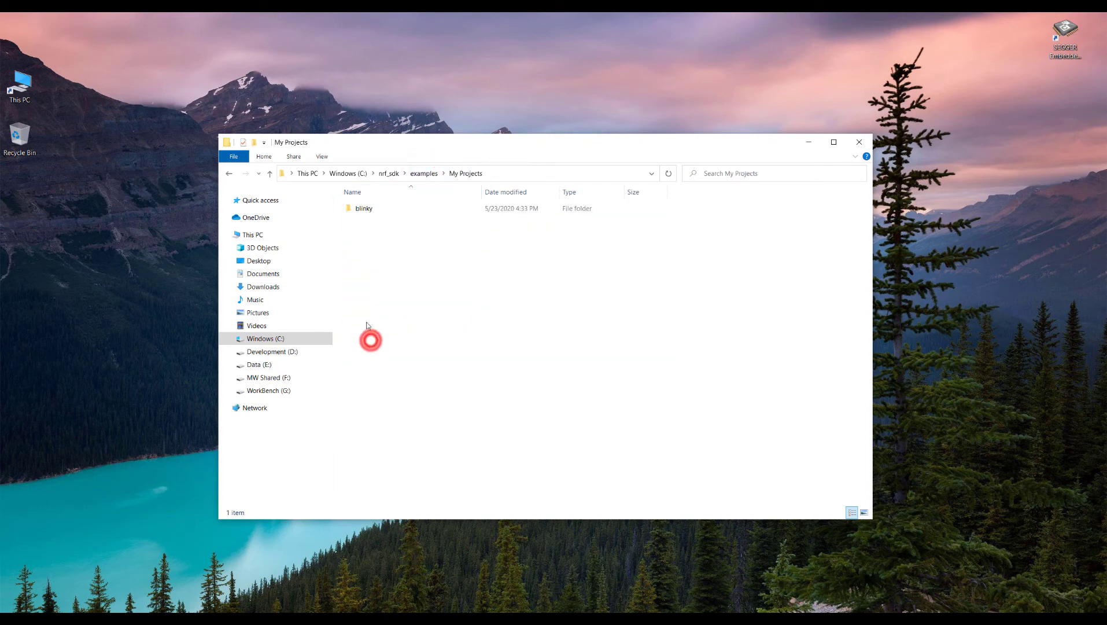
double_click(363, 208)
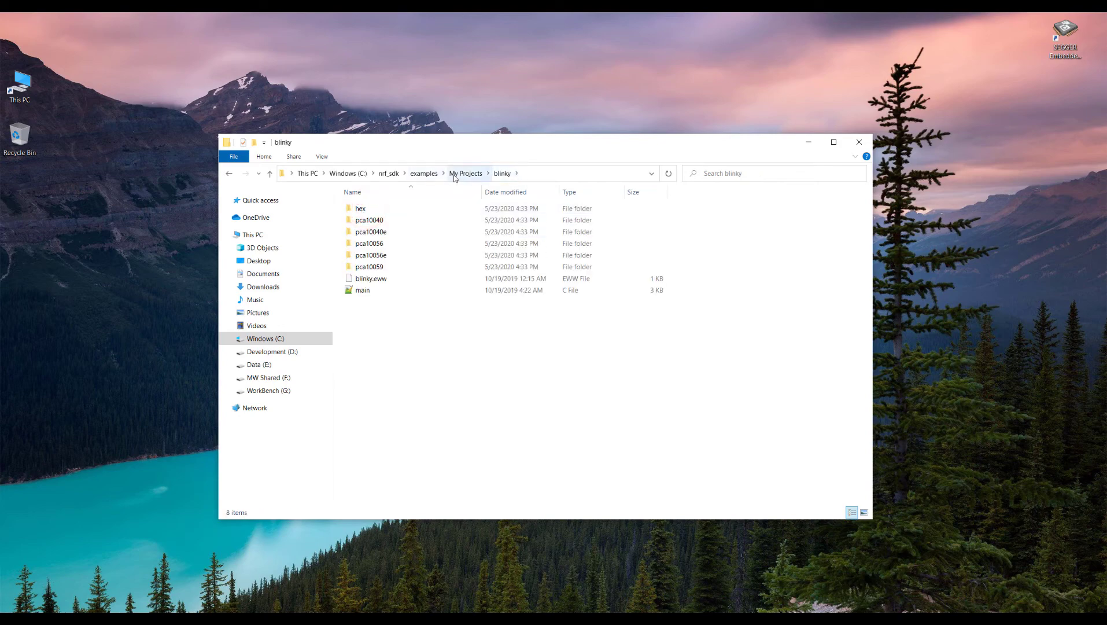
mouse_move(488, 181)
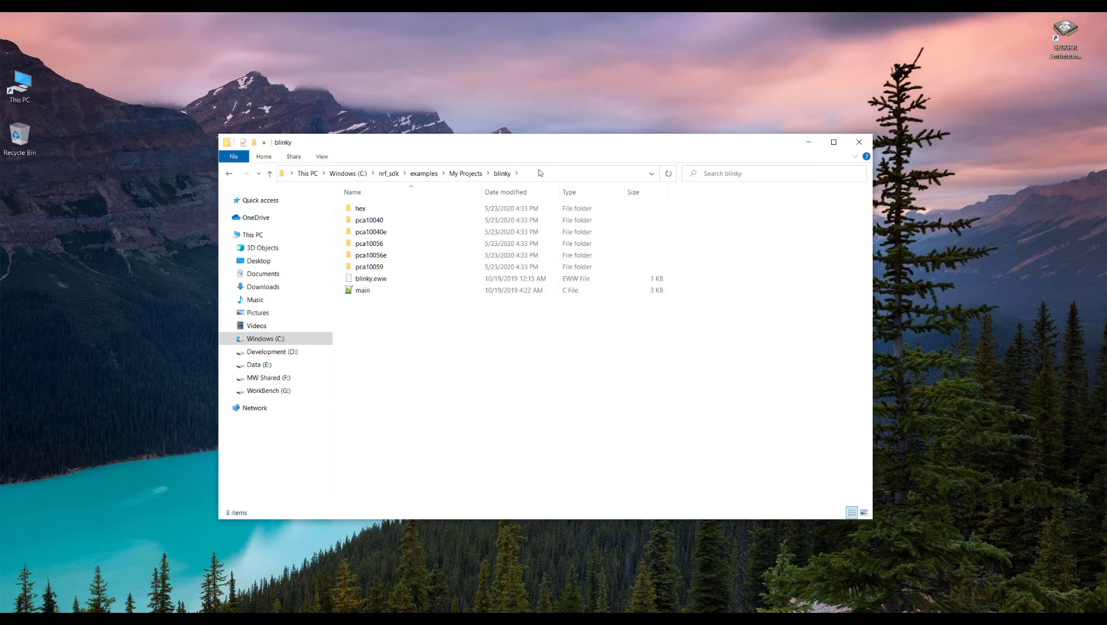
click(369, 266)
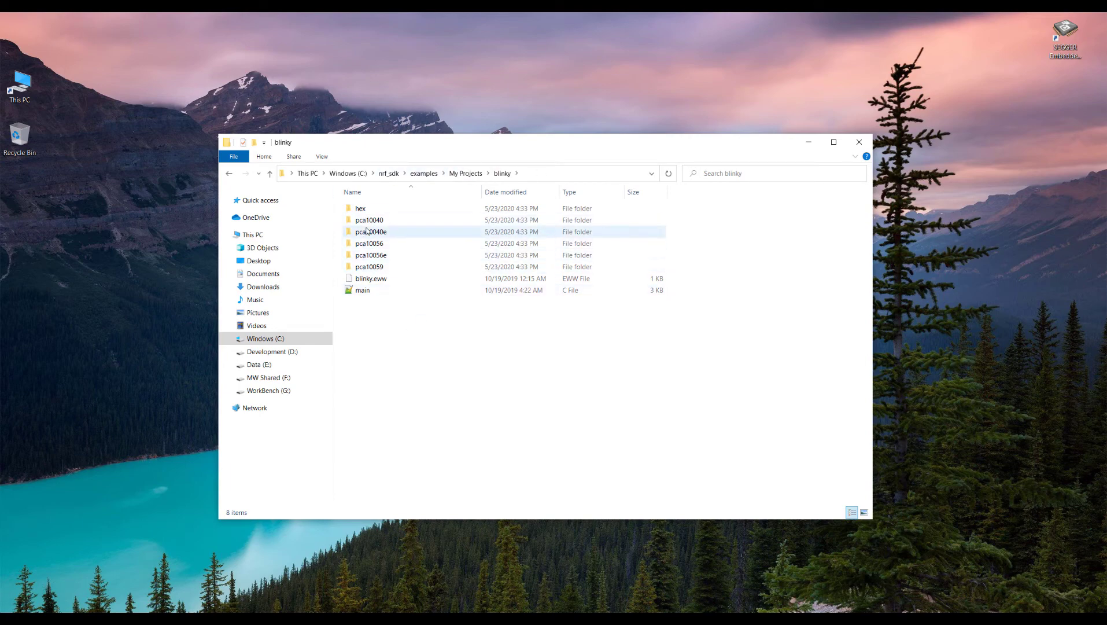
click(413, 349)
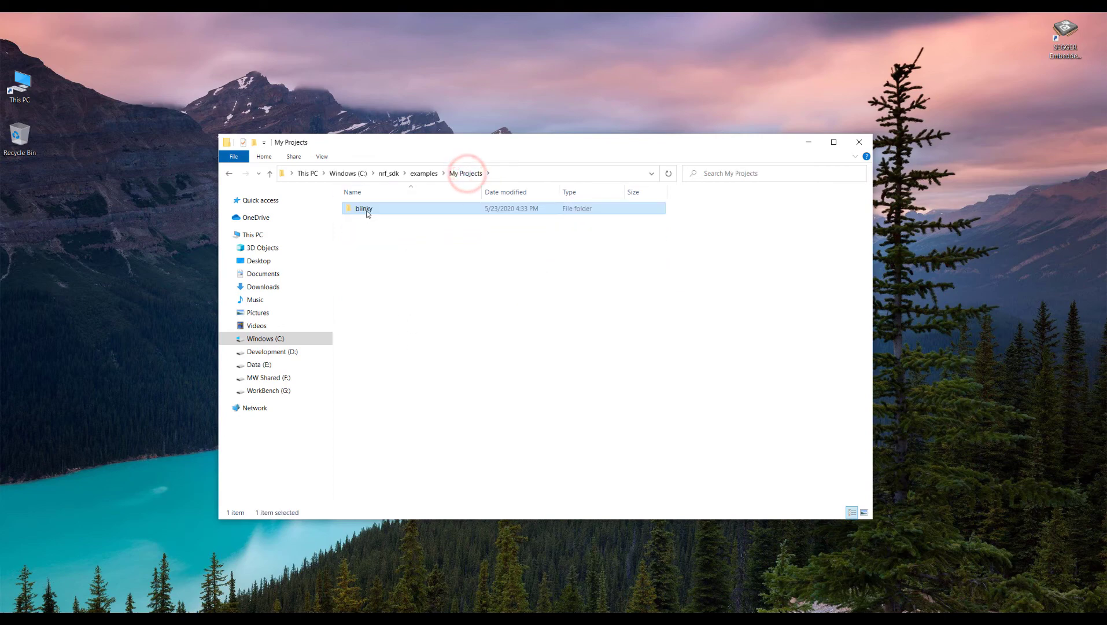
mouse_move(363, 208)
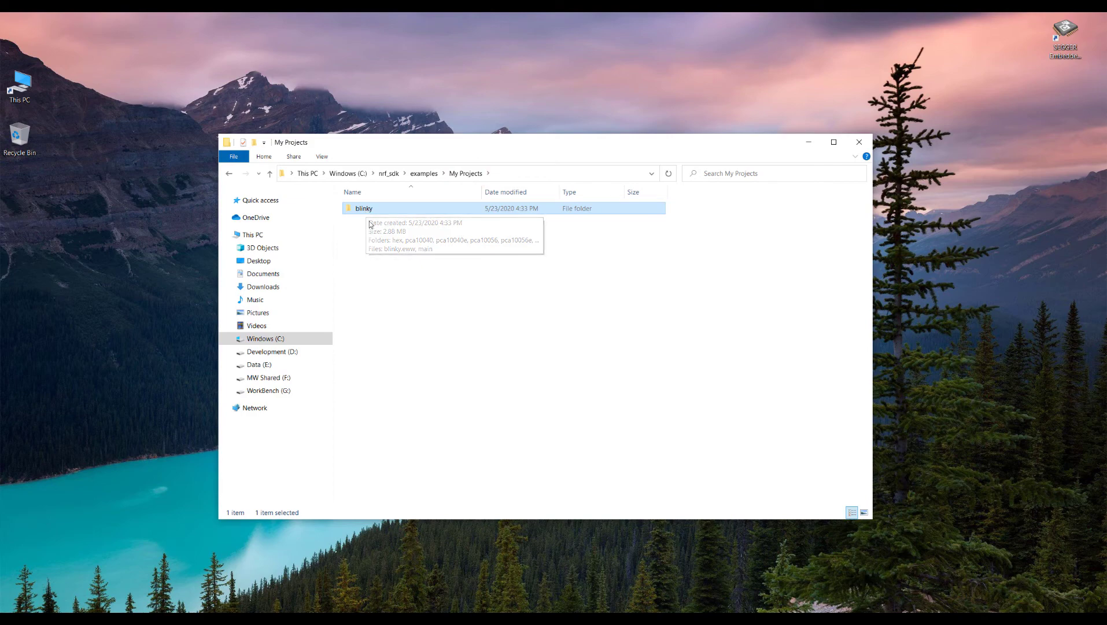
- Navigate into My Projects\blinky\pca10040\blank\ses and select blinky_pca10040.emProject
double_click(362, 208)
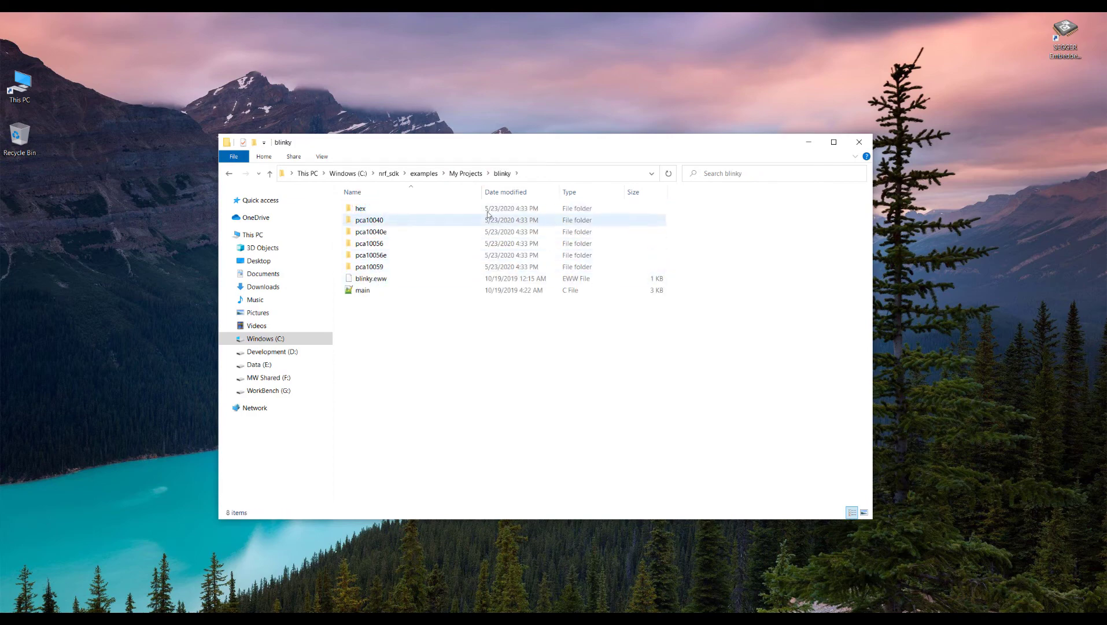
click(370, 278)
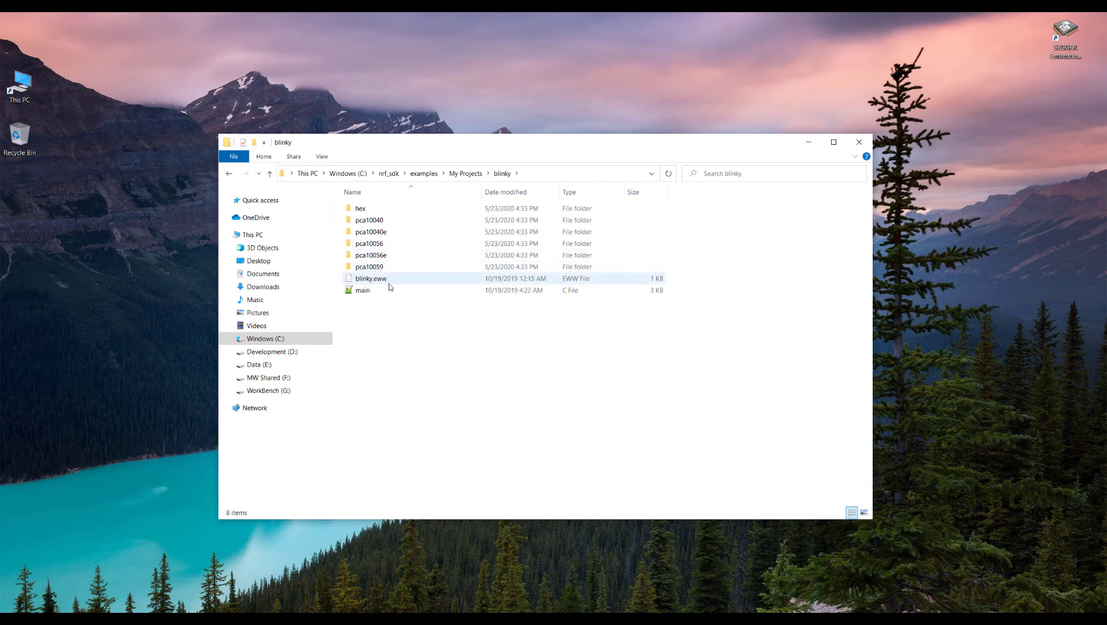
mouse_move(374, 221)
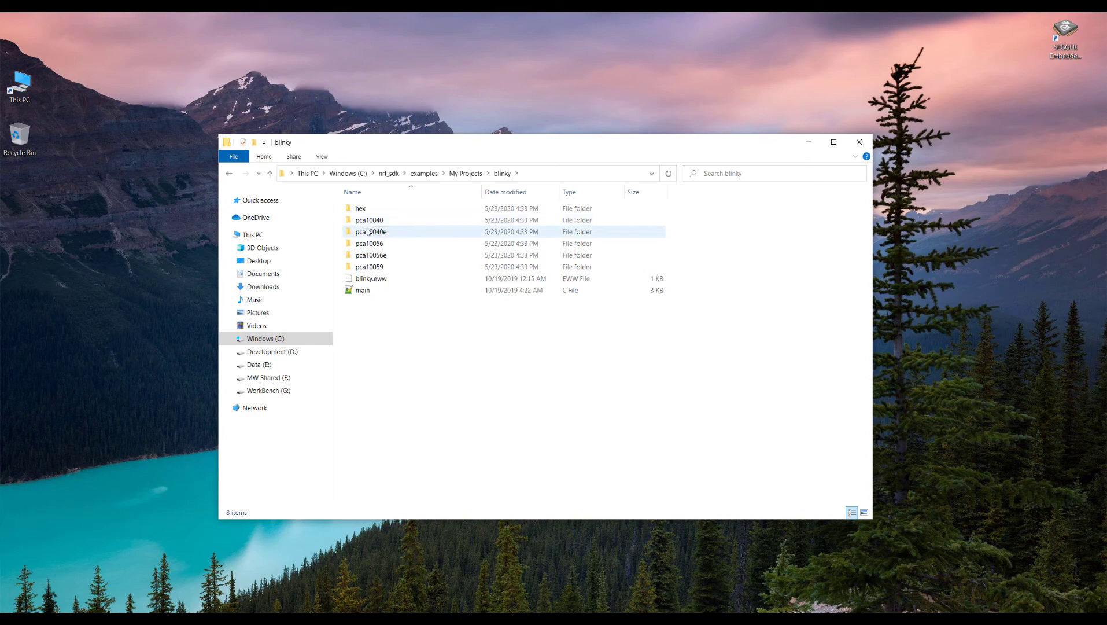
mouse_move(368, 219)
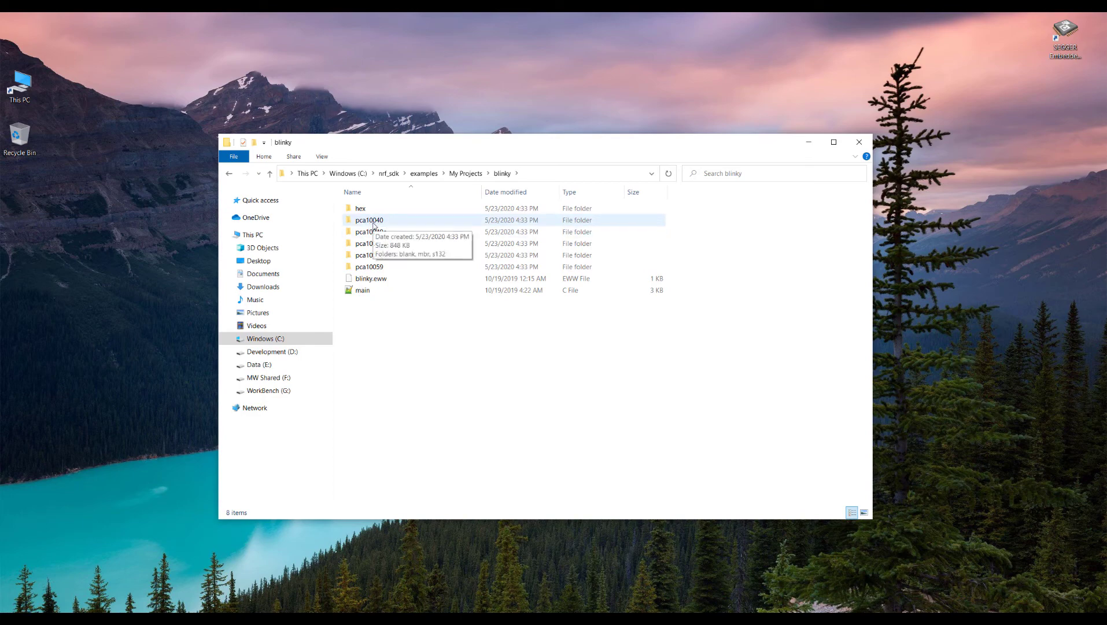
double_click(369, 220)
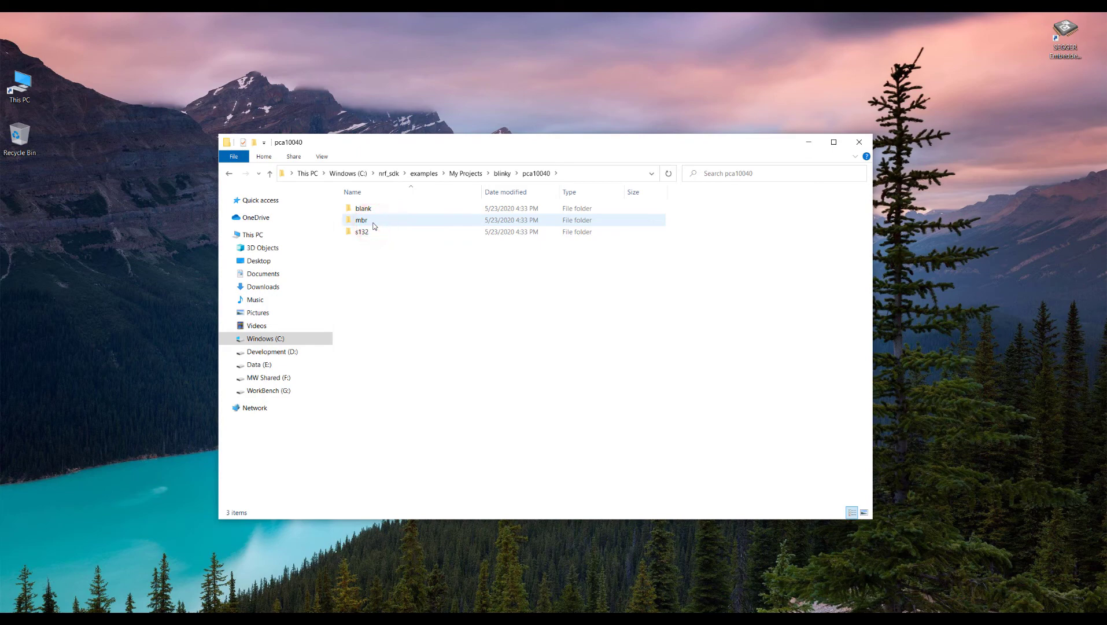
mouse_move(363, 208)
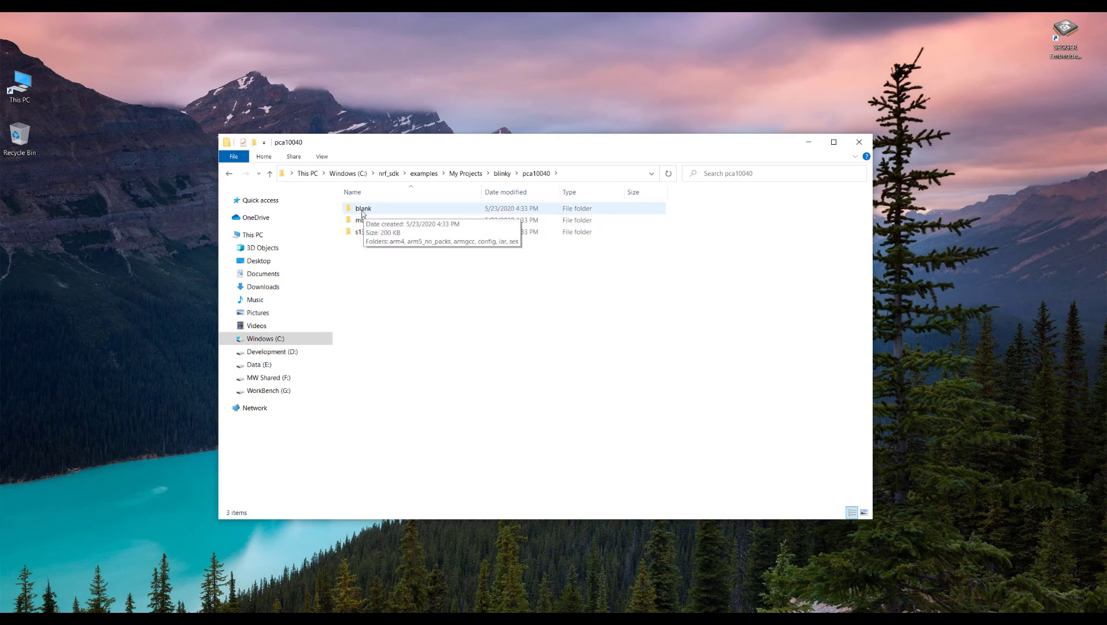
click(363, 208)
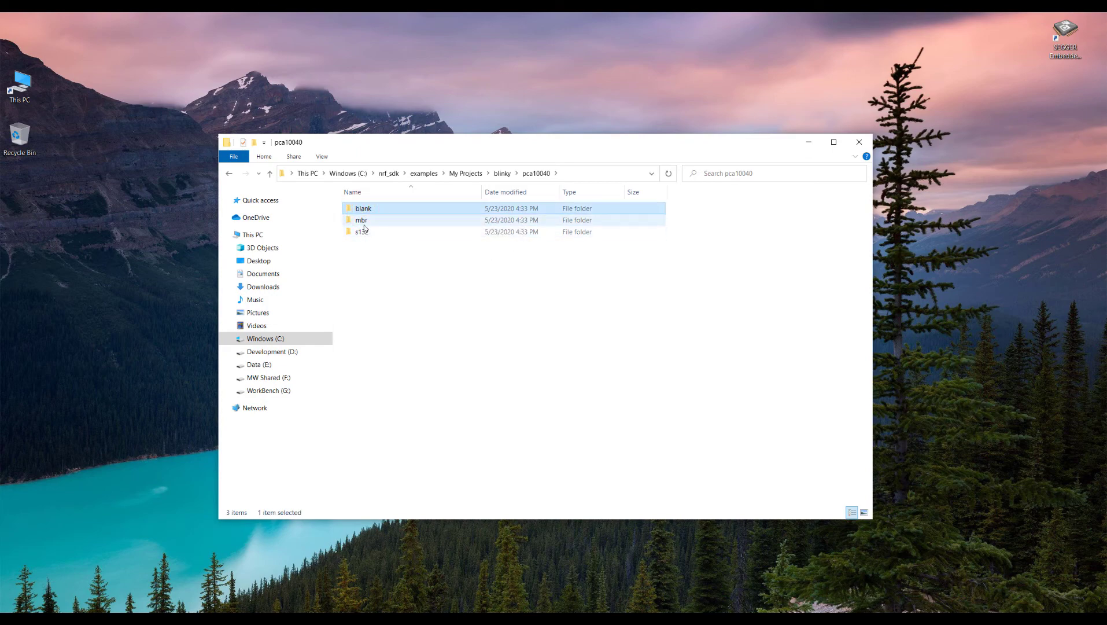
mouse_move(361, 222)
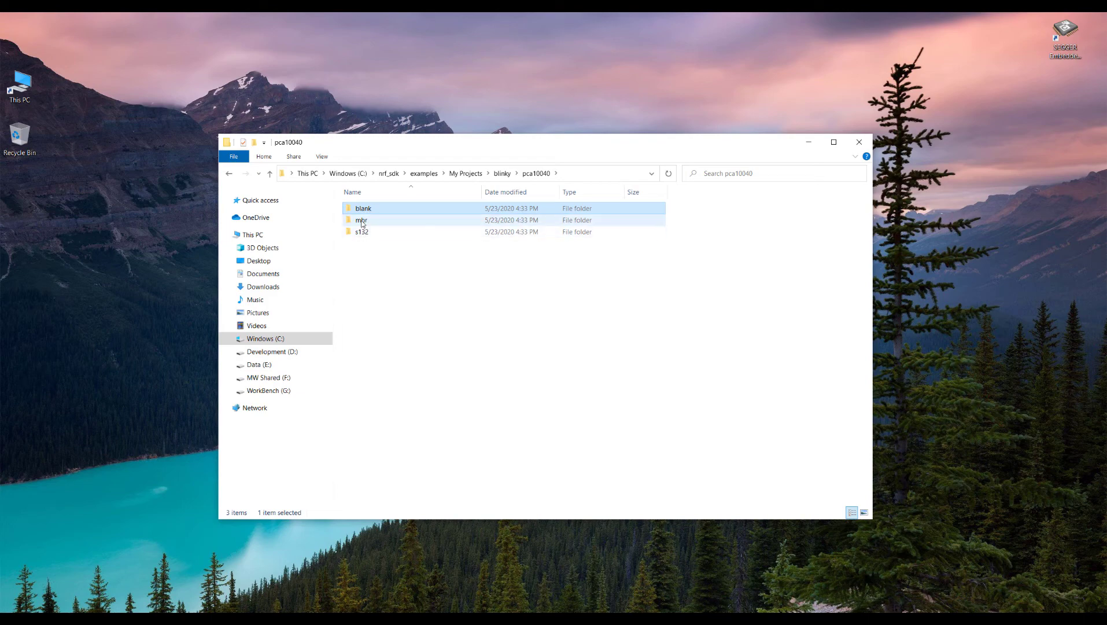
click(362, 208)
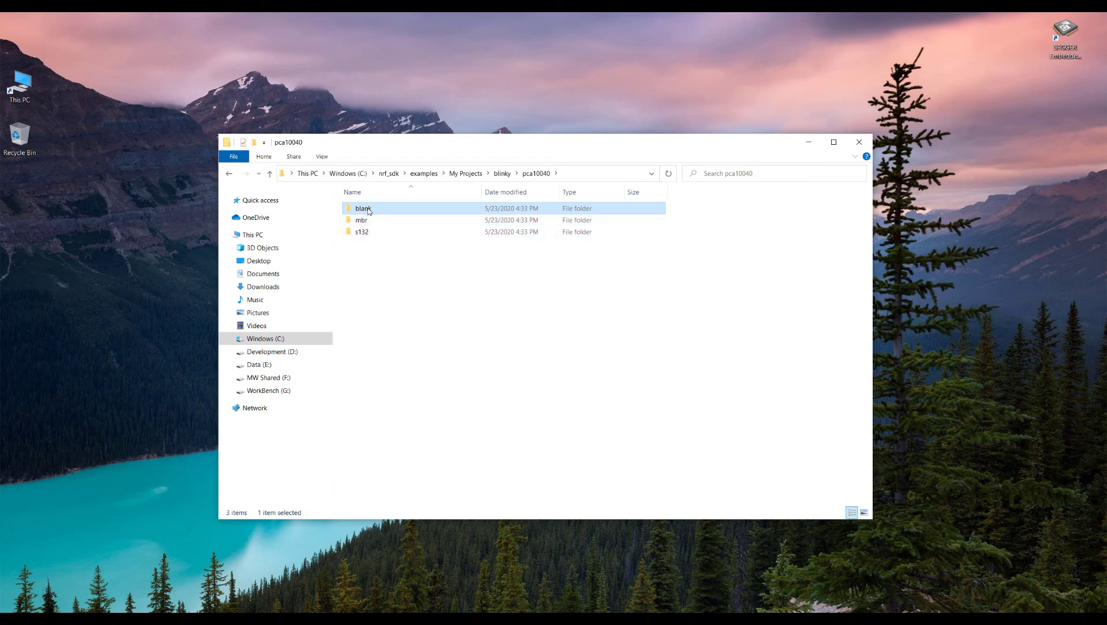
double_click(362, 207)
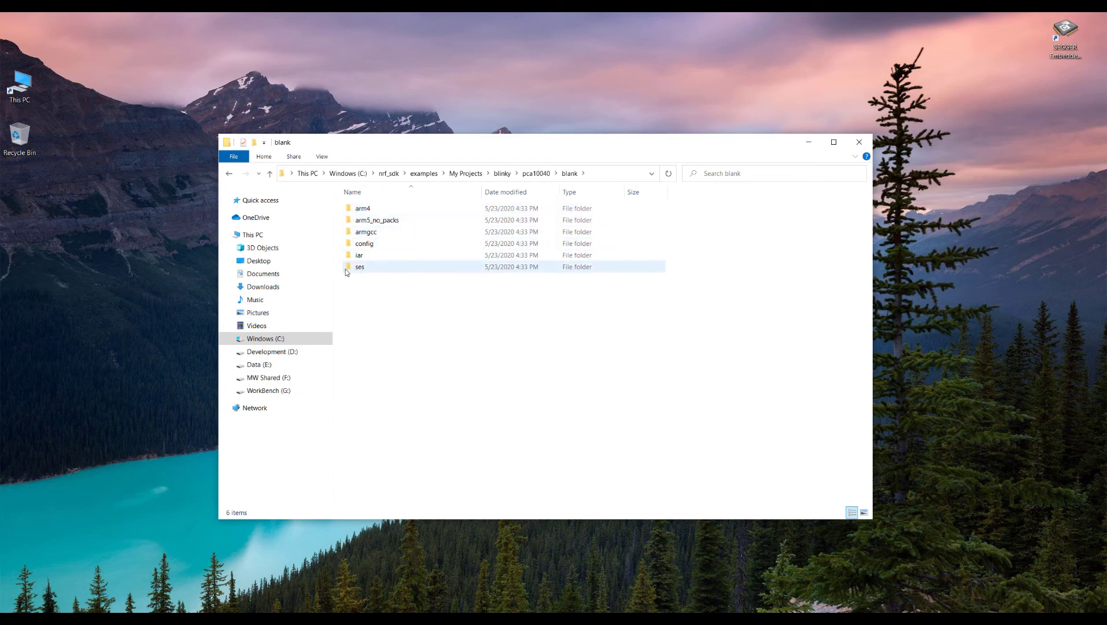
mouse_move(360, 267)
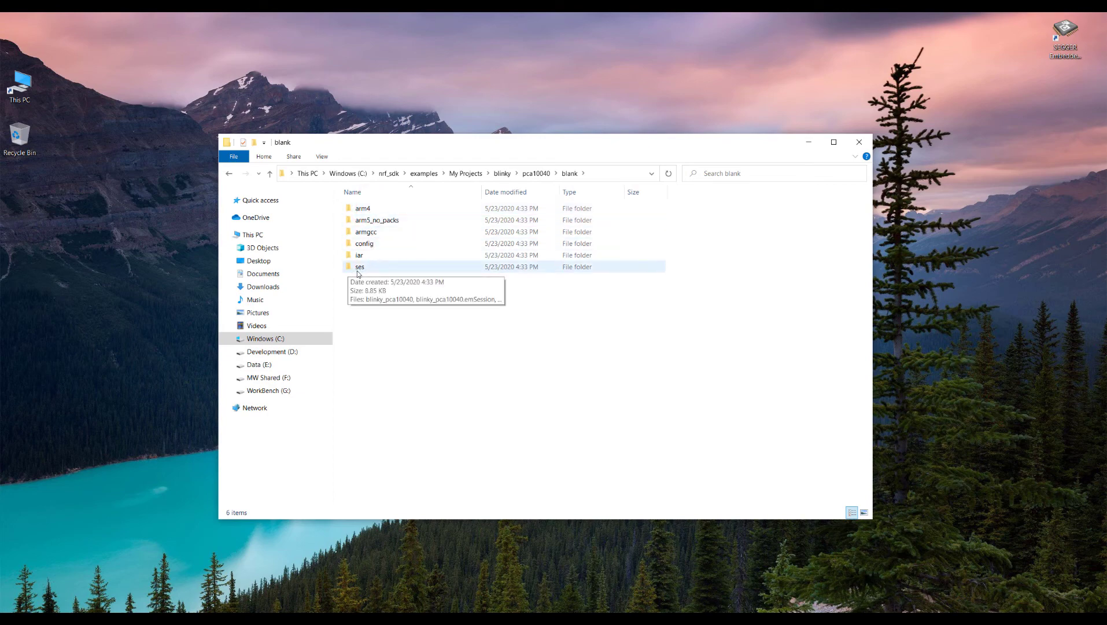
double_click(360, 267)
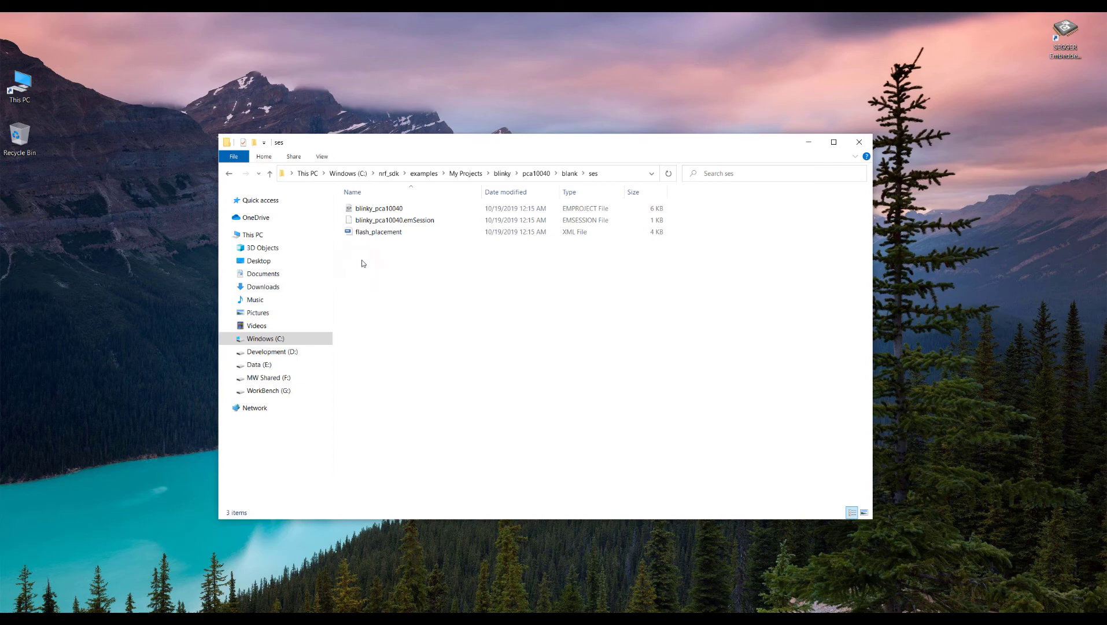
click(379, 208)
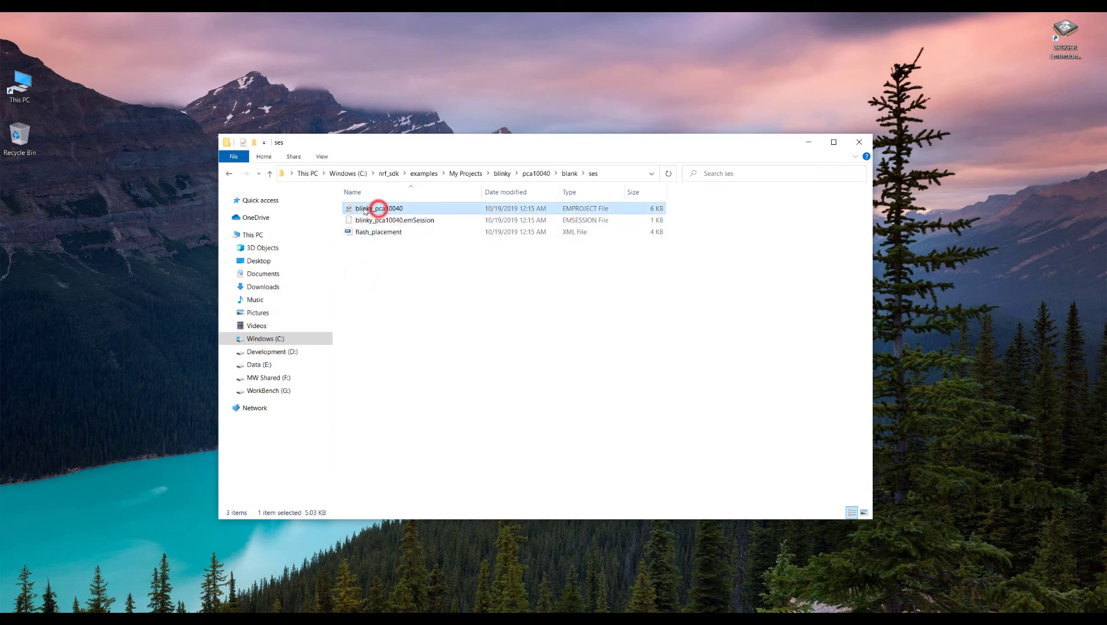
mouse_move(377, 209)
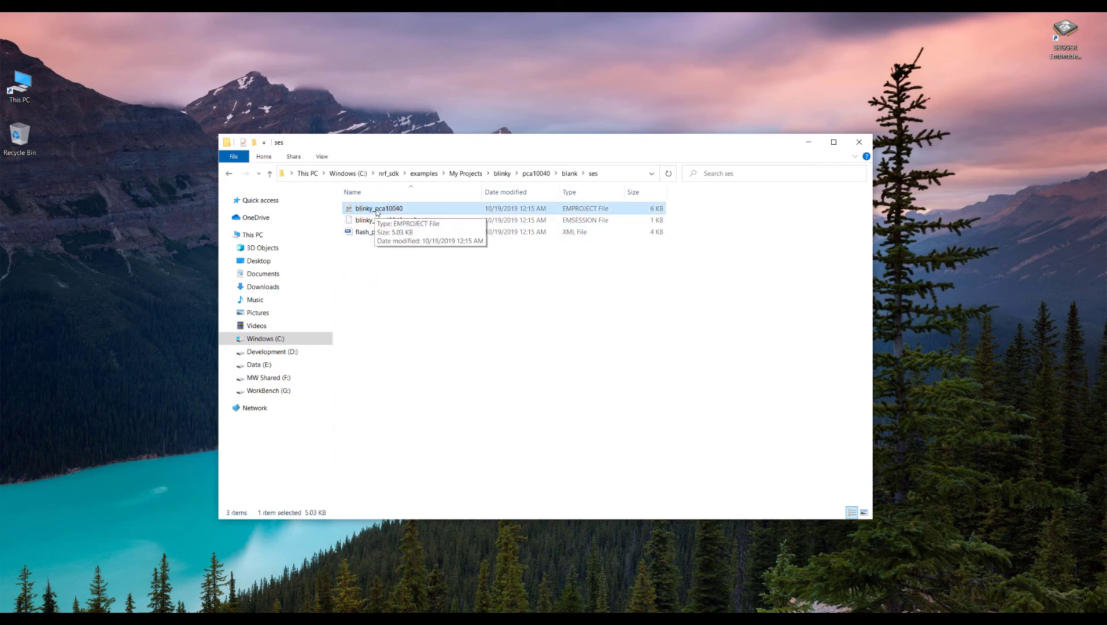
- Open blinky_pca10040.emProject in SEGGER Embedded Studio and run Build blinky_pca10040
double_click(378, 207)
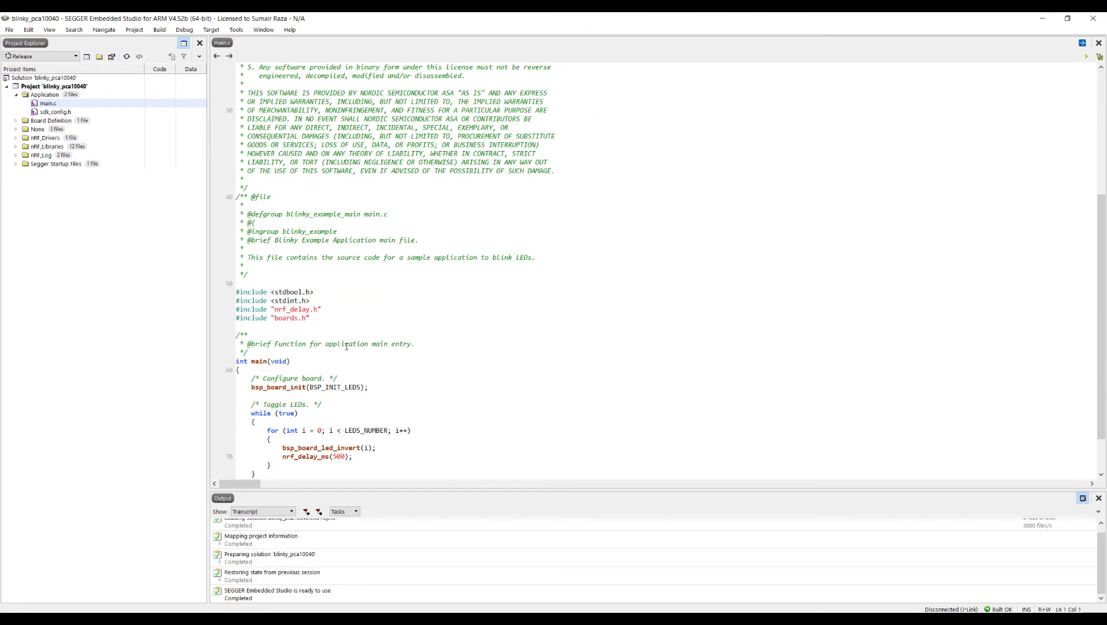
scroll(down, 3)
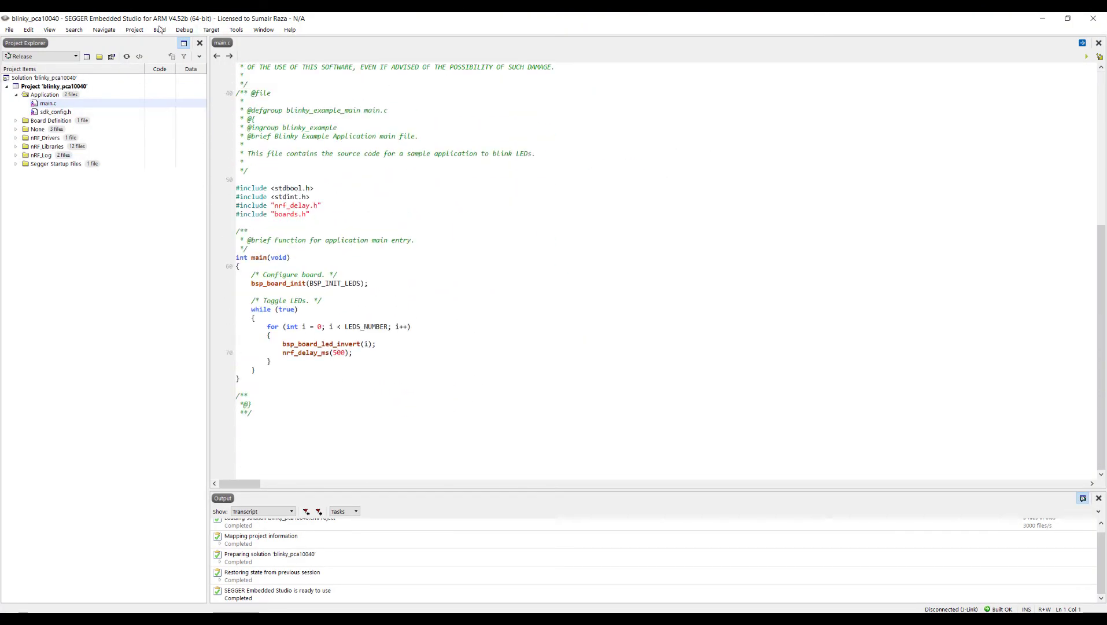
mouse_move(159, 30)
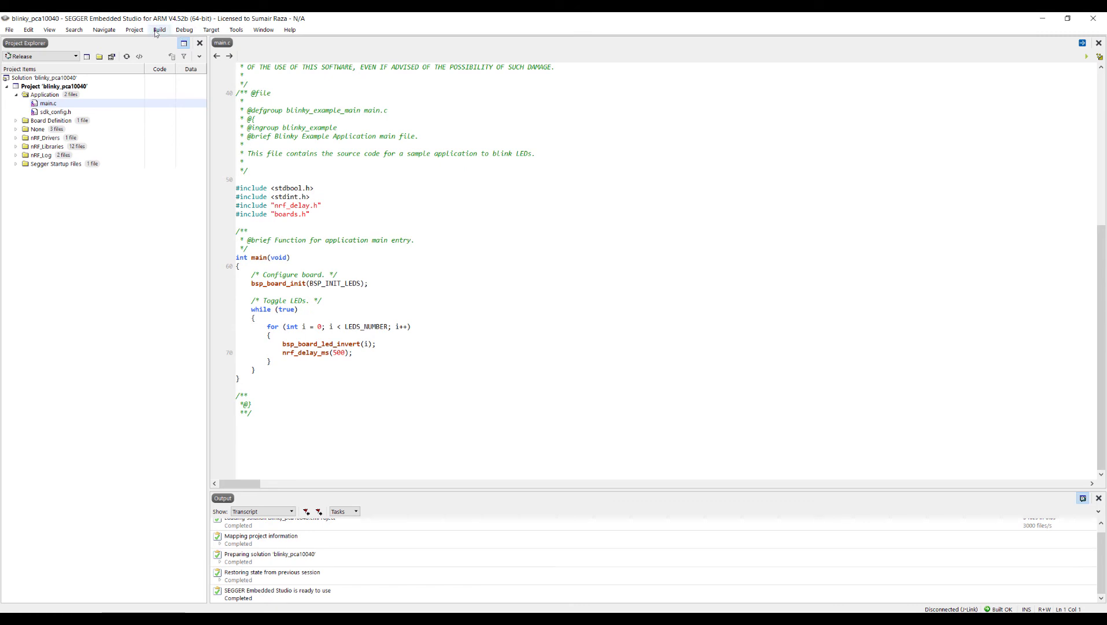
click(159, 29)
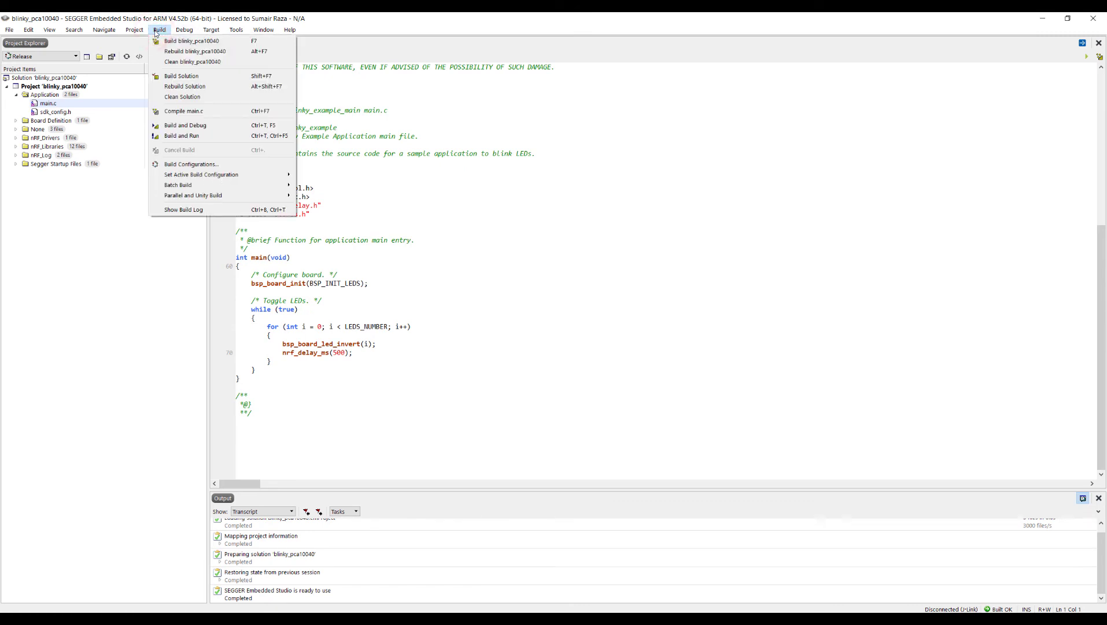
mouse_move(193, 41)
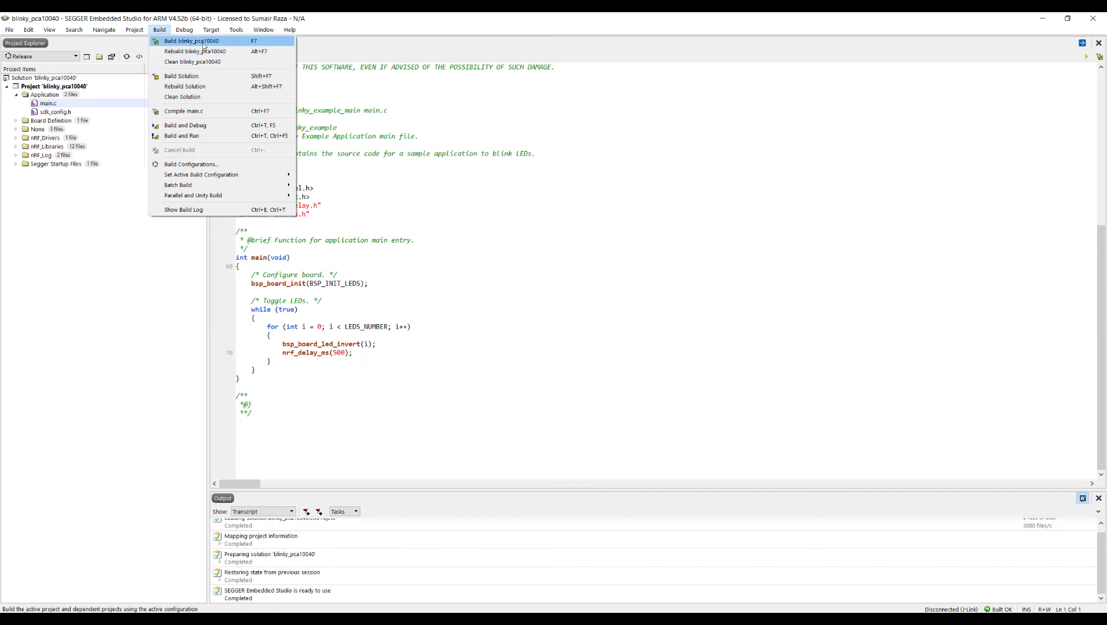
click(192, 40)
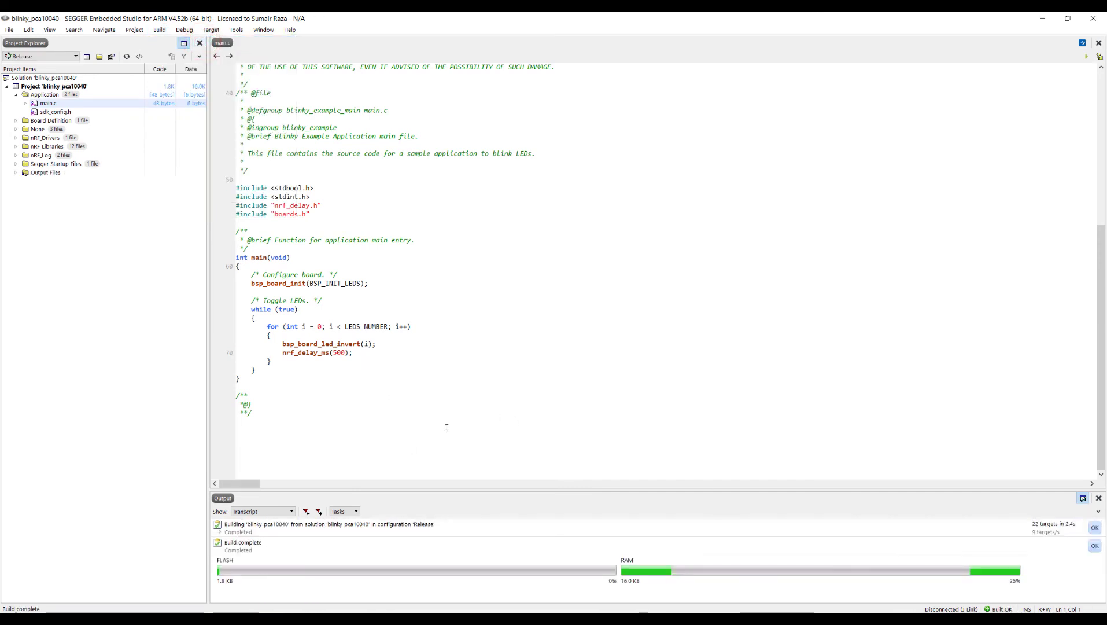
mouse_move(423, 576)
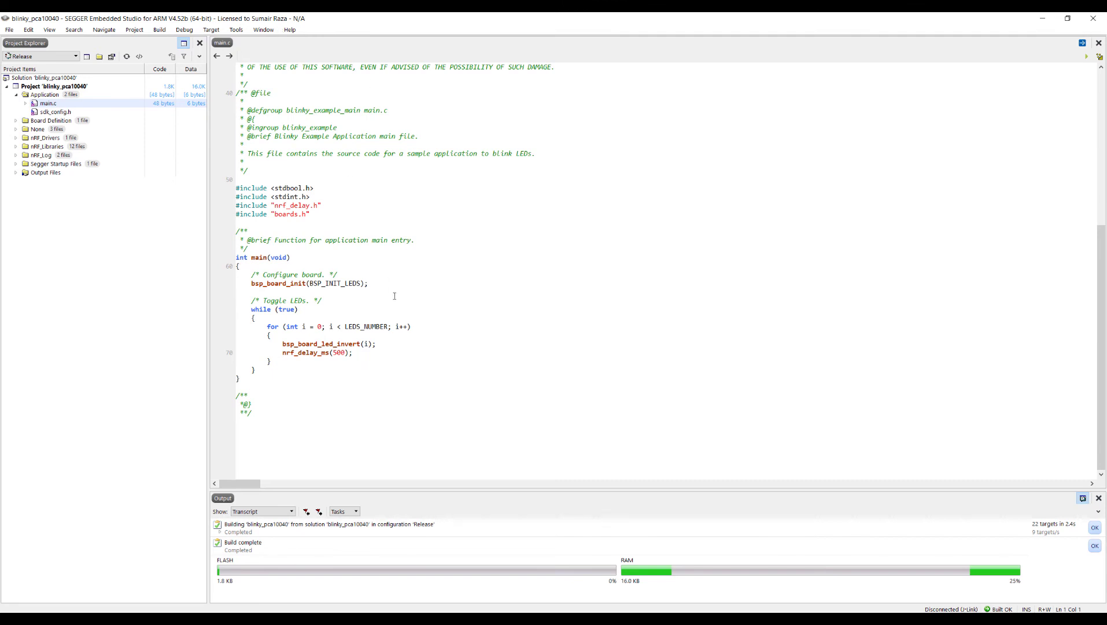
mouse_move(293, 252)
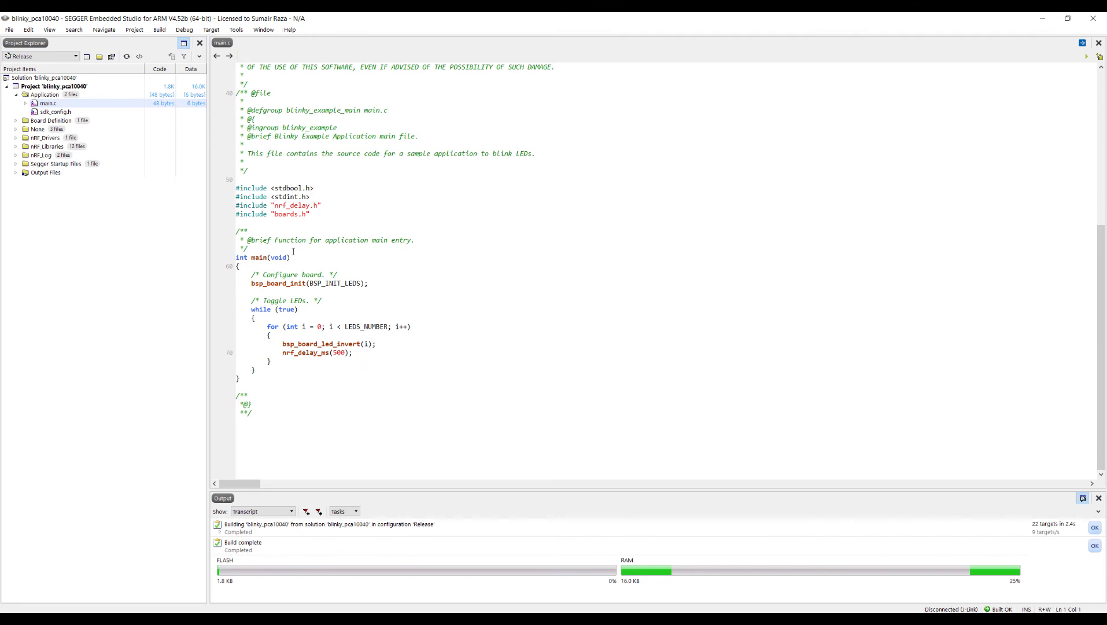
mouse_move(274, 249)
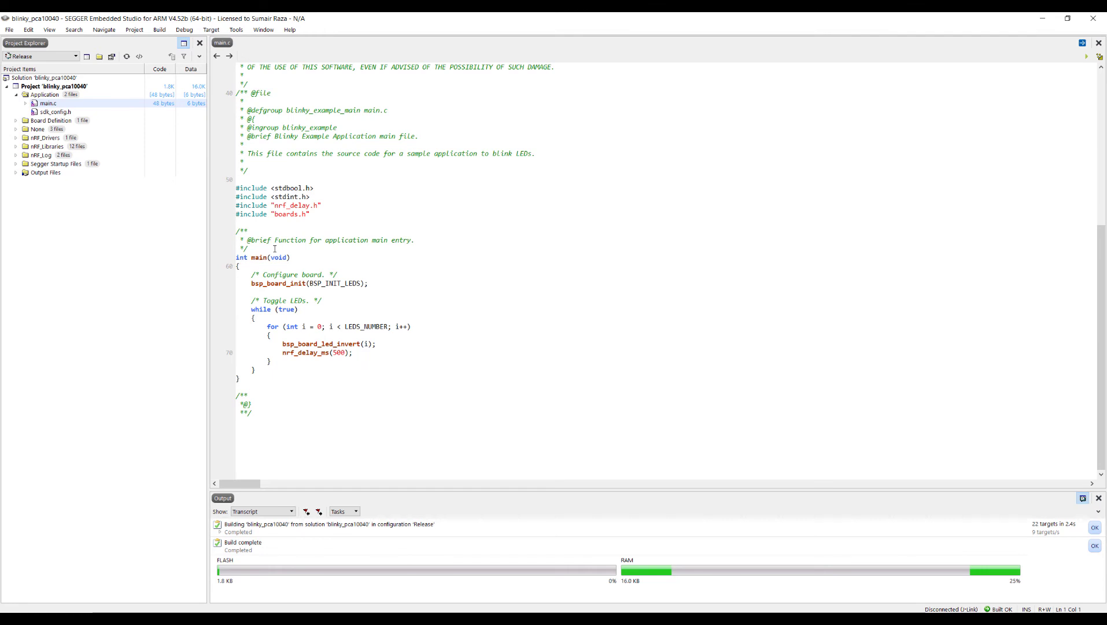
mouse_move(394, 34)
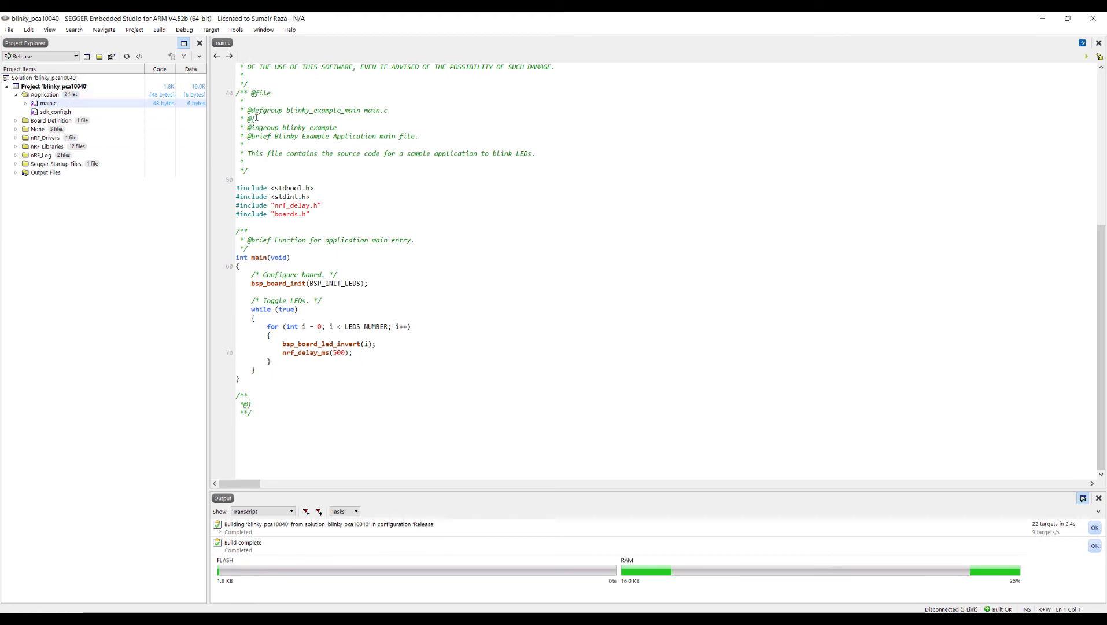
mouse_move(164, 40)
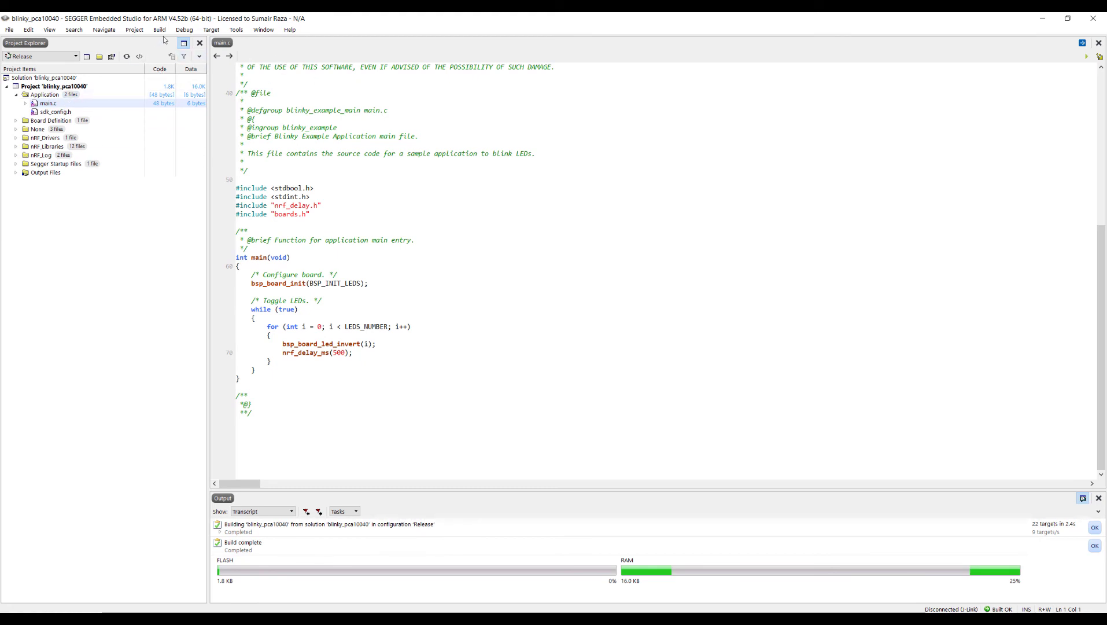
mouse_move(179, 45)
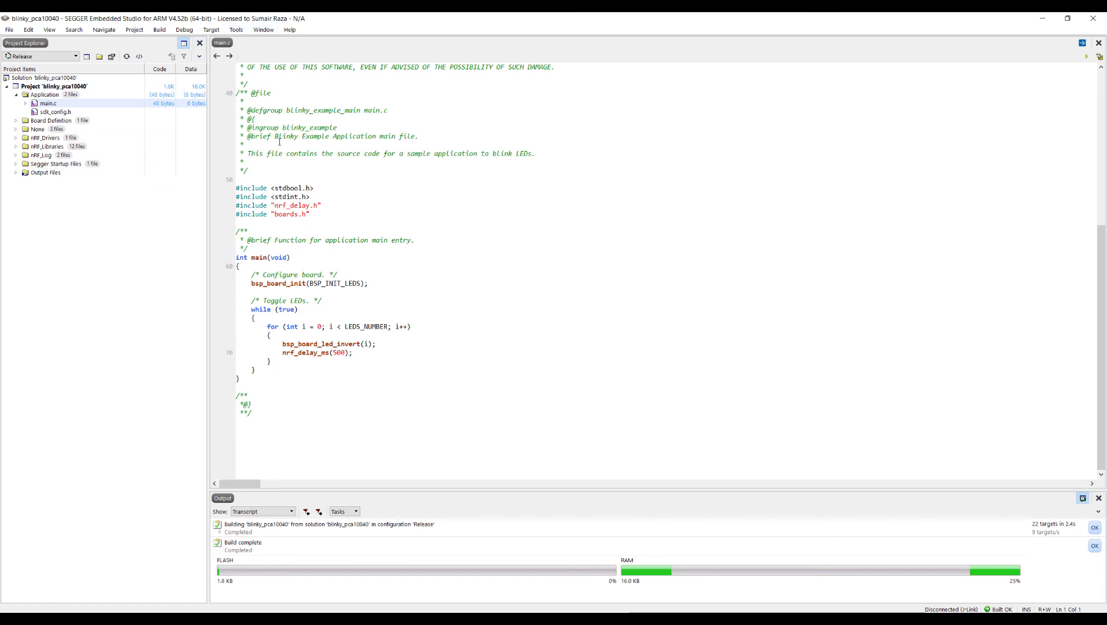
mouse_move(124, 267)
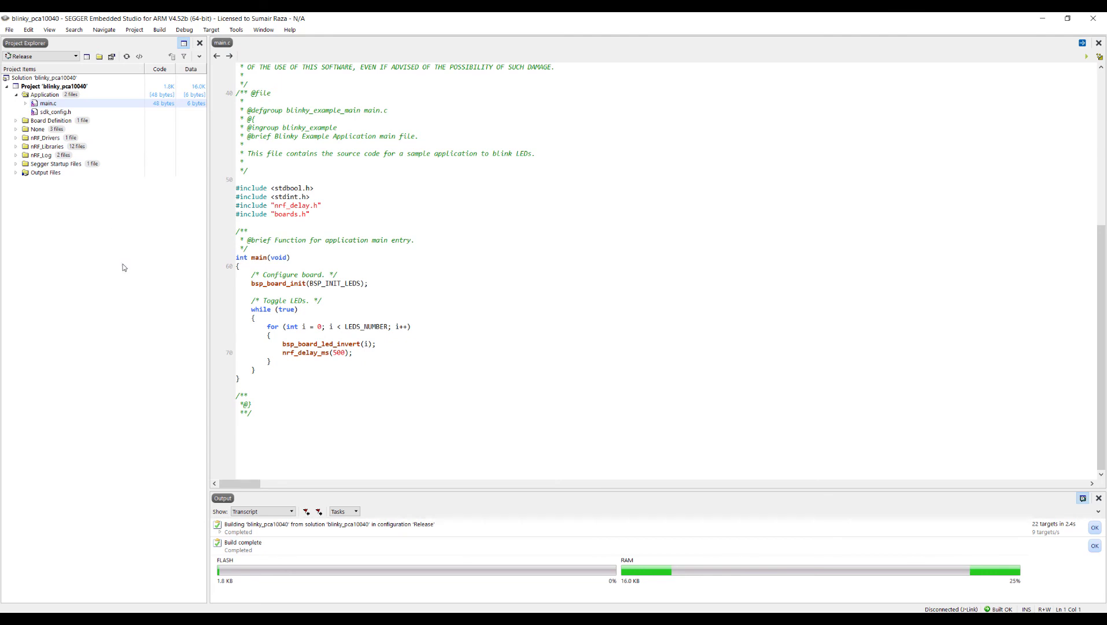
mouse_move(48, 202)
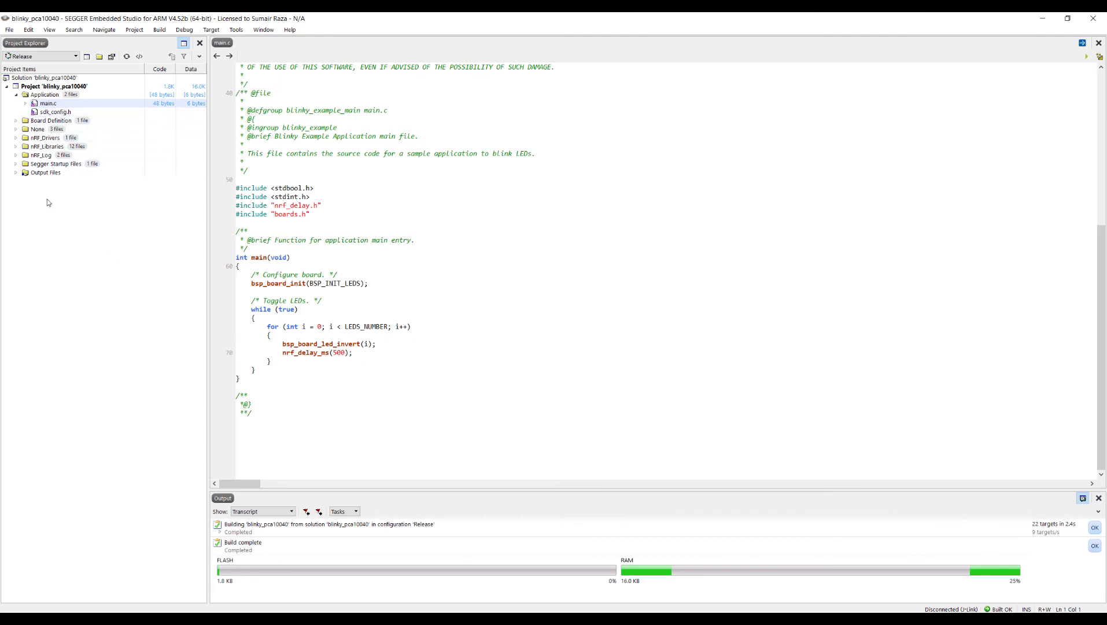
- Expand the Segger Startup Files and nRF_Log groups in Project Explorer
click(16, 163)
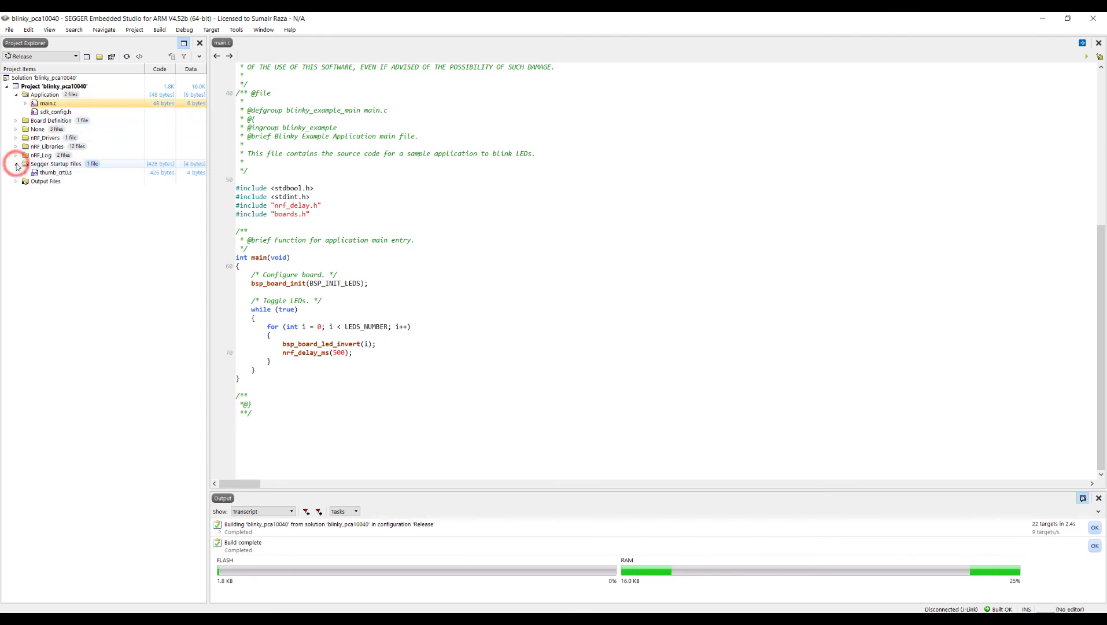
click(15, 155)
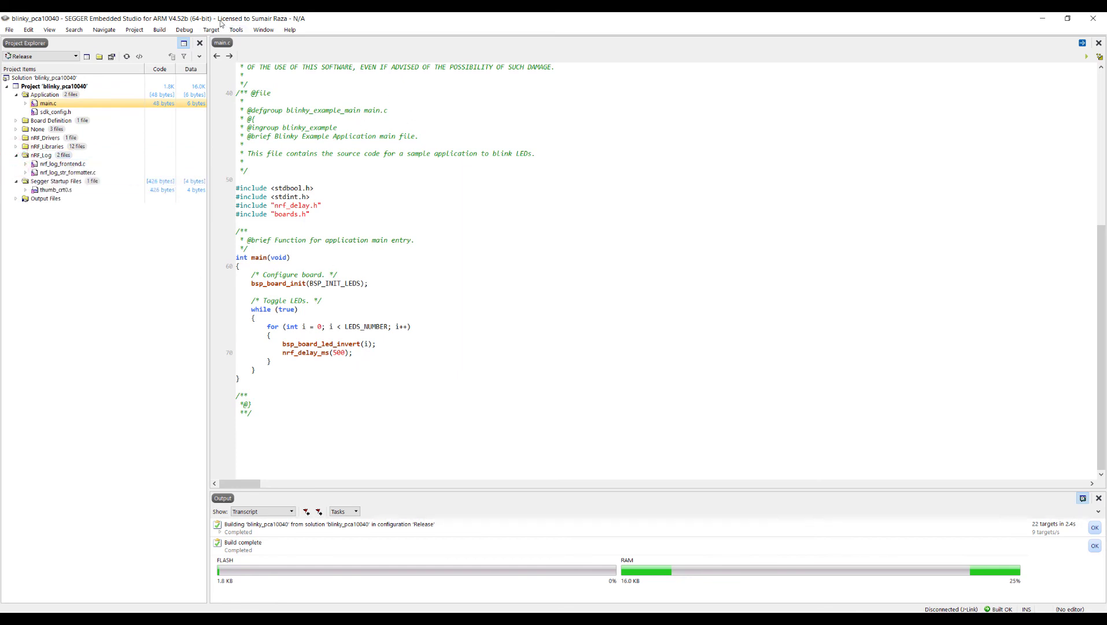
mouse_move(330, 247)
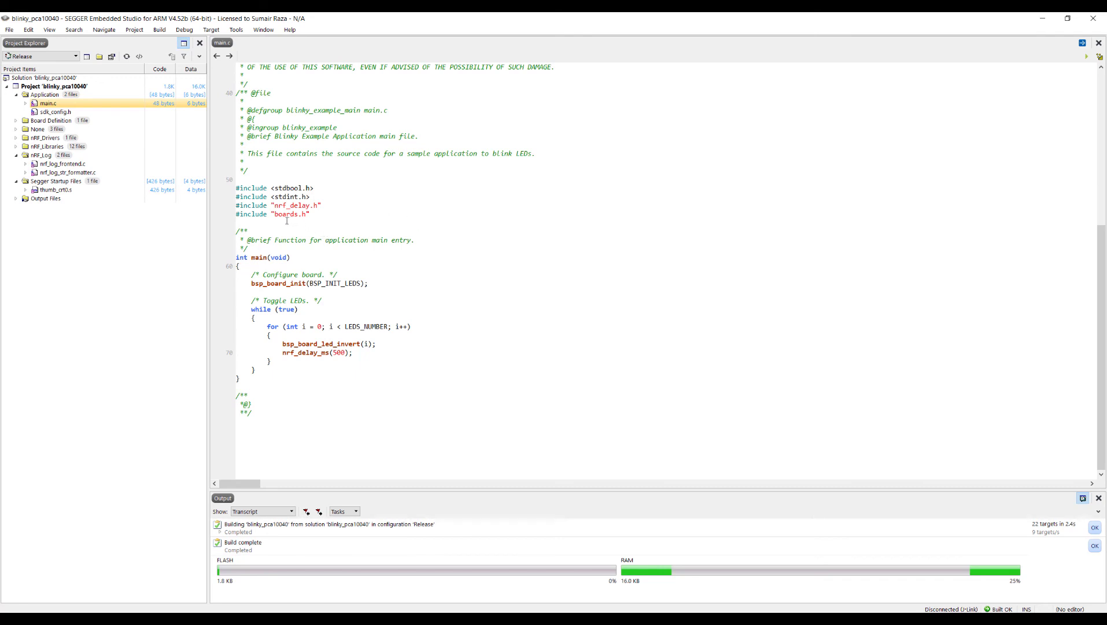
mouse_move(288, 26)
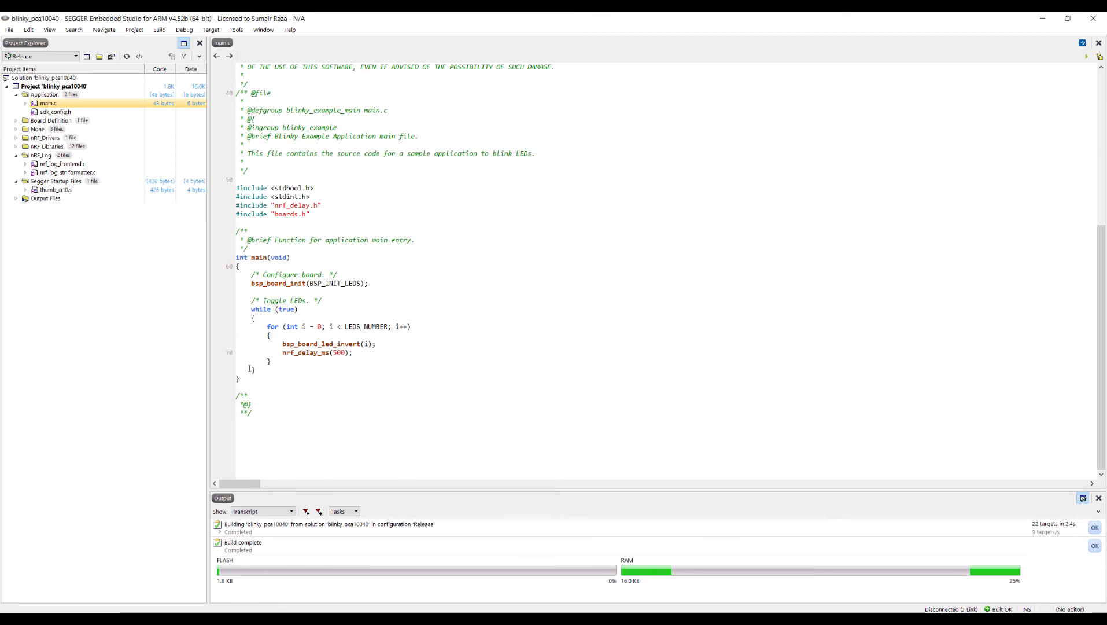
mouse_move(465, 349)
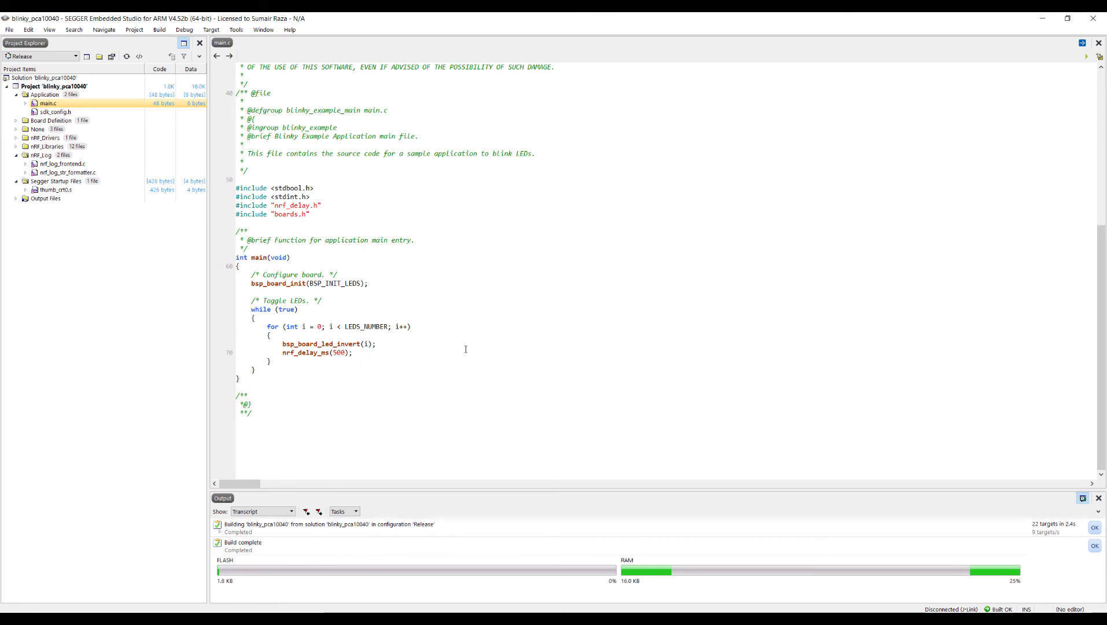
mouse_move(465, 329)
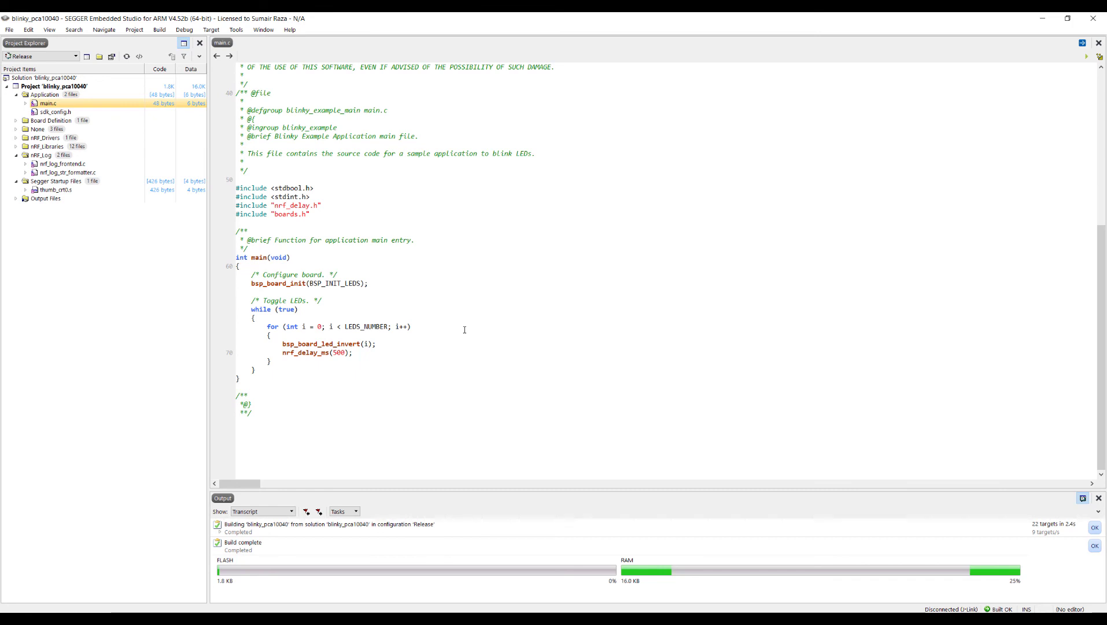
mouse_move(378, 388)
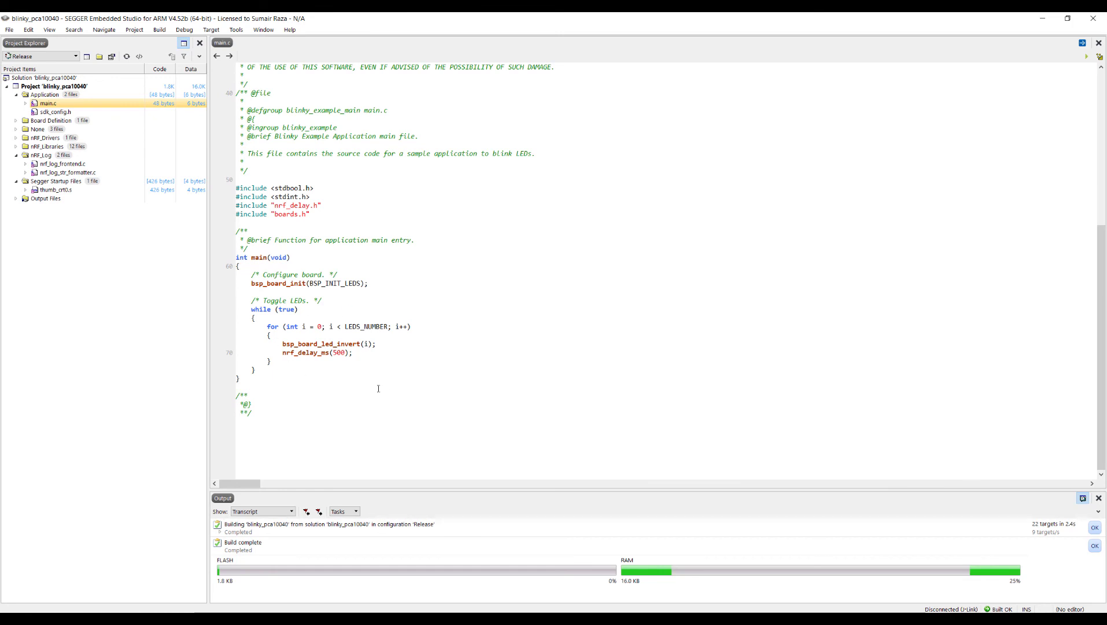